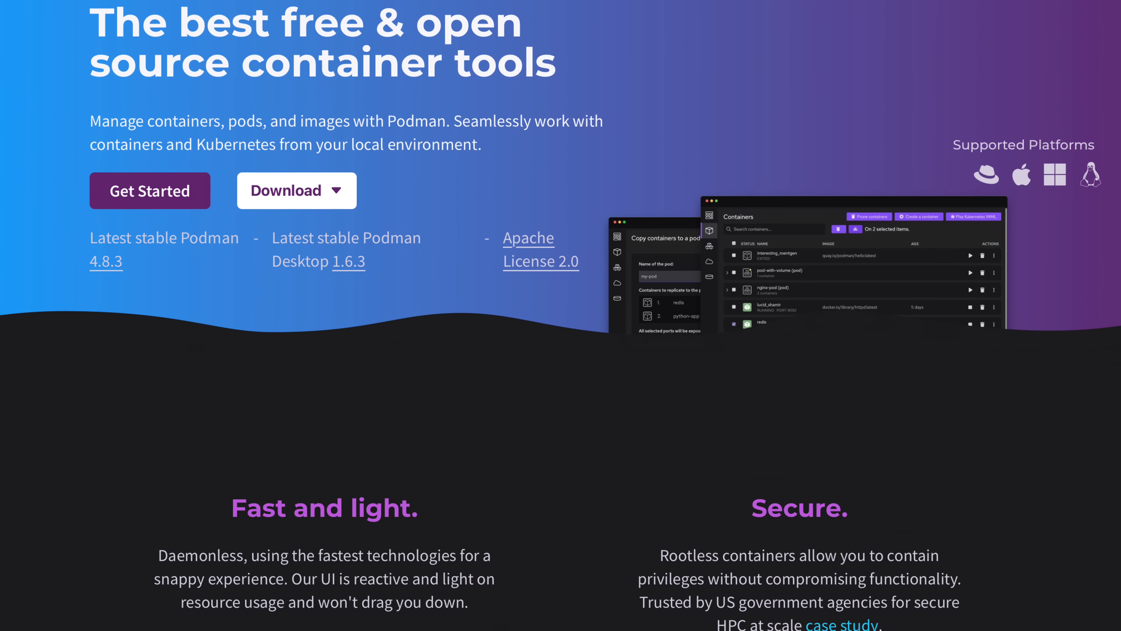
- Review the macOS download options (Podman Desktop, Podman CLI) and head to the Installation Instructions
{"action": "scroll", "scroll_direction": "down", "scroll_amount": 3}
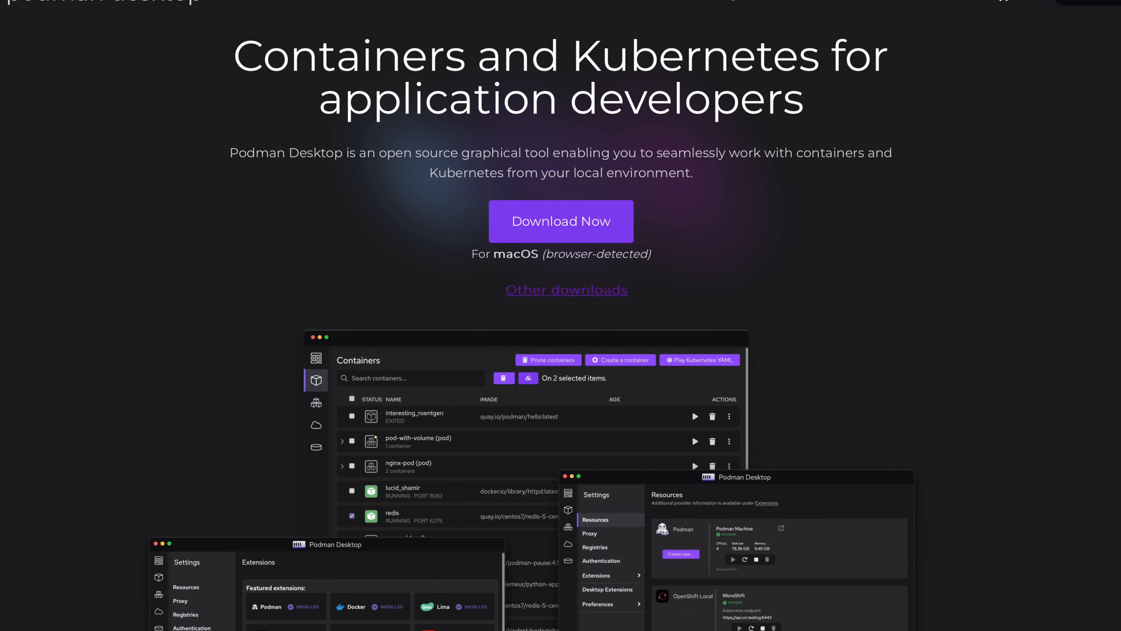
{"action": "scroll", "scroll_direction": "down", "scroll_amount": 3}
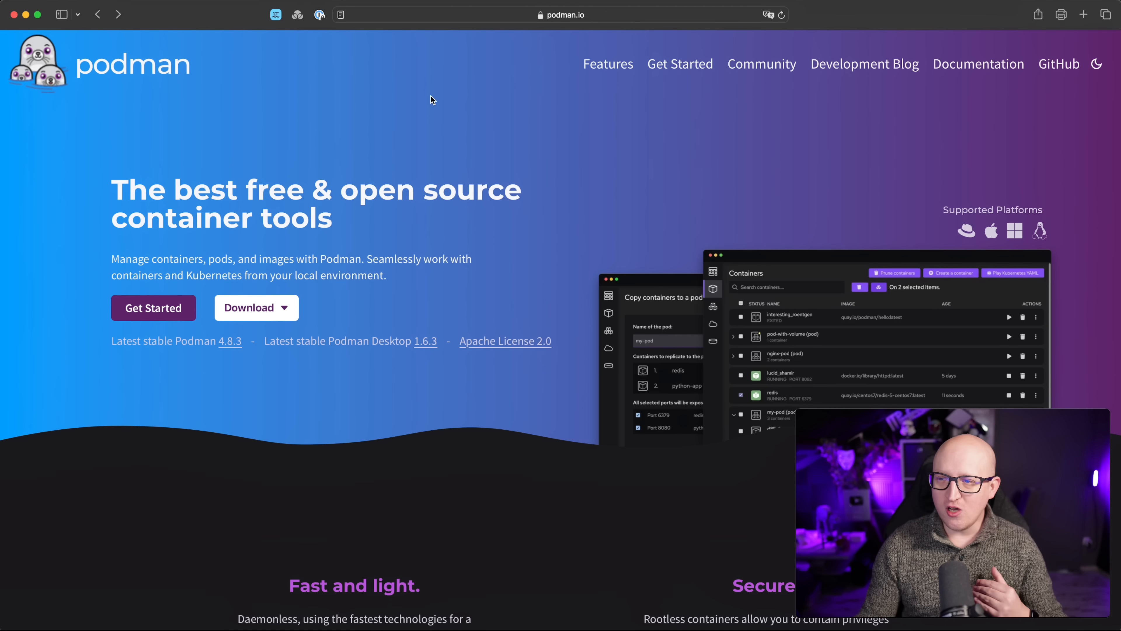
{"action": "mouse_move", "coordinate": [426, 125]}
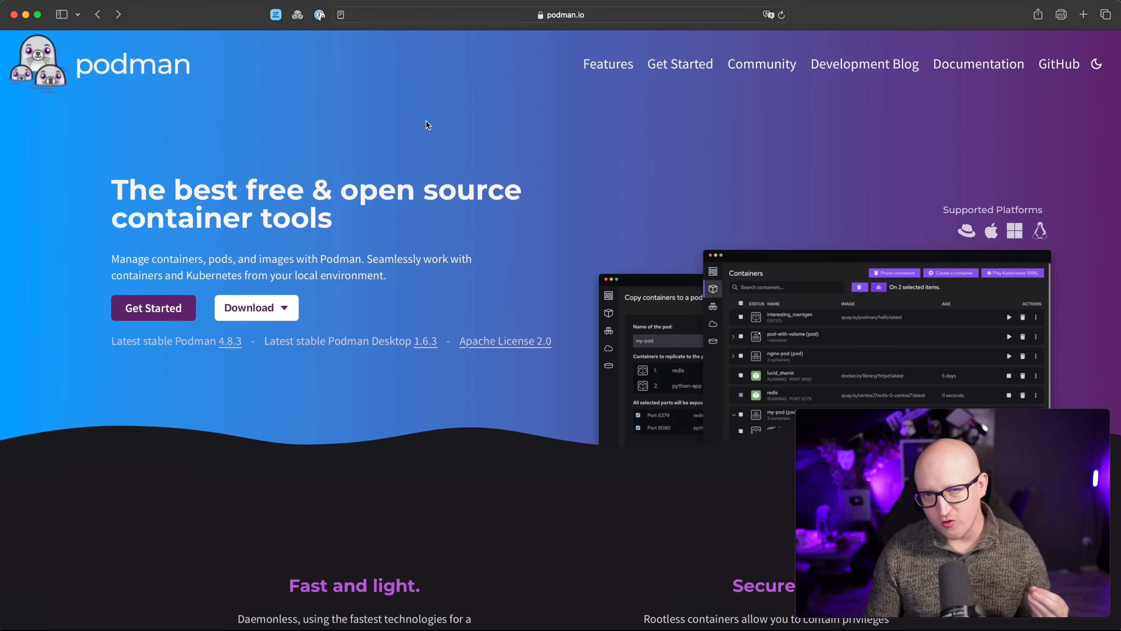
{"action": "mouse_move", "coordinate": [396, 159]}
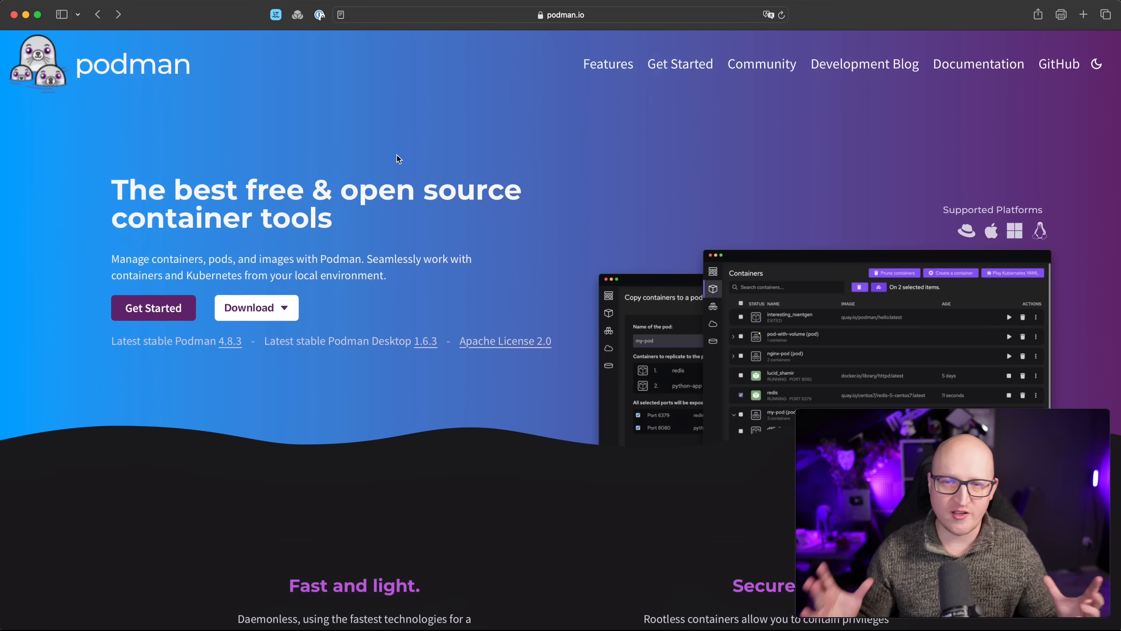
{"action": "mouse_move", "coordinate": [616, 216]}
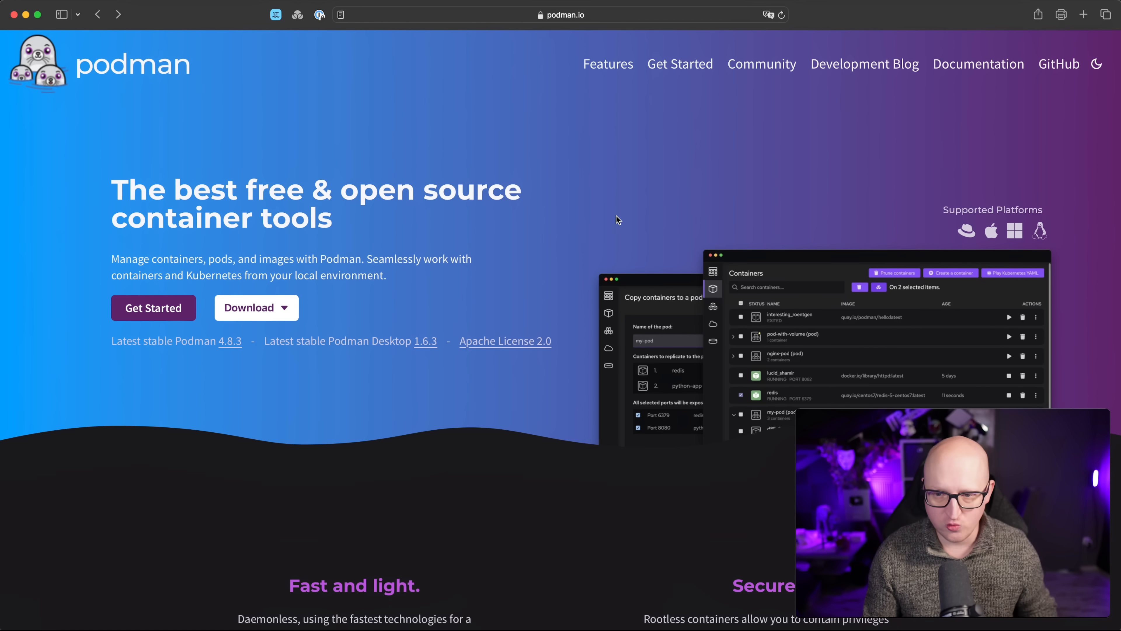
{"action": "mouse_move", "coordinate": [873, 224]}
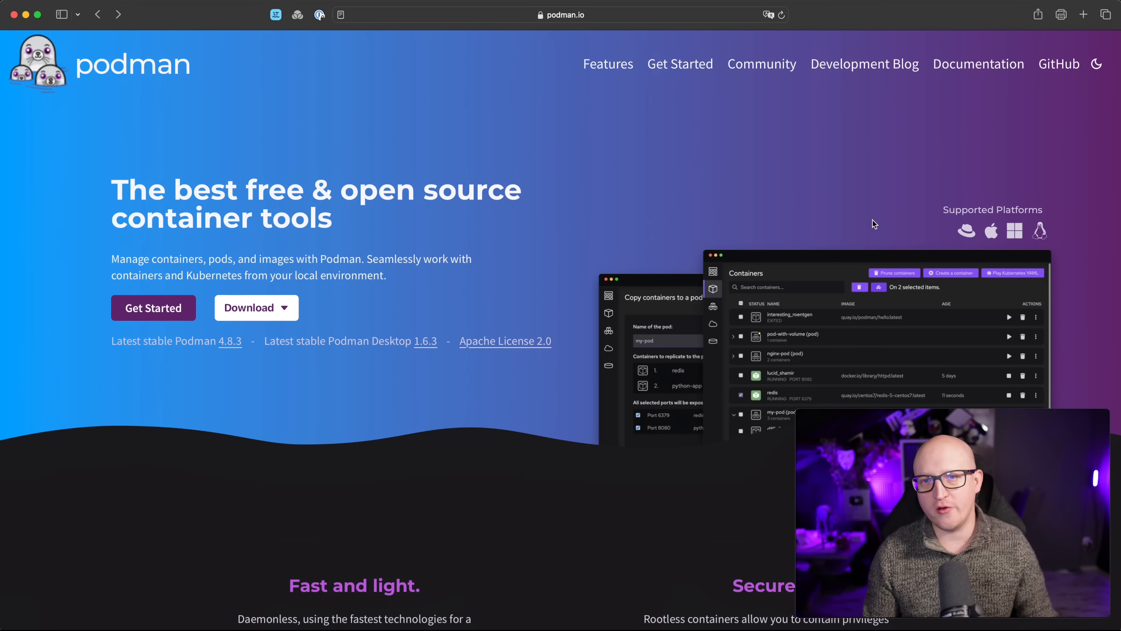
{"action": "mouse_move", "coordinate": [962, 246]}
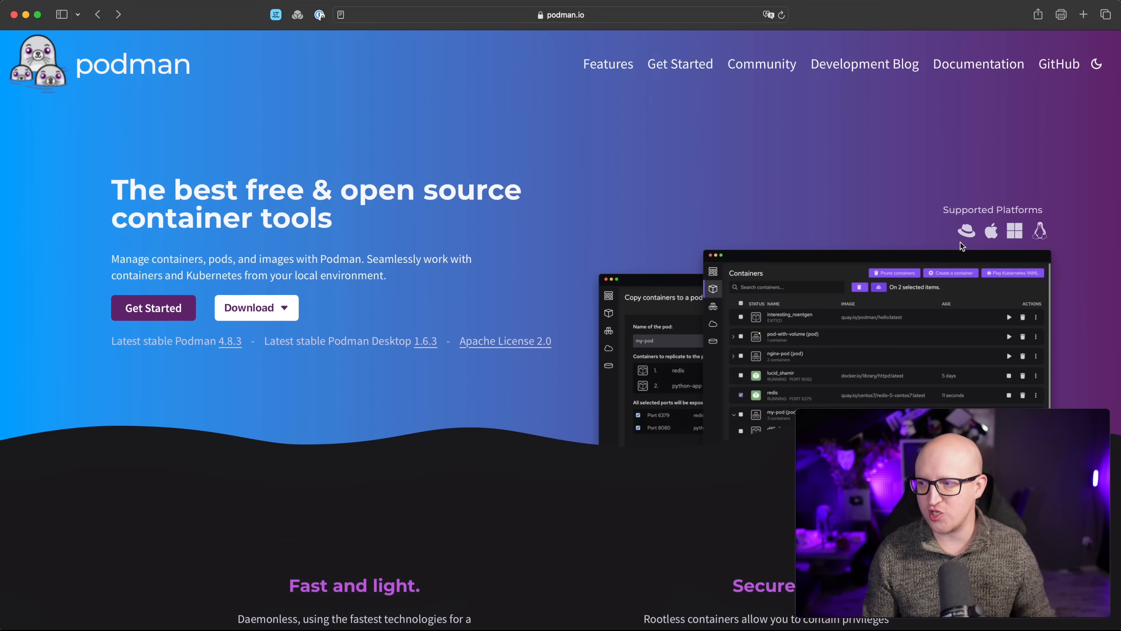
{"action": "mouse_move", "coordinate": [973, 240]}
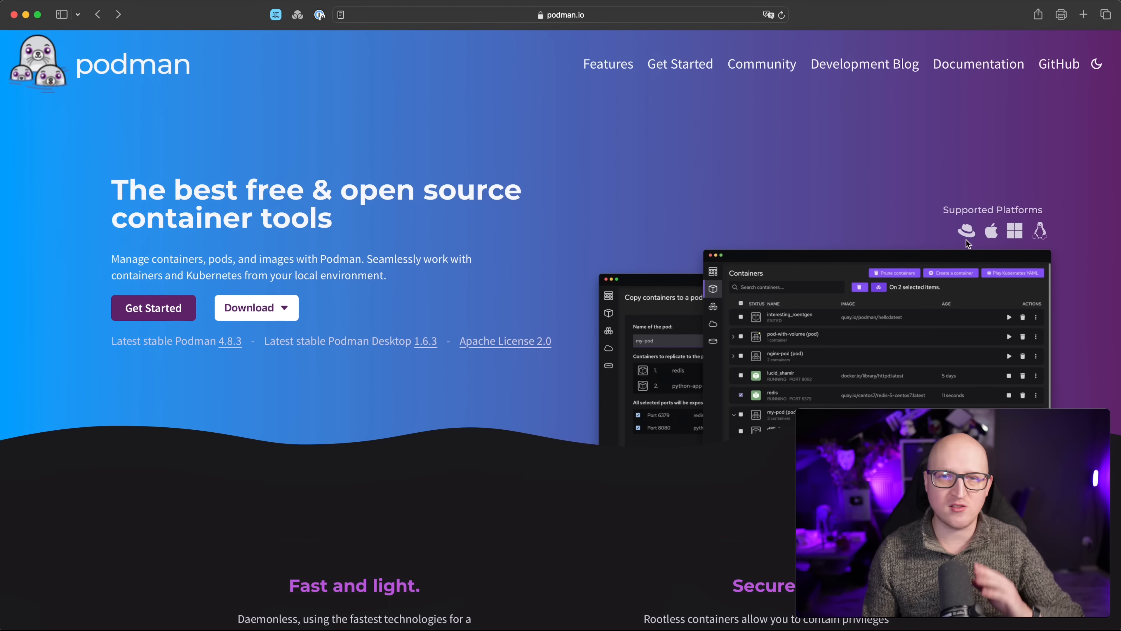
{"action": "mouse_move", "coordinate": [667, 174]}
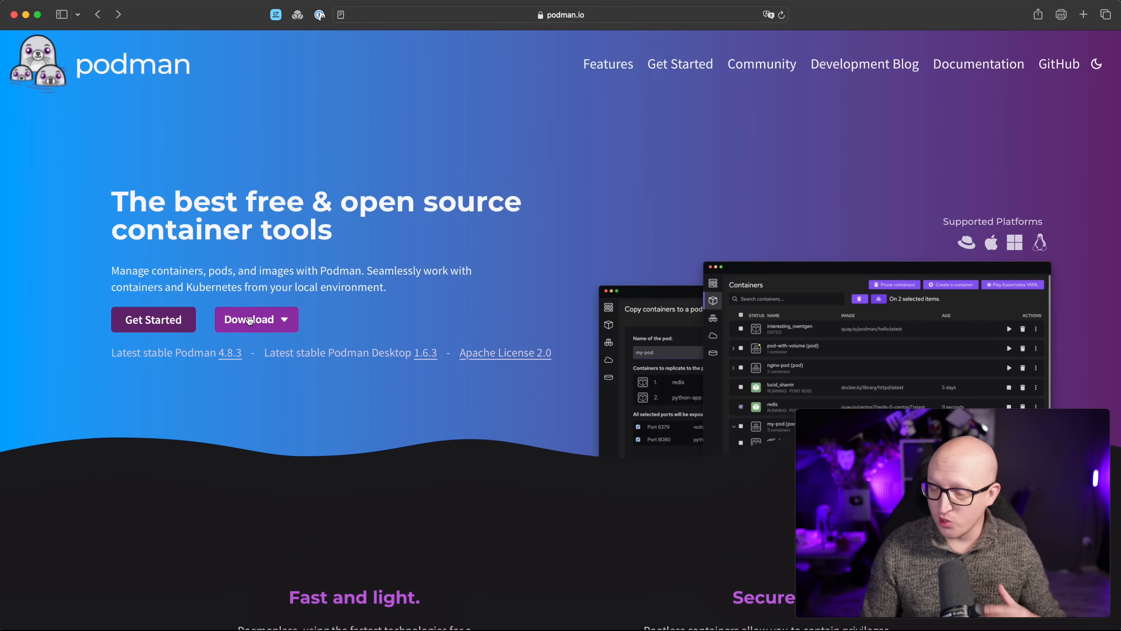
{"action": "left_click", "coordinate": [679, 65]}
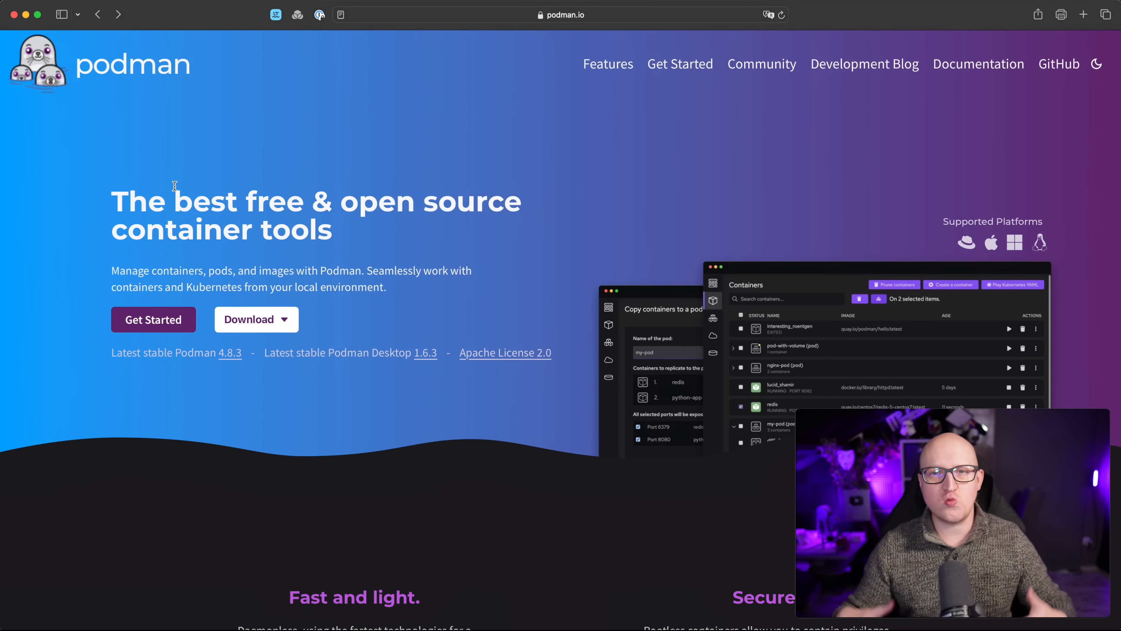
{"action": "mouse_move", "coordinate": [262, 285]}
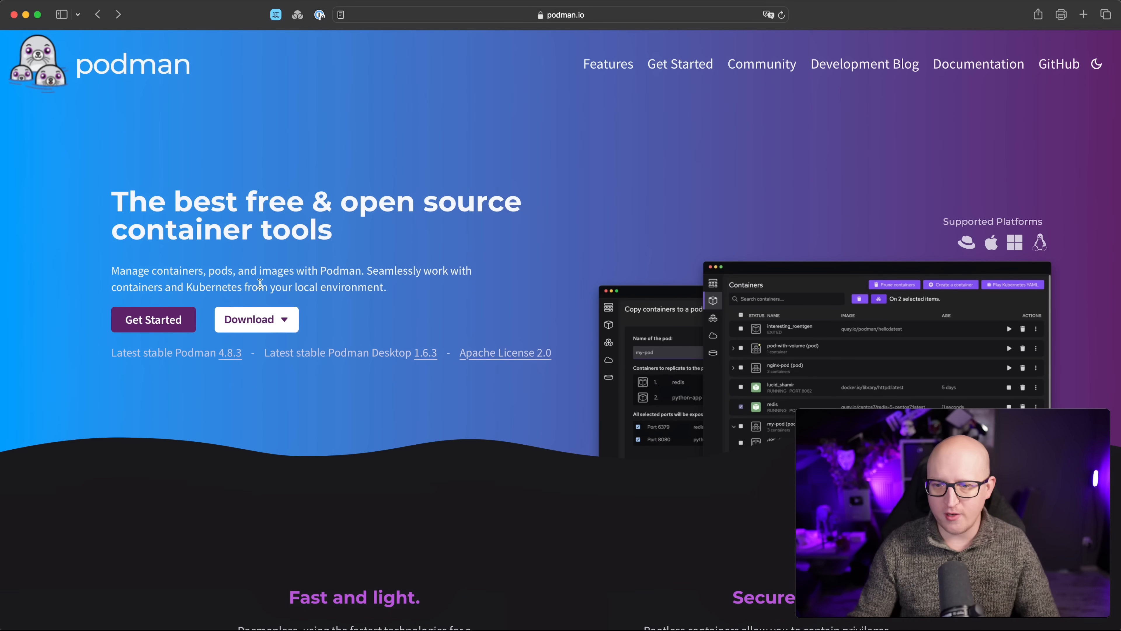
{"action": "left_click", "coordinate": [256, 319]}
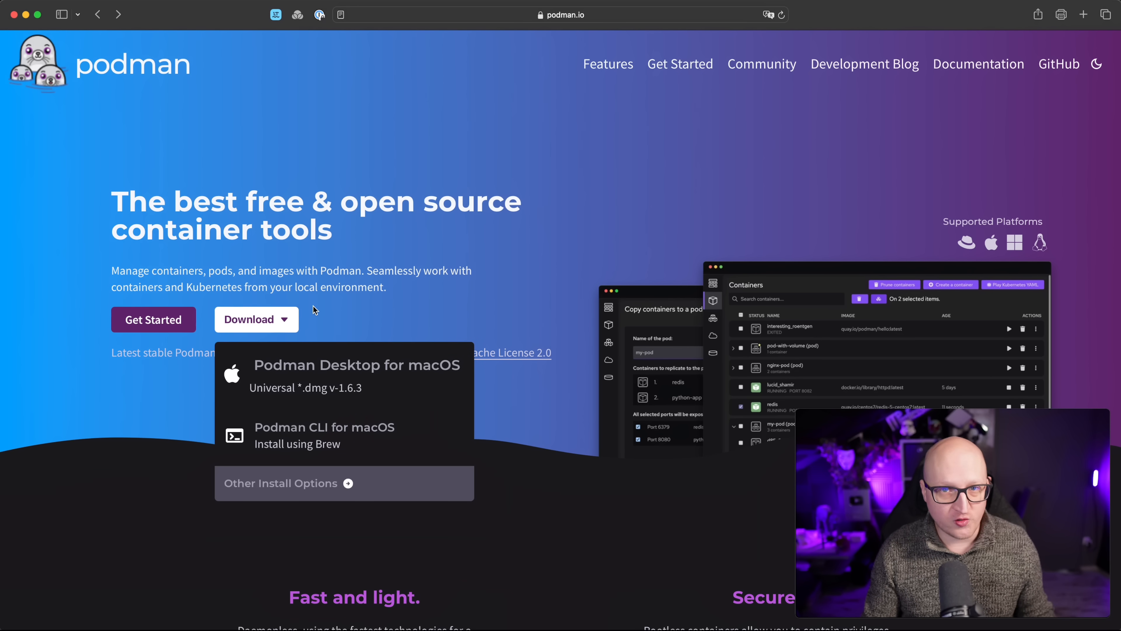
{"action": "mouse_move", "coordinate": [323, 378]}
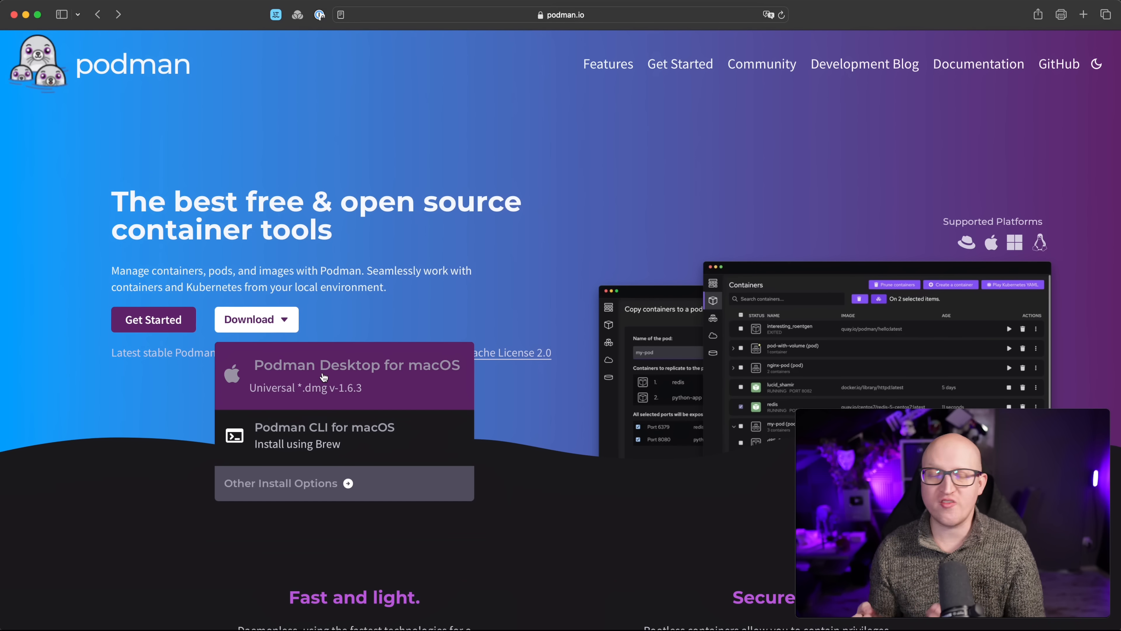
{"action": "mouse_move", "coordinate": [307, 444]}
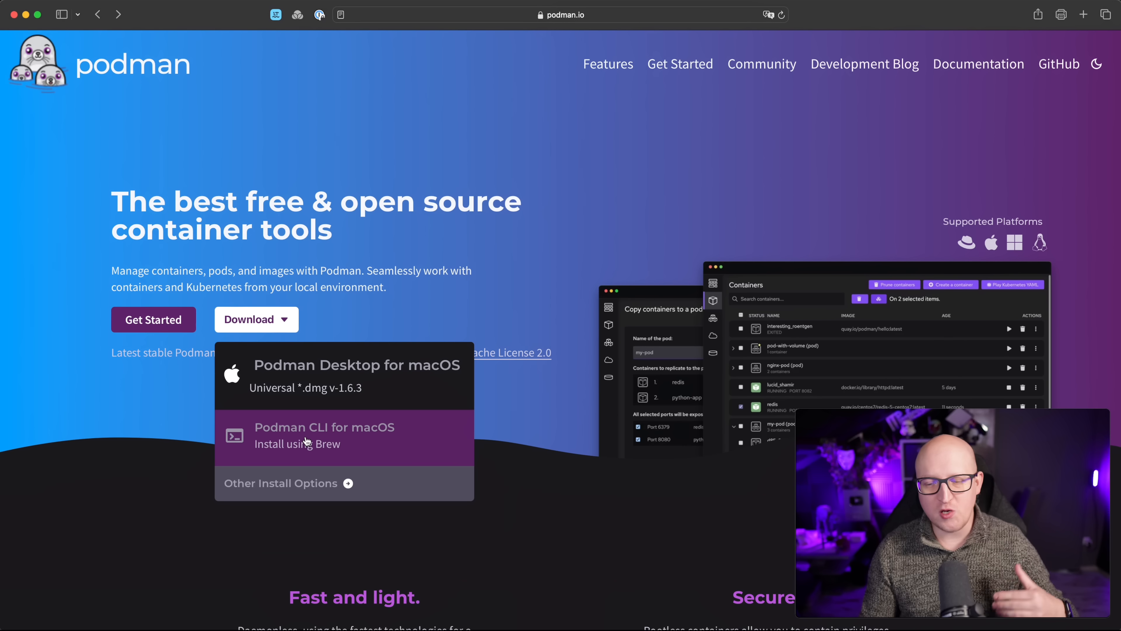
{"action": "mouse_move", "coordinate": [338, 456]}
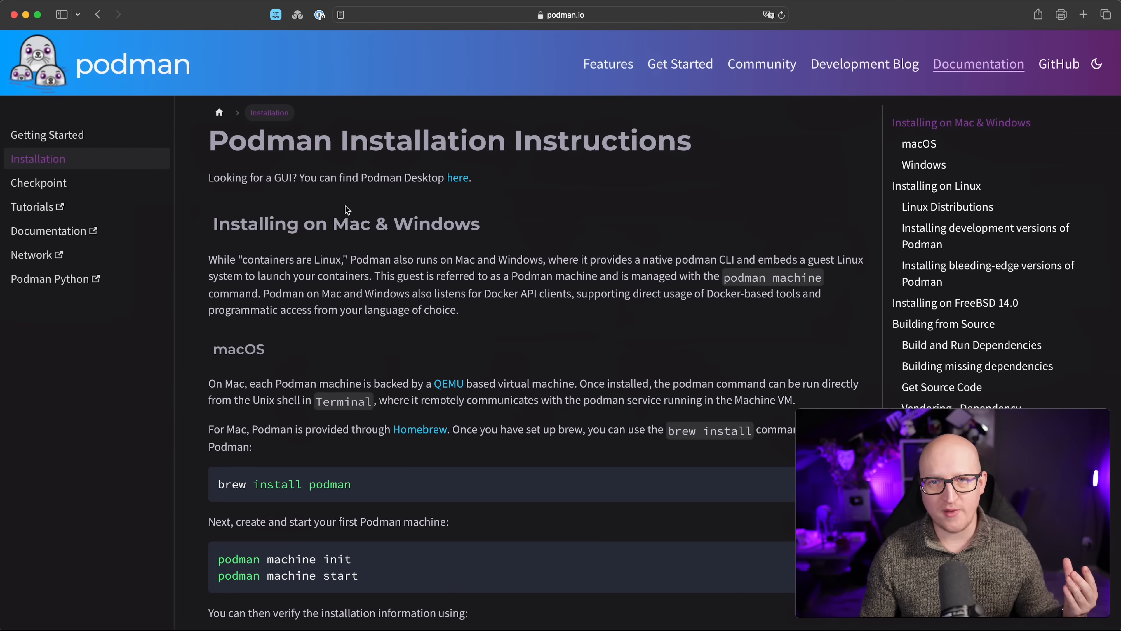
- Scroll the Installation Instructions past the macOS and Windows sections to the Linux distribution commands
{"action": "scroll", "scroll_direction": "down", "scroll_amount": 3}
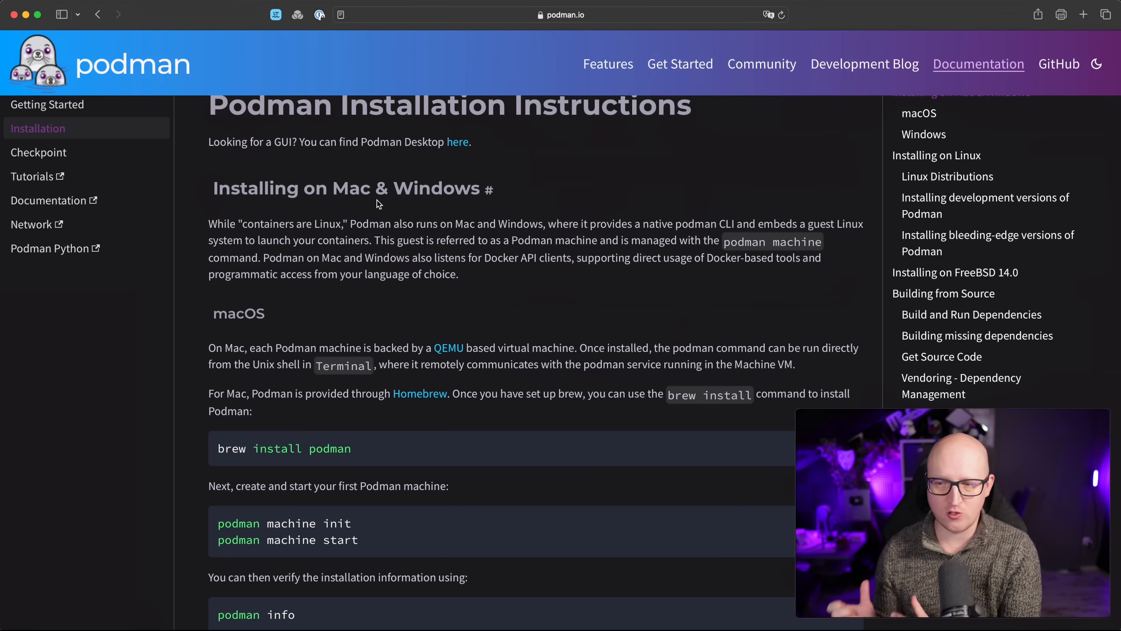
{"action": "scroll", "scroll_direction": "down", "scroll_amount": 3}
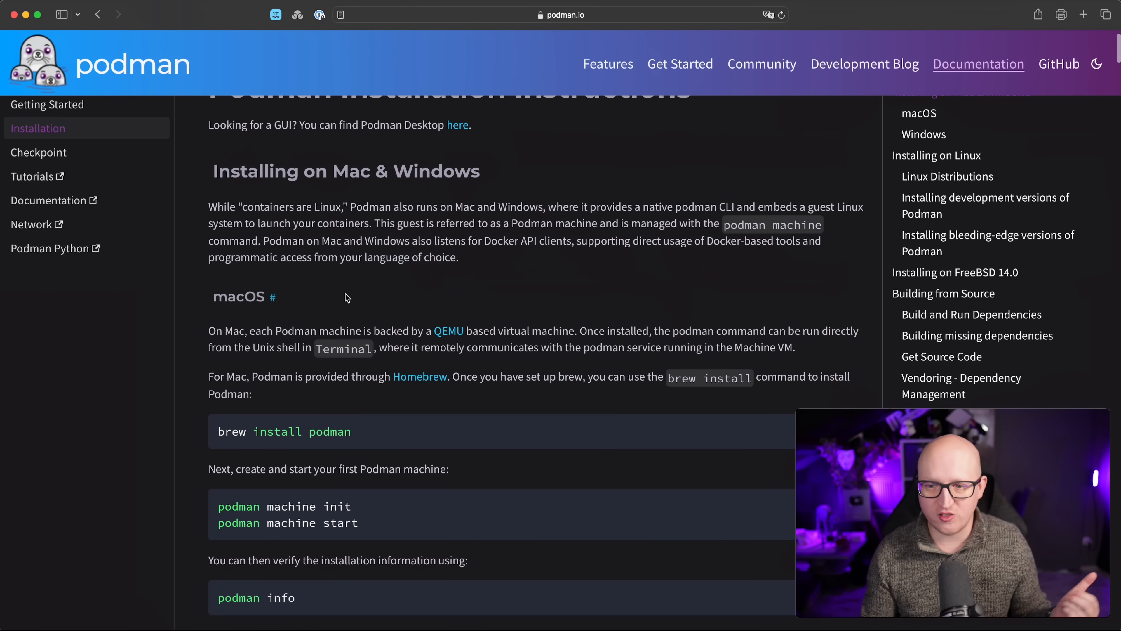
{"action": "scroll", "scroll_direction": "down", "scroll_amount": 3}
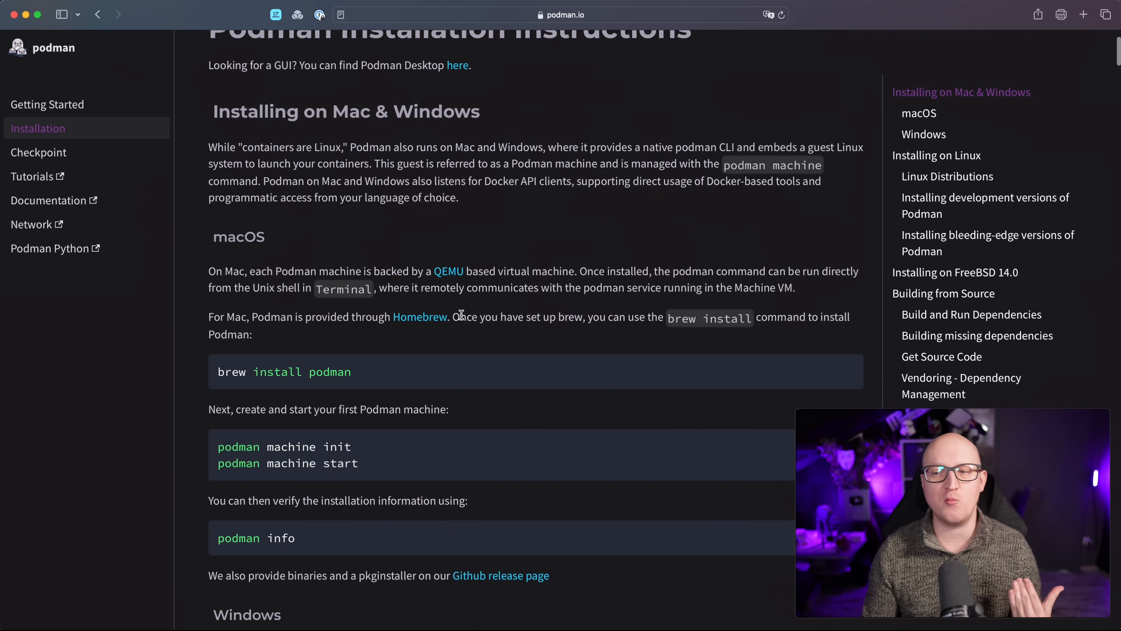
{"action": "scroll", "scroll_direction": "down", "scroll_amount": 3}
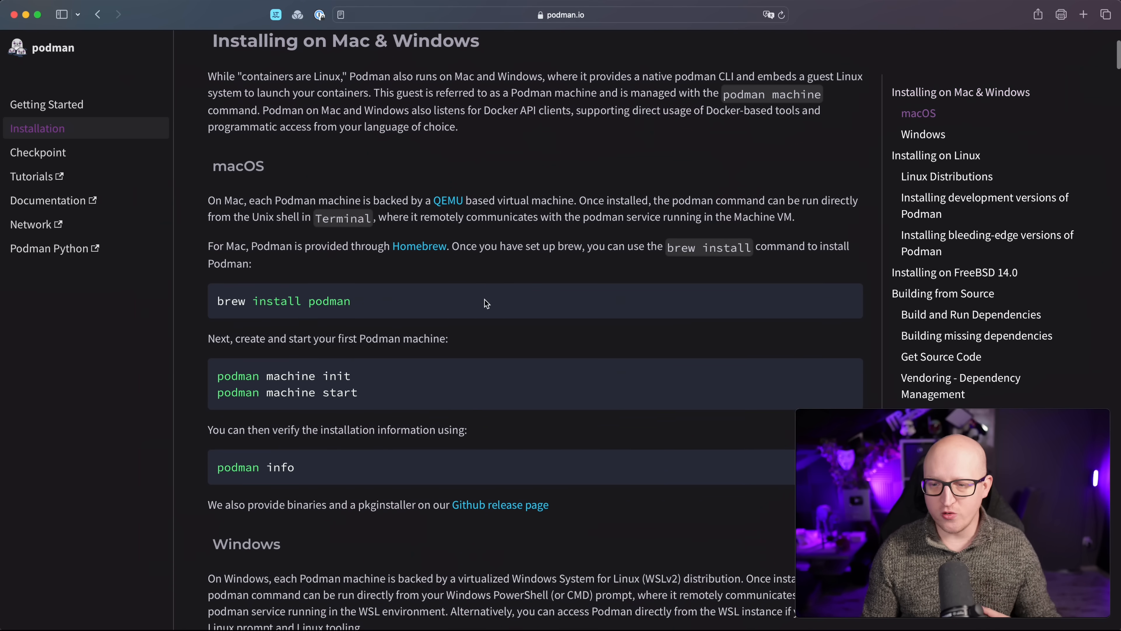
{"action": "scroll", "scroll_direction": "down", "scroll_amount": 3}
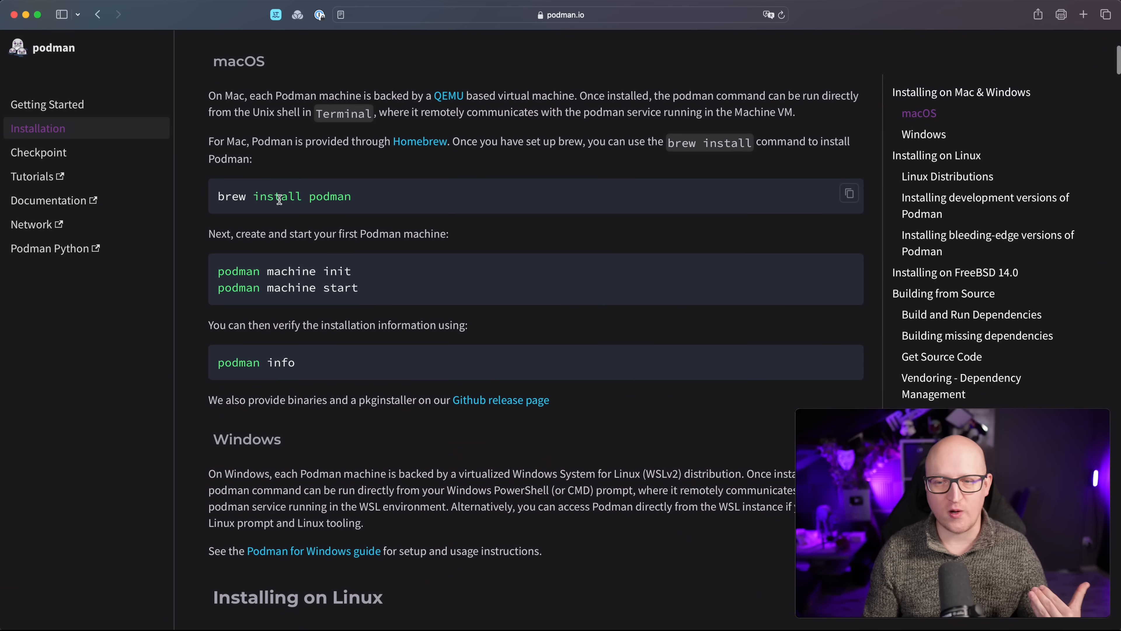
{"action": "scroll", "scroll_direction": "down", "scroll_amount": 3}
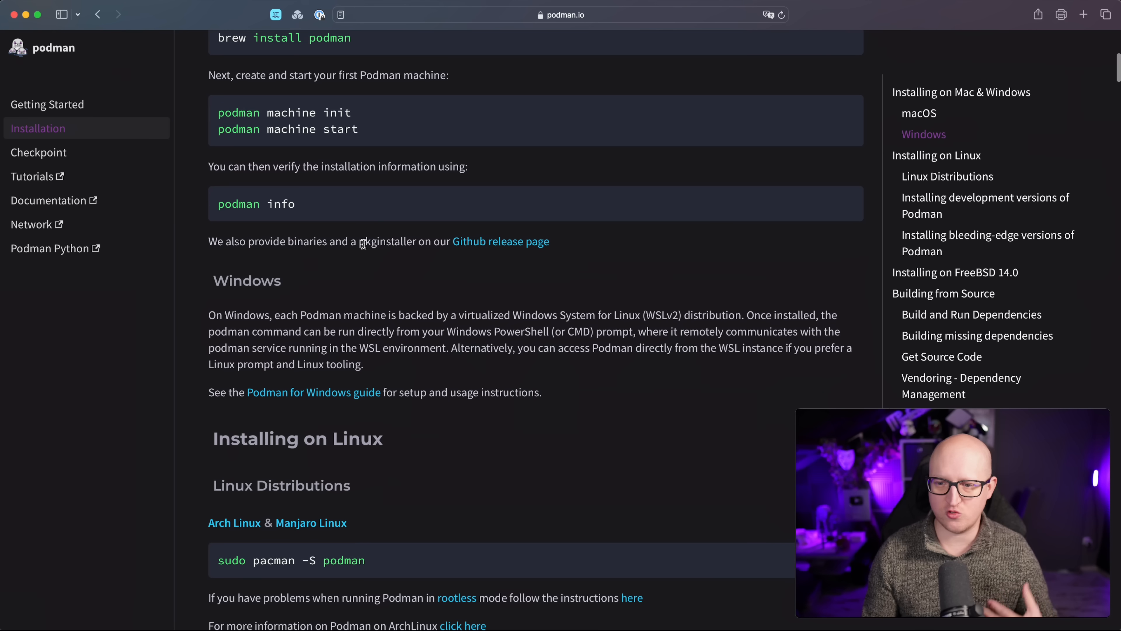
{"action": "mouse_move", "coordinate": [364, 257]}
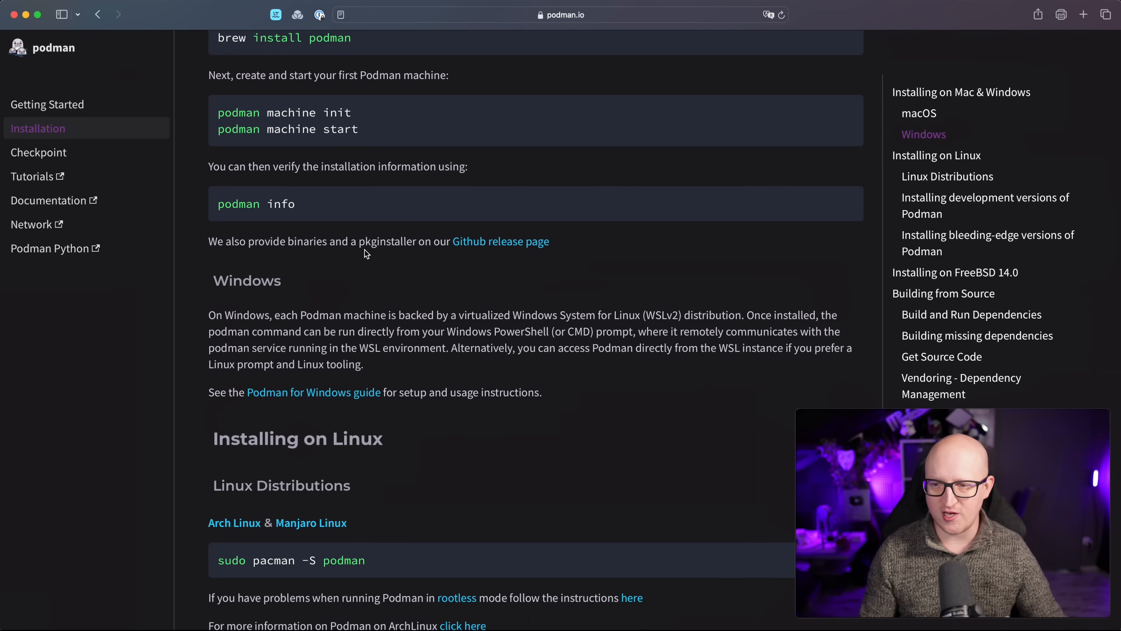
{"action": "scroll", "scroll_direction": "down", "scroll_amount": 3}
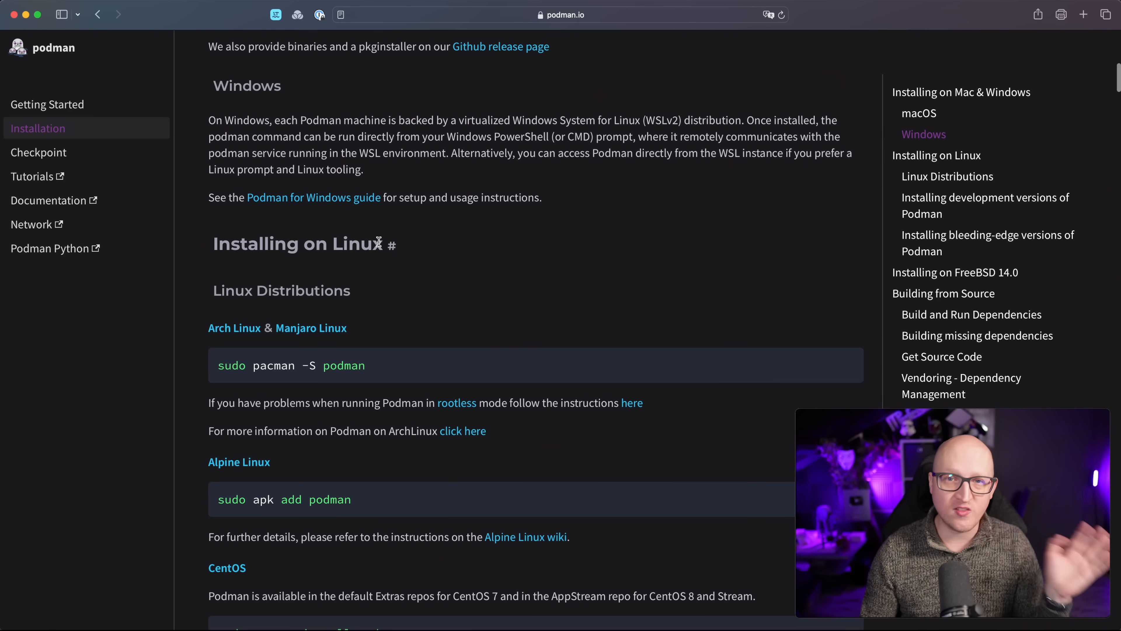
{"action": "scroll", "scroll_direction": "down", "scroll_amount": 3}
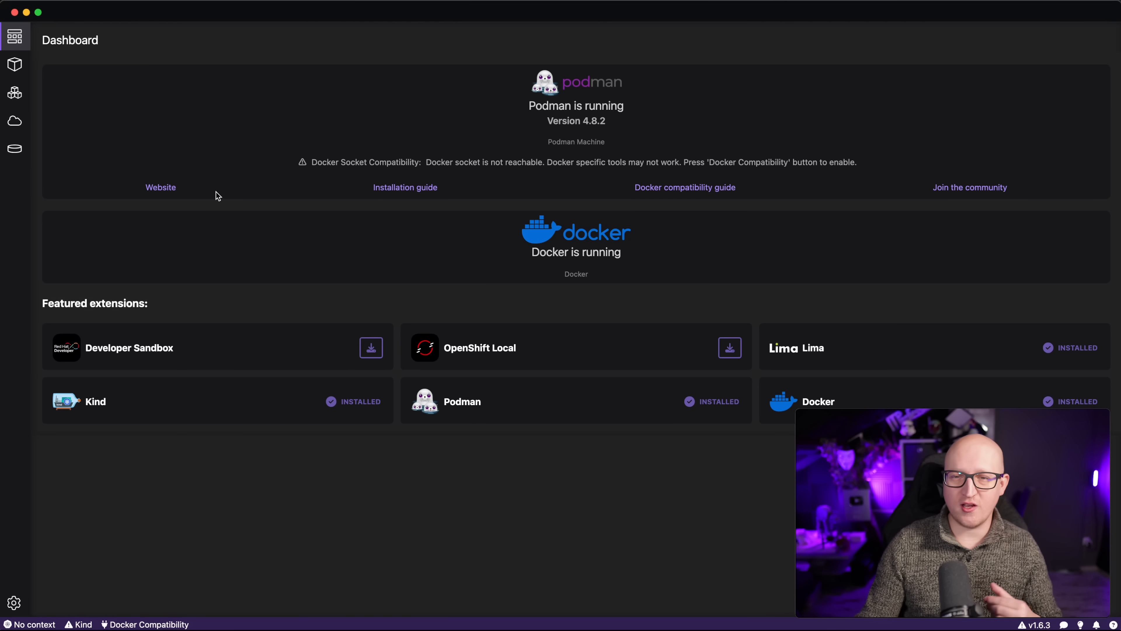
{"action": "mouse_move", "coordinate": [269, 155]}
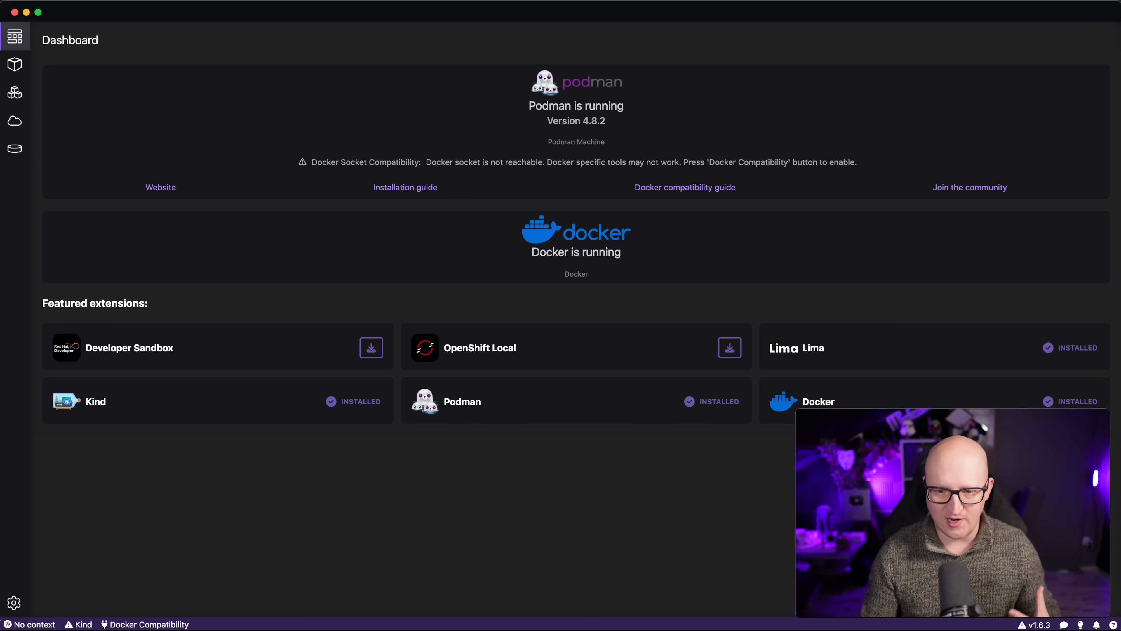
{"action": "left_click", "coordinate": [14, 603]}
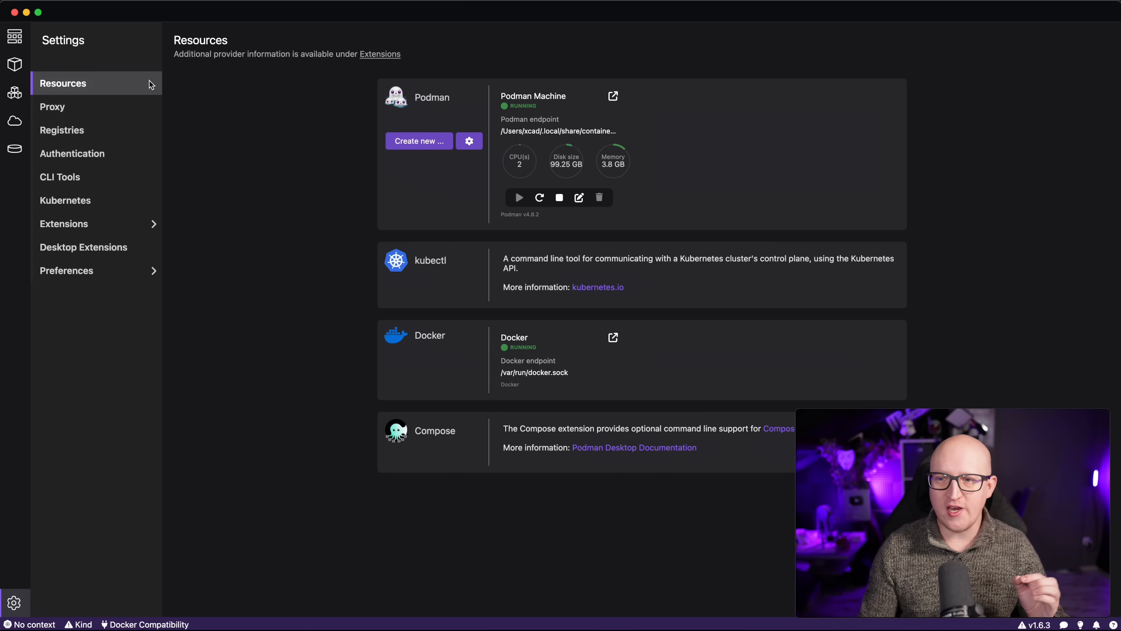
{"action": "mouse_move", "coordinate": [427, 97]}
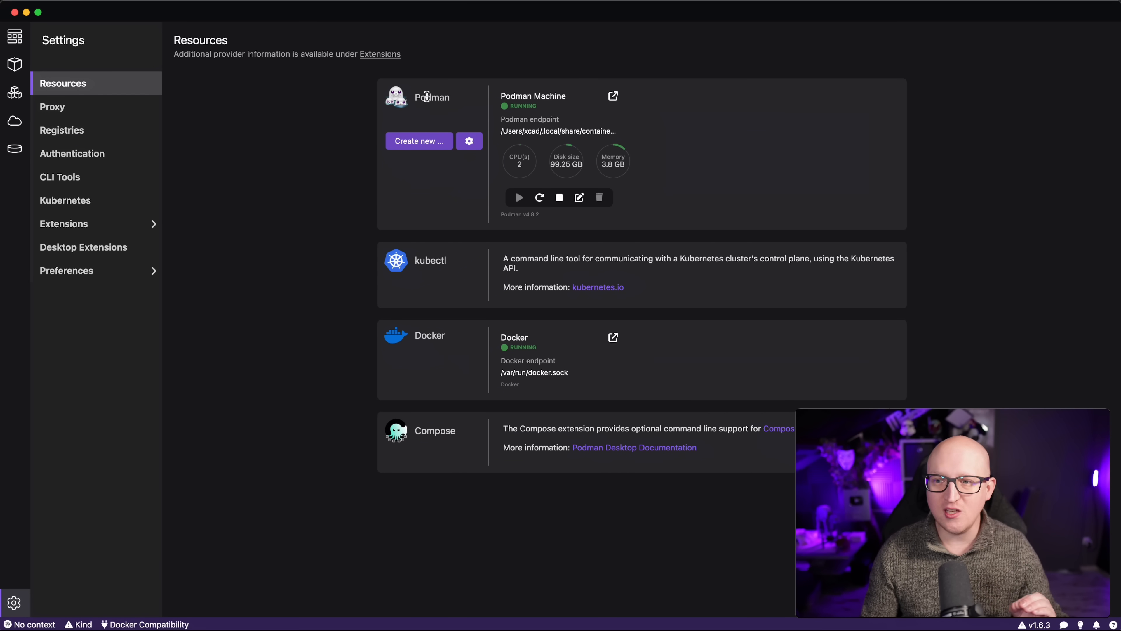
{"action": "mouse_move", "coordinate": [536, 146]}
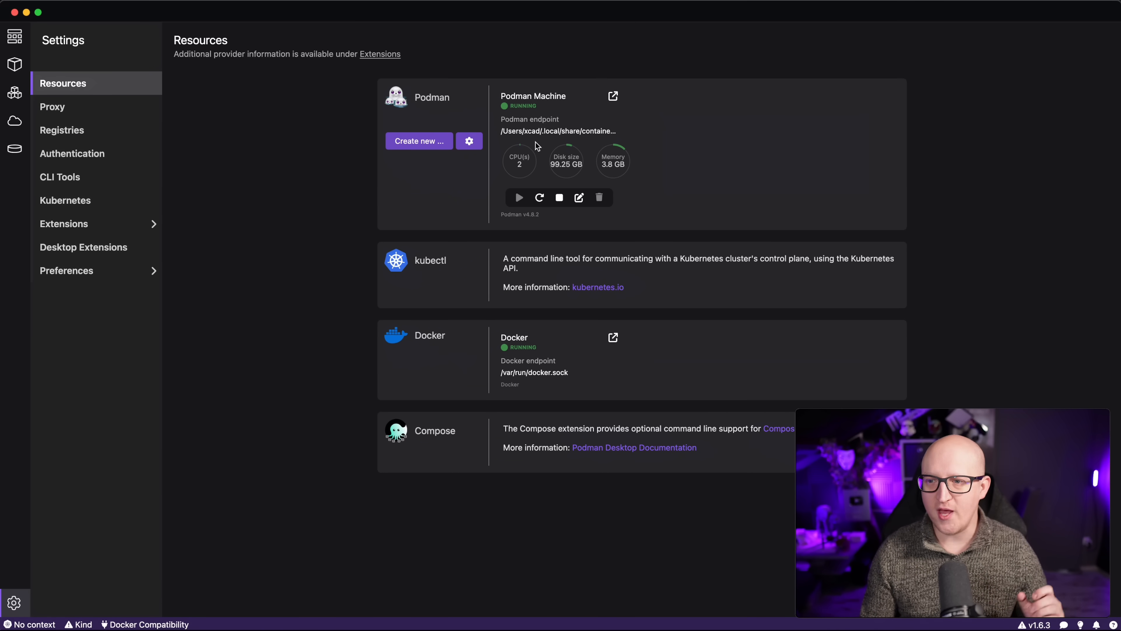
{"action": "mouse_move", "coordinate": [520, 165]}
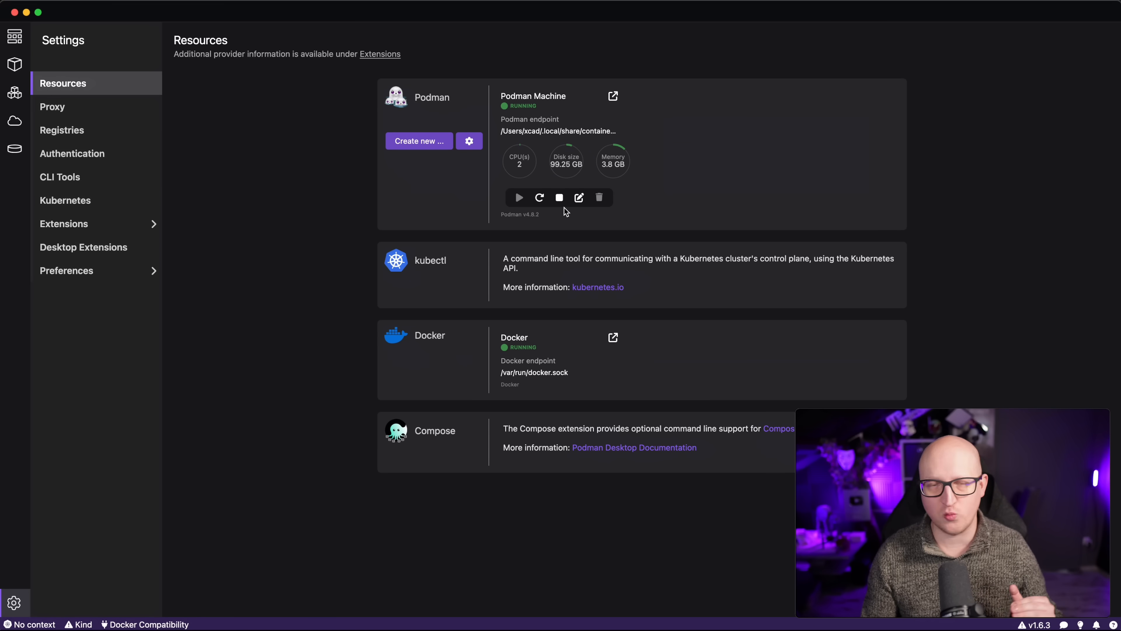
{"action": "mouse_move", "coordinate": [519, 143]}
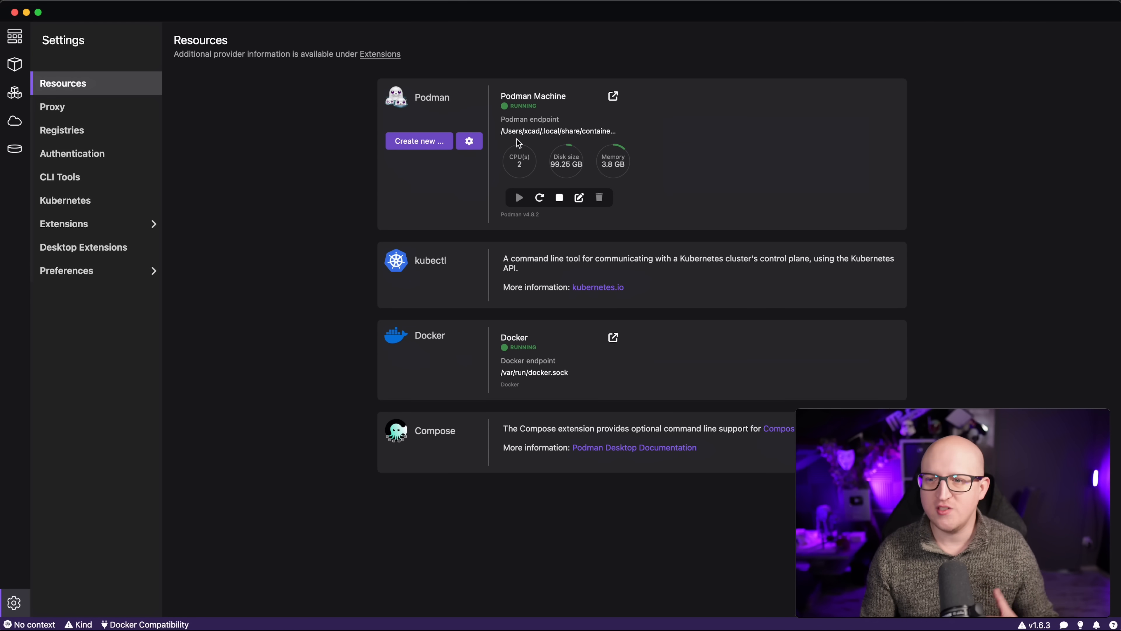
{"action": "mouse_move", "coordinate": [436, 148]}
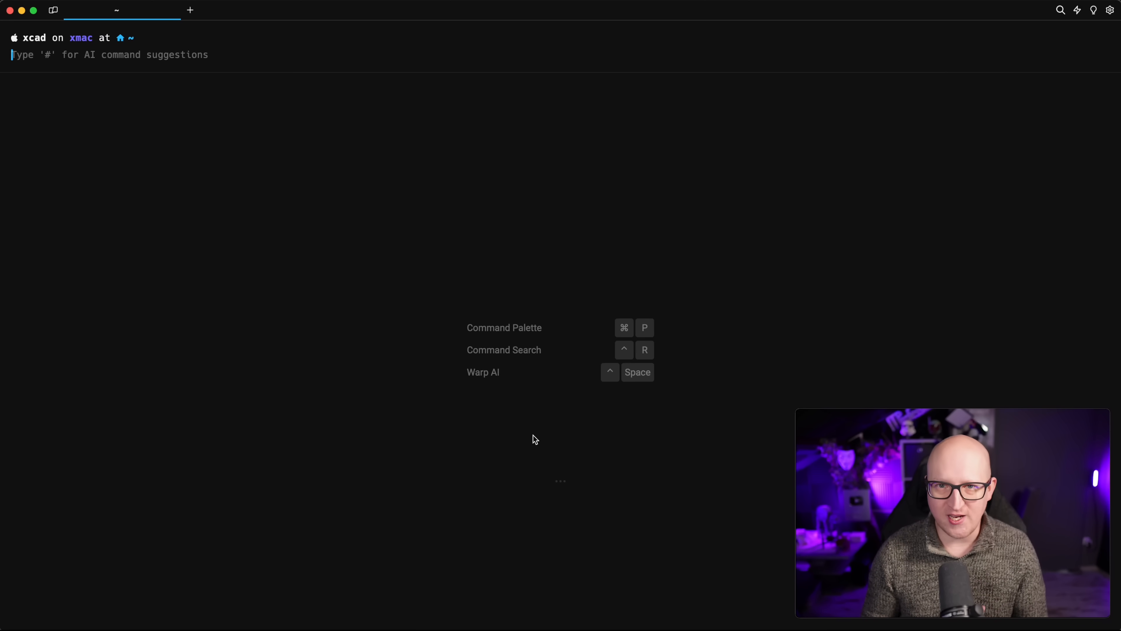
- List all Podman containers with podman ps --all and start the podman image command
{"action": "type", "text": "podman run -d -p 8081:80 --name nginx-temp-1 nginx"}
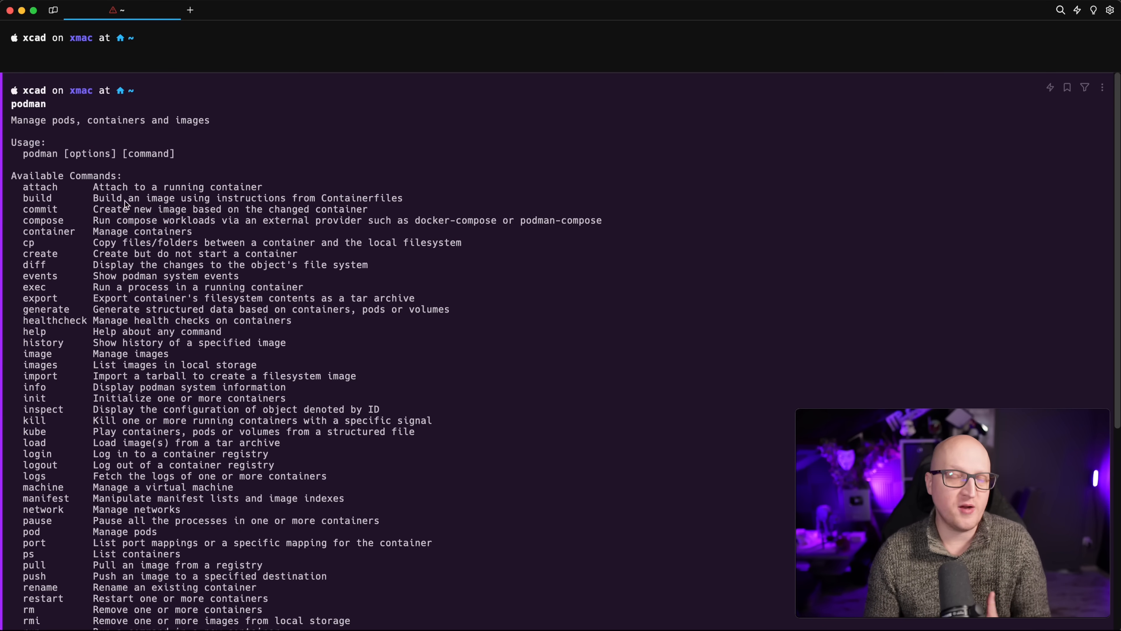
{"action": "scroll", "scroll_direction": "down", "scroll_amount": 3}
{"action": "type", "text": "podman ps"}
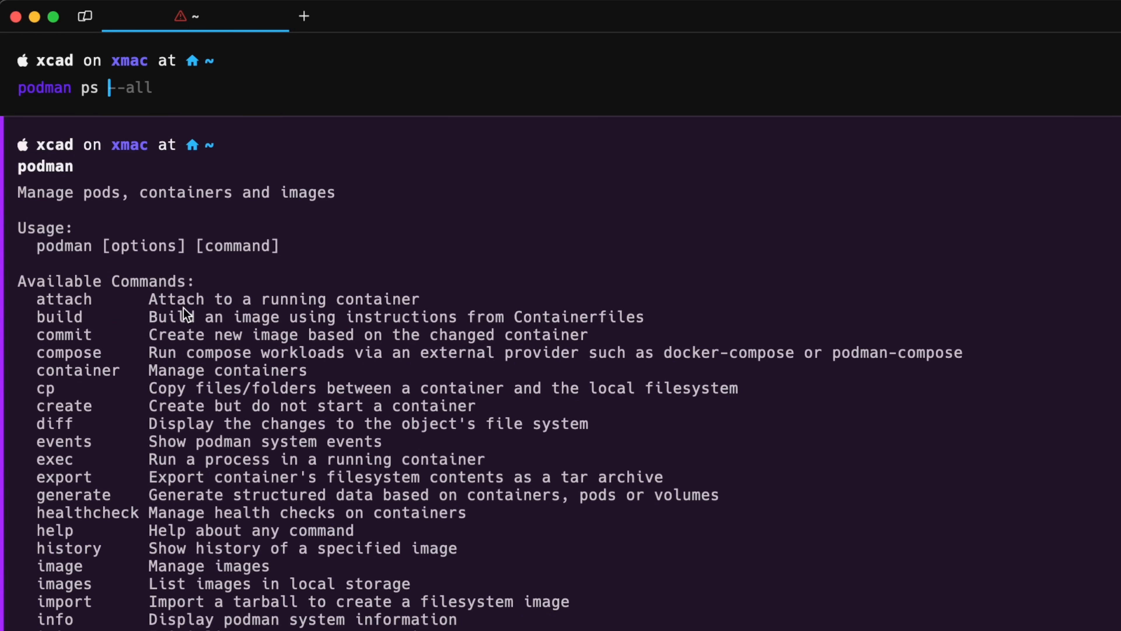
{"action": "key", "text": "Enter"}
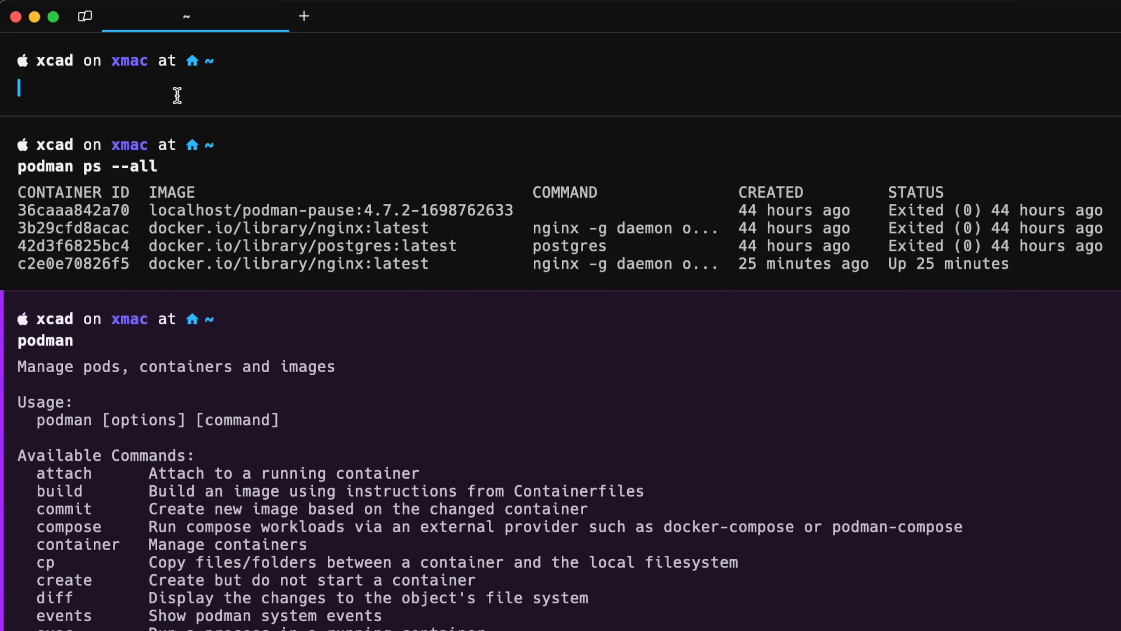
{"action": "type", "text": "podman image"}
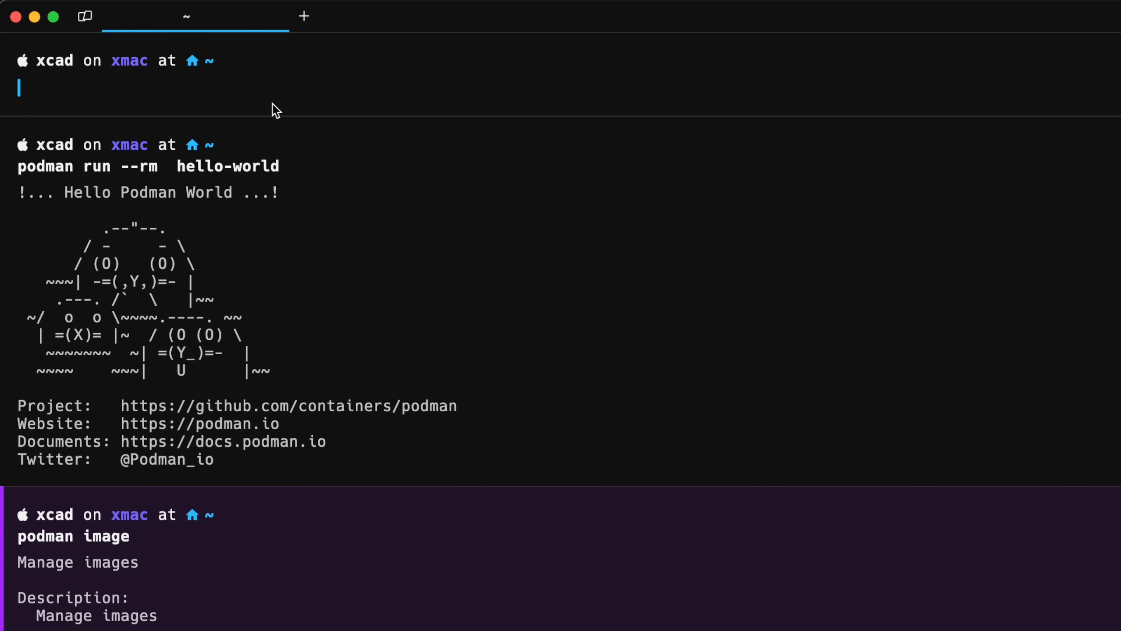
{"action": "mouse_move", "coordinate": [252, 452]}
{"action": "type", "text": "podman compose"}
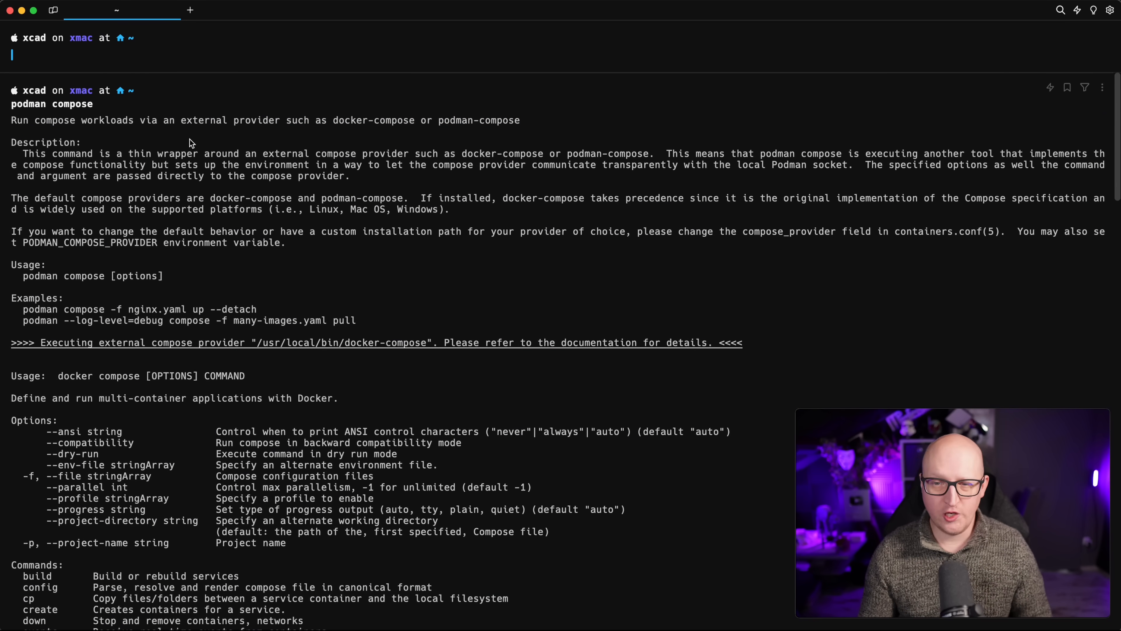
{"action": "mouse_move", "coordinate": [324, 239]}
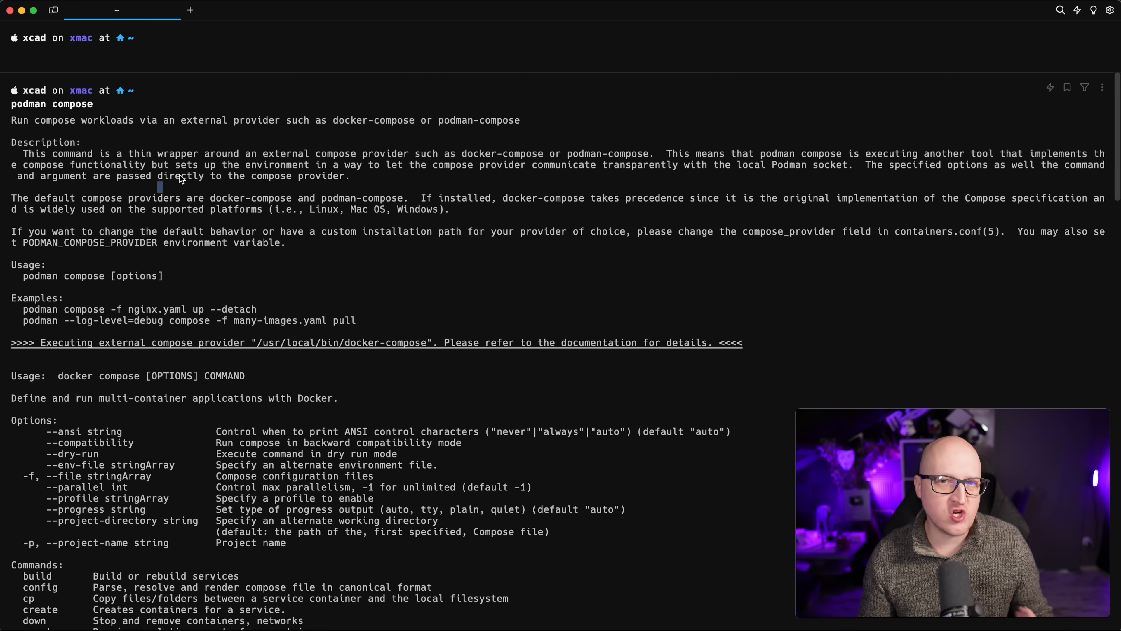
- Scroll through the podman compose help delegated to docker-compose
{"action": "scroll", "scroll_direction": "down", "scroll_amount": 3}
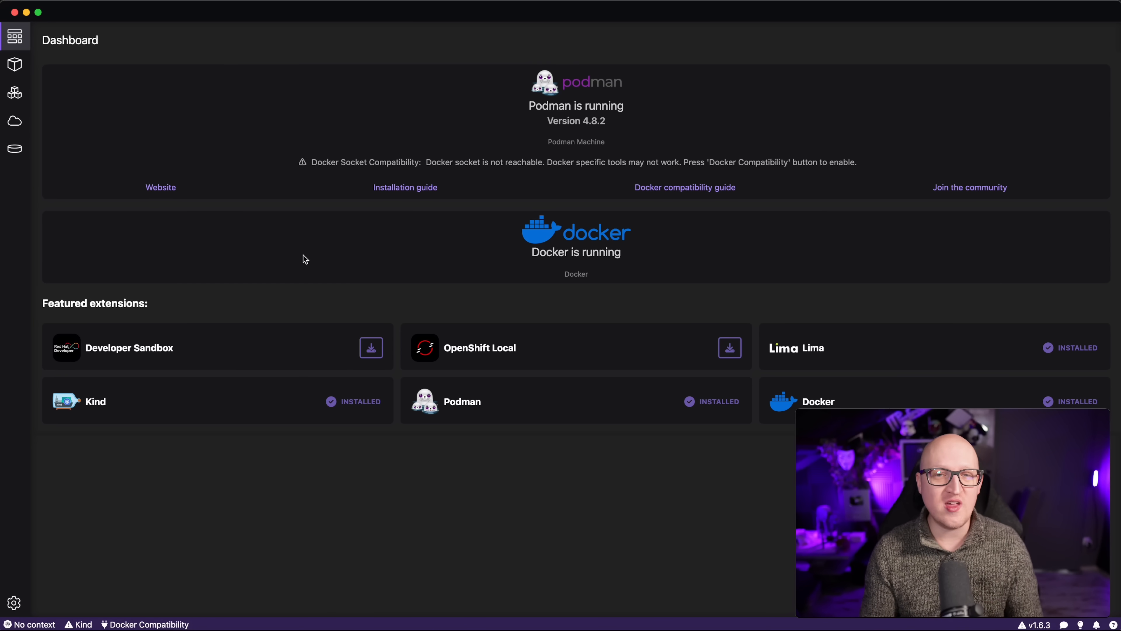
{"action": "mouse_move", "coordinate": [135, 224]}
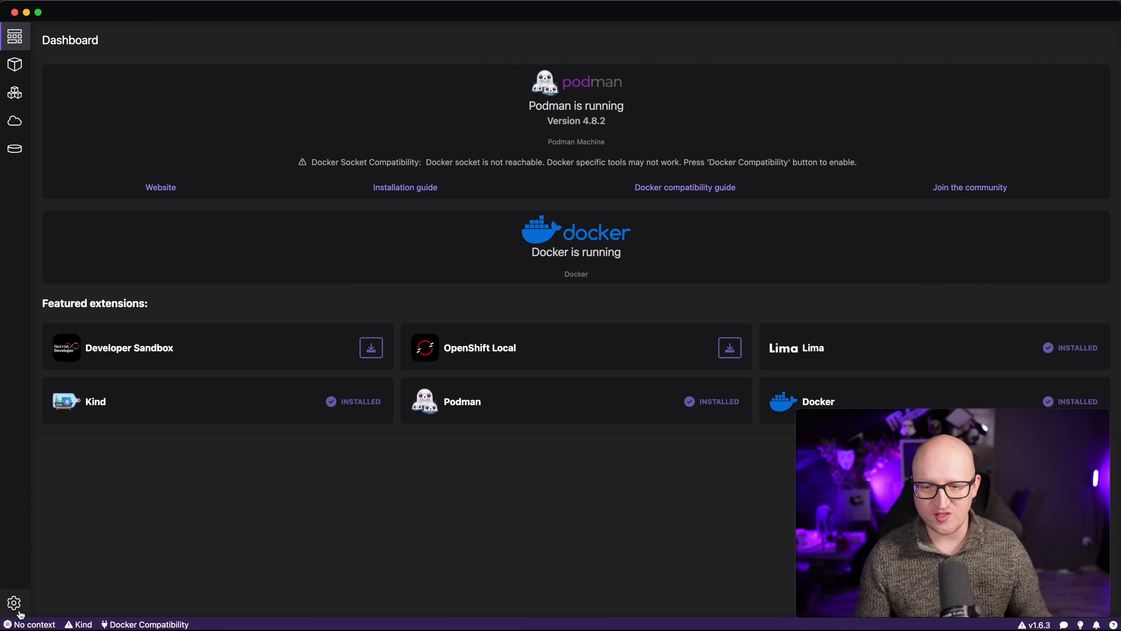
{"action": "left_click", "coordinate": [14, 604]}
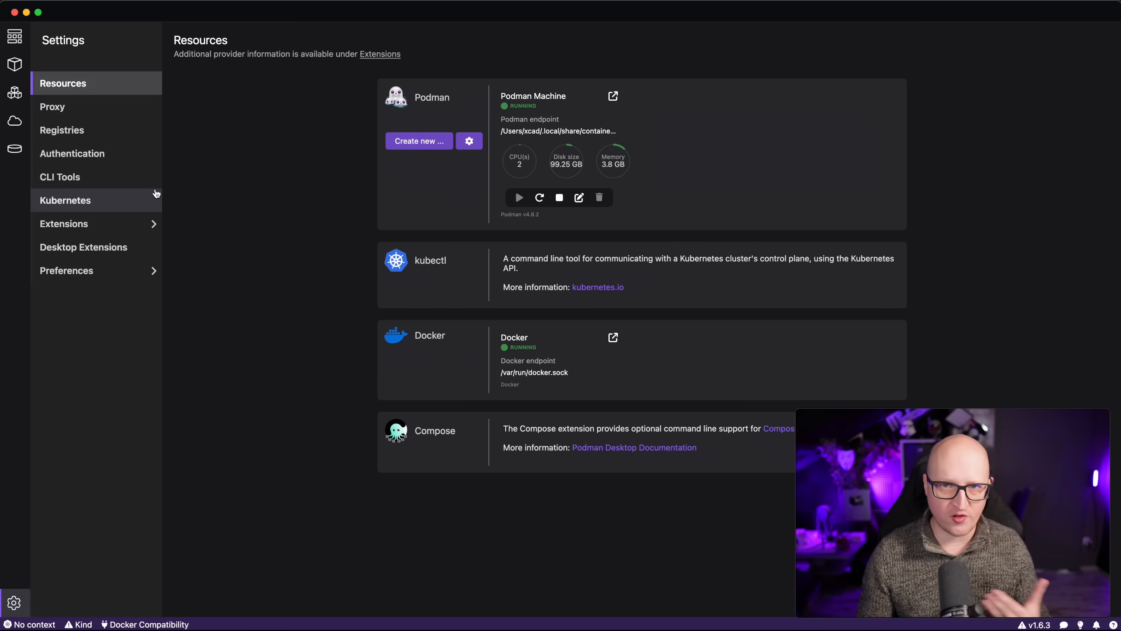
{"action": "left_click", "coordinate": [14, 121]}
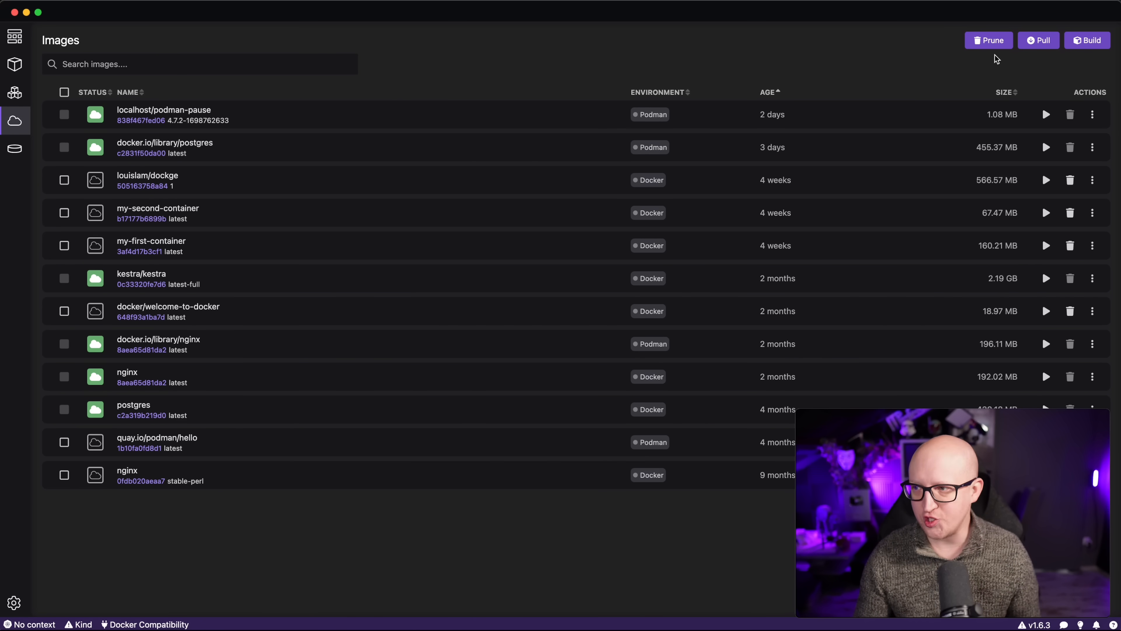
{"action": "mouse_move", "coordinate": [221, 68]}
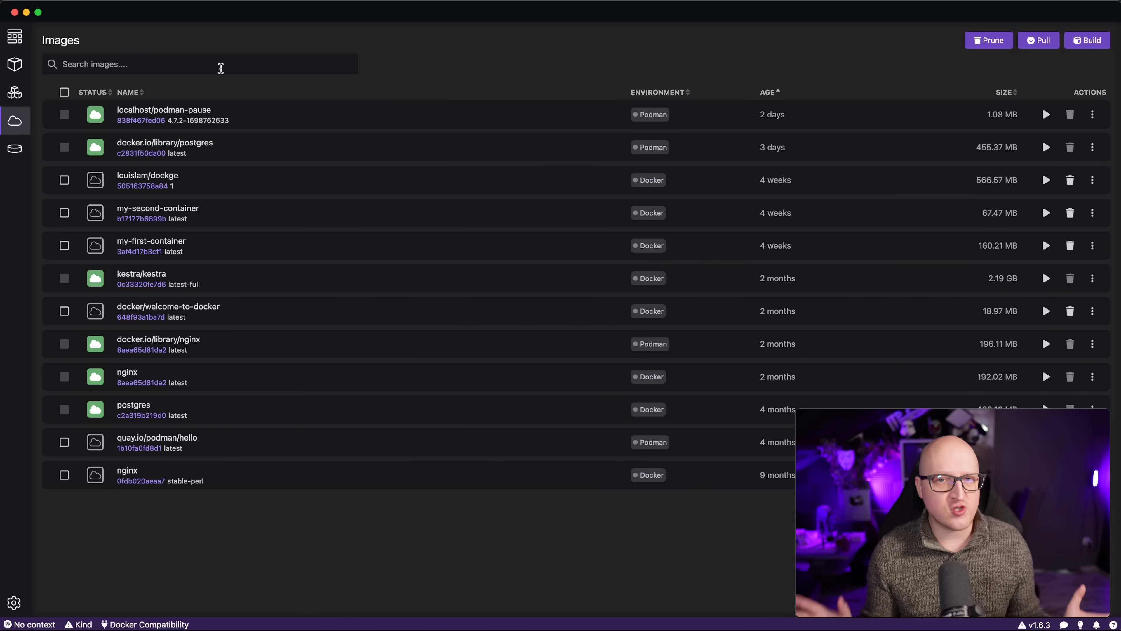
{"action": "left_click", "coordinate": [1087, 40]}
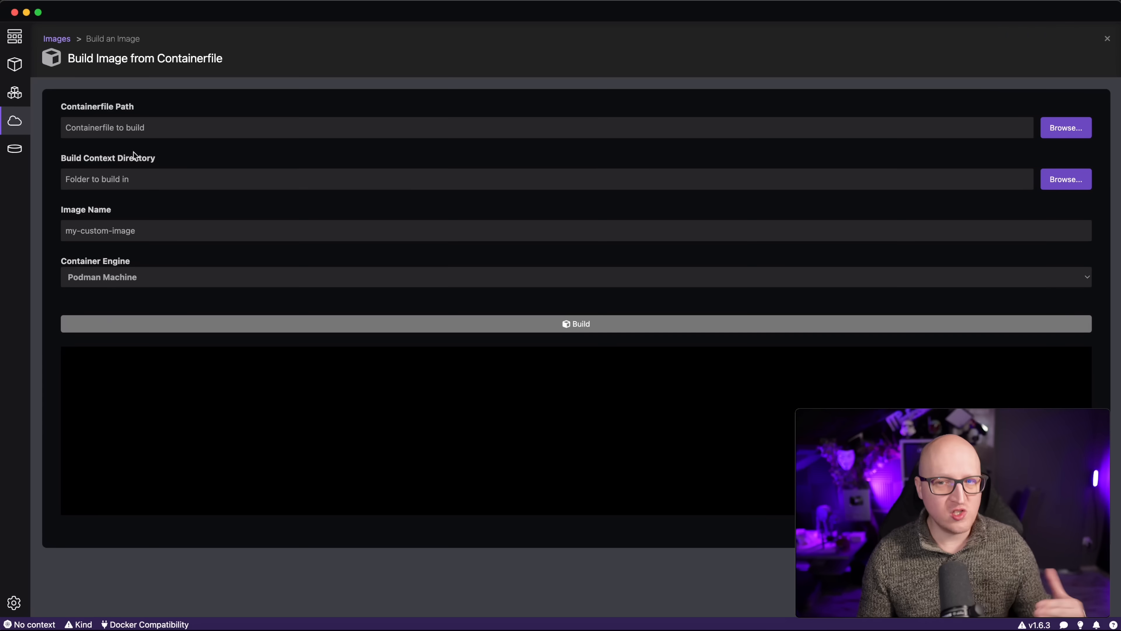
{"action": "mouse_move", "coordinate": [12, 181]}
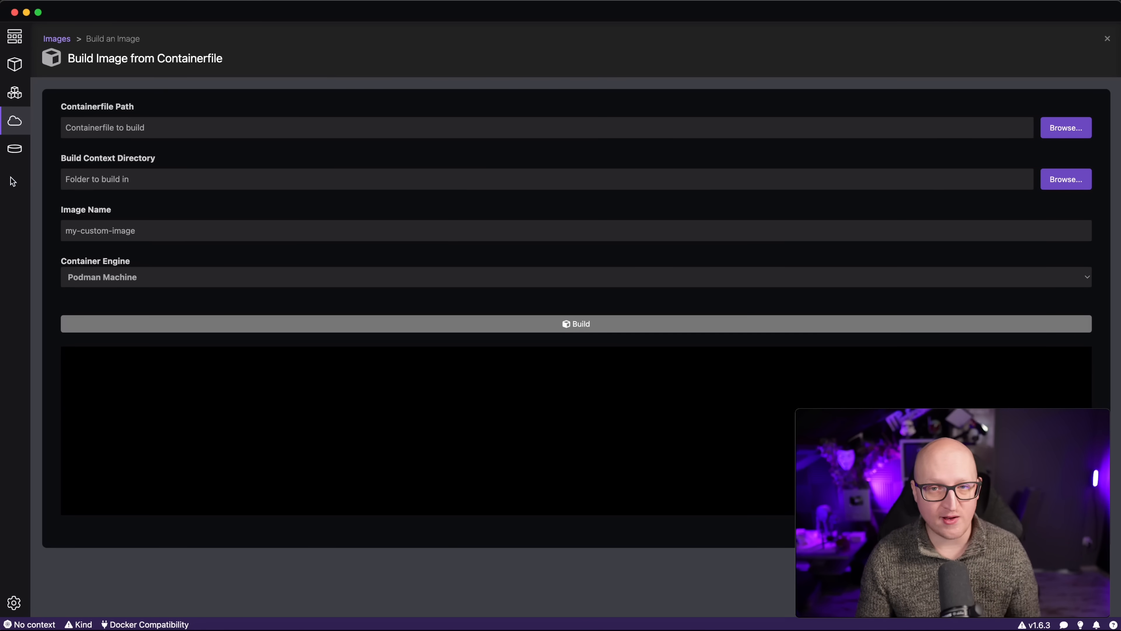
{"action": "left_click", "coordinate": [14, 148]}
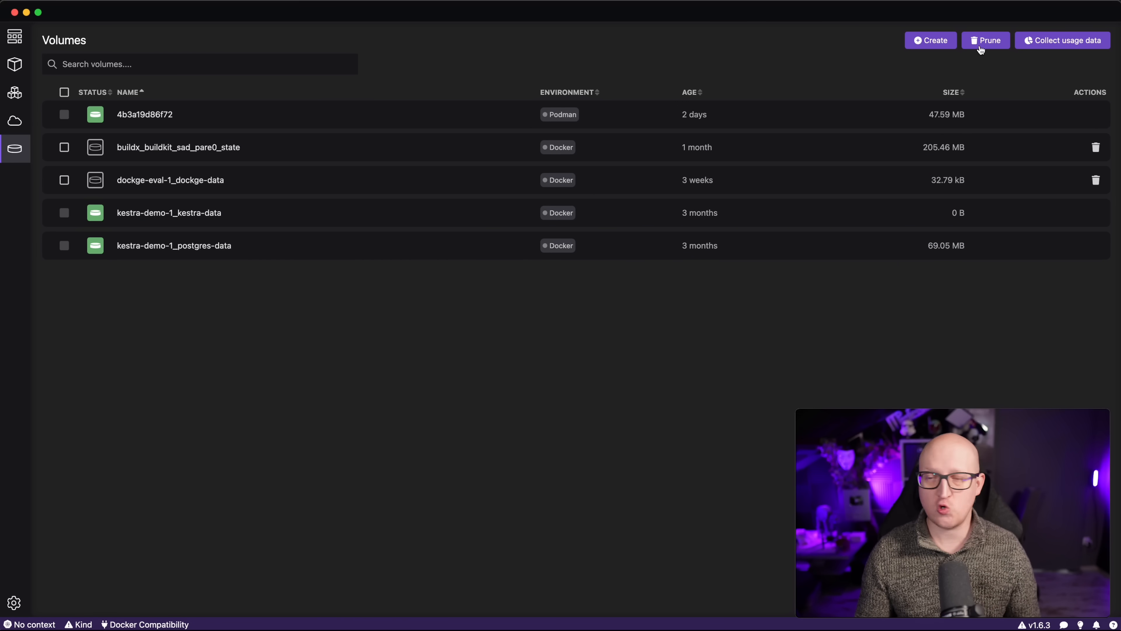
{"action": "left_click", "coordinate": [930, 40]}
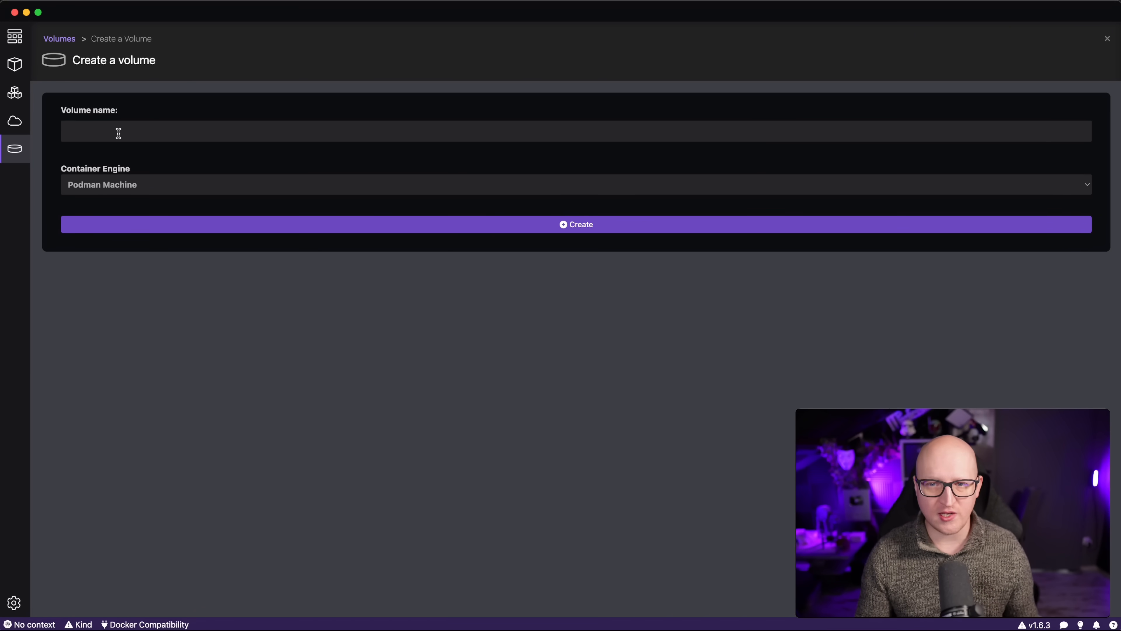
{"action": "left_click", "coordinate": [576, 225]}
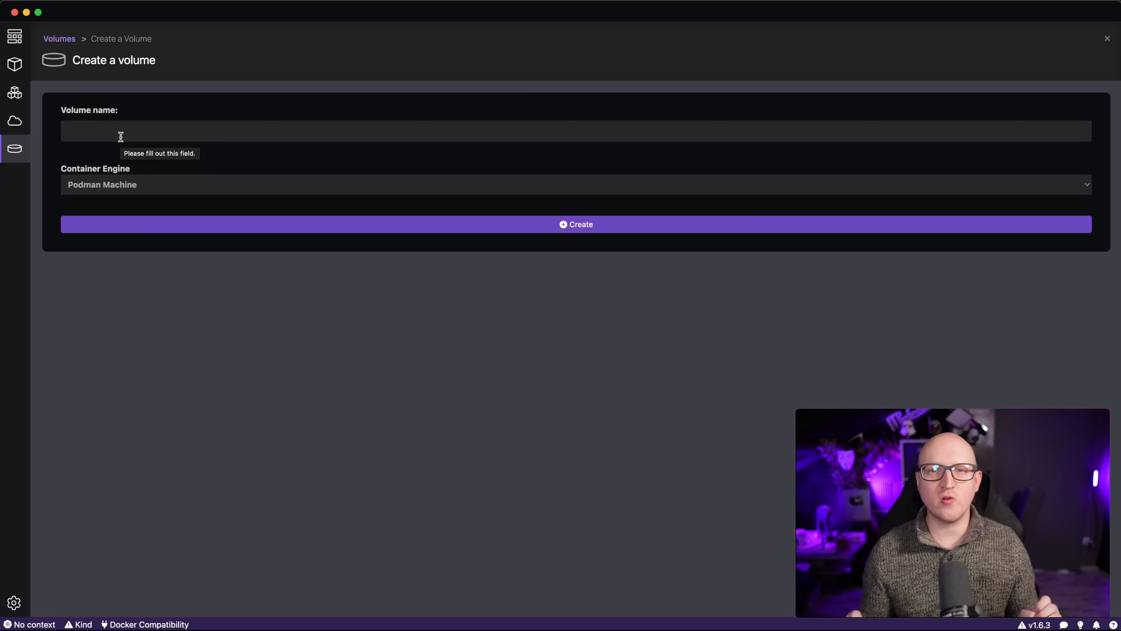
{"action": "mouse_move", "coordinate": [203, 129]}
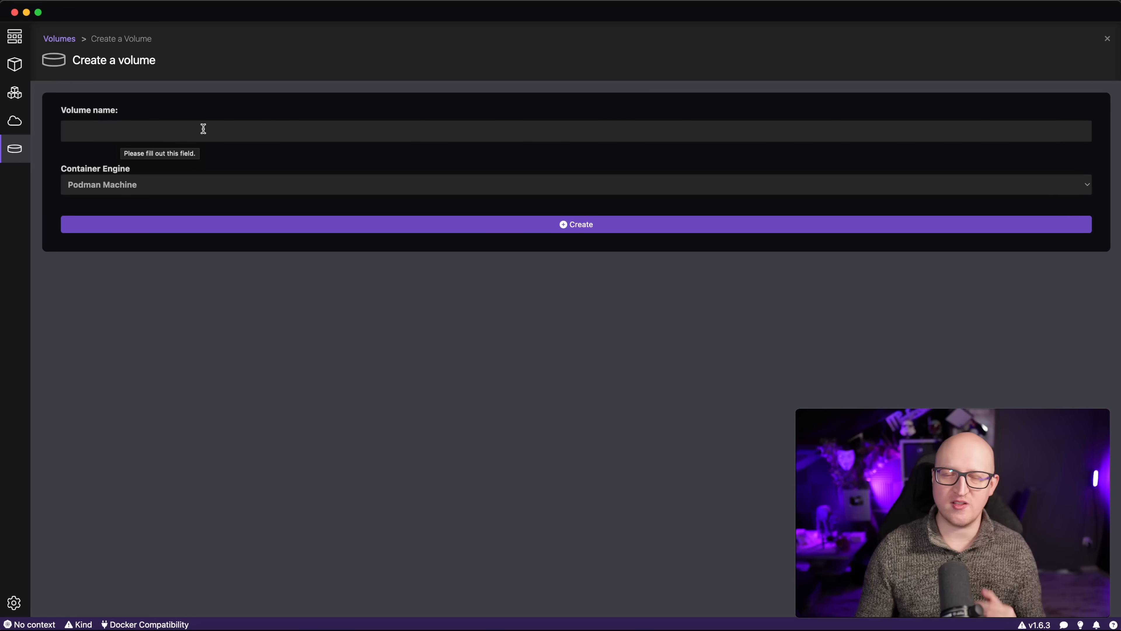
{"action": "mouse_move", "coordinate": [16, 38]}
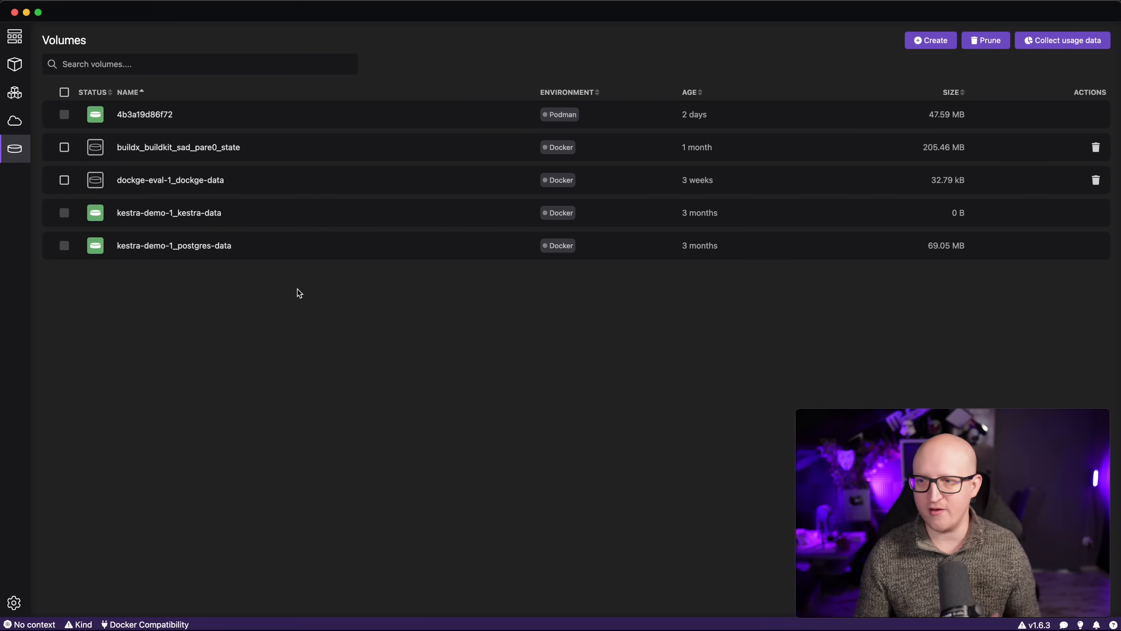
{"action": "left_click", "coordinate": [14, 37]}
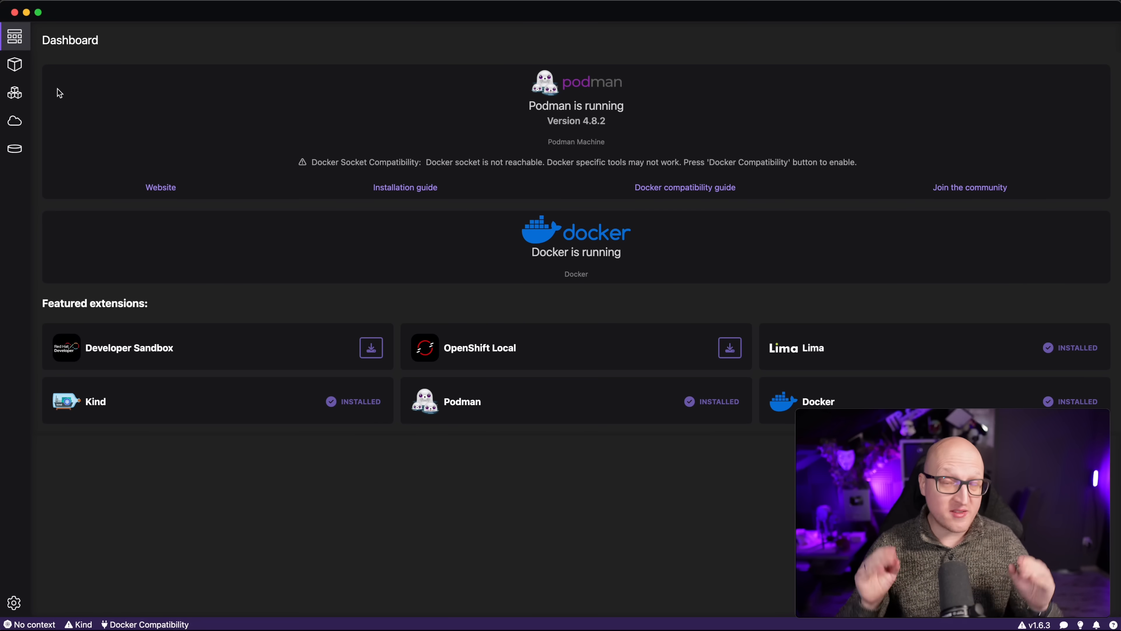
{"action": "mouse_move", "coordinate": [460, 106]}
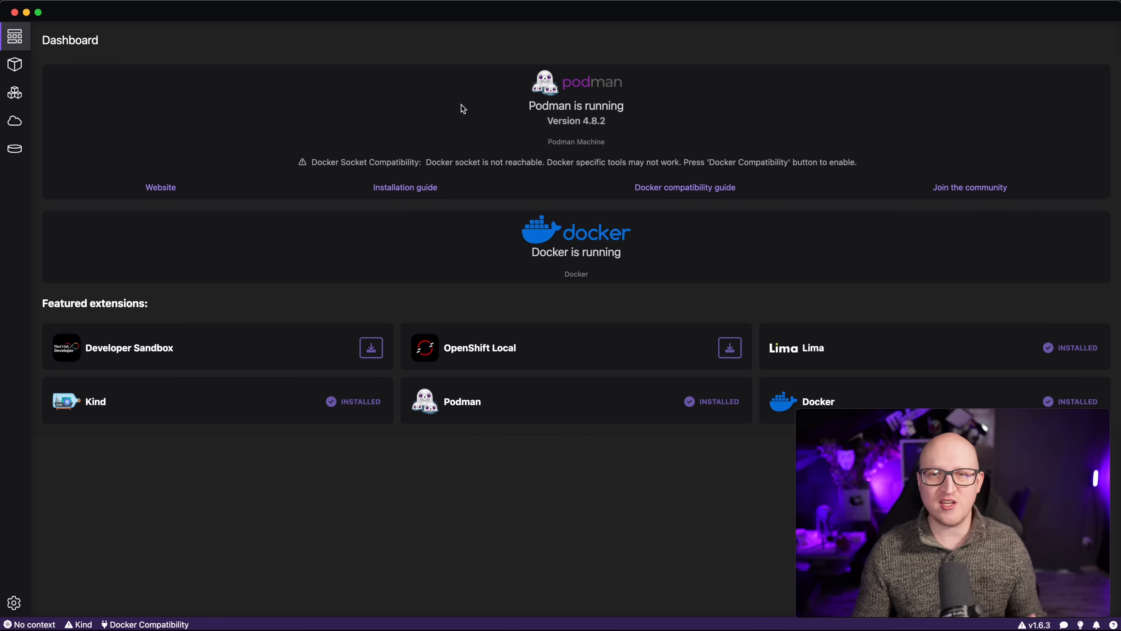
{"action": "mouse_move", "coordinate": [488, 116]}
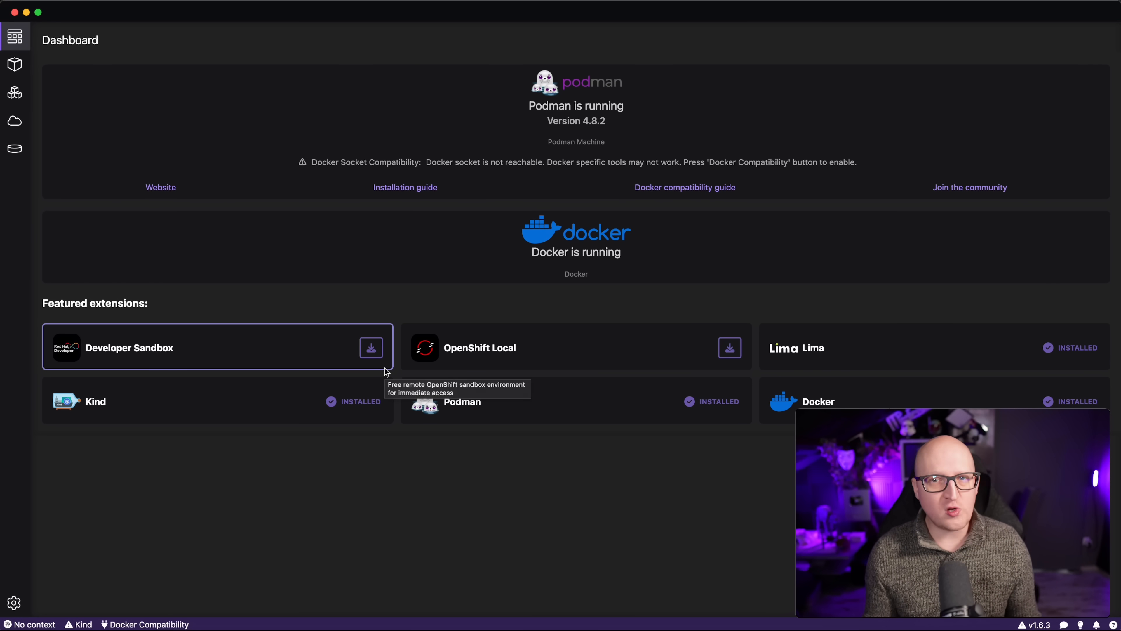
{"action": "mouse_move", "coordinate": [394, 299]}
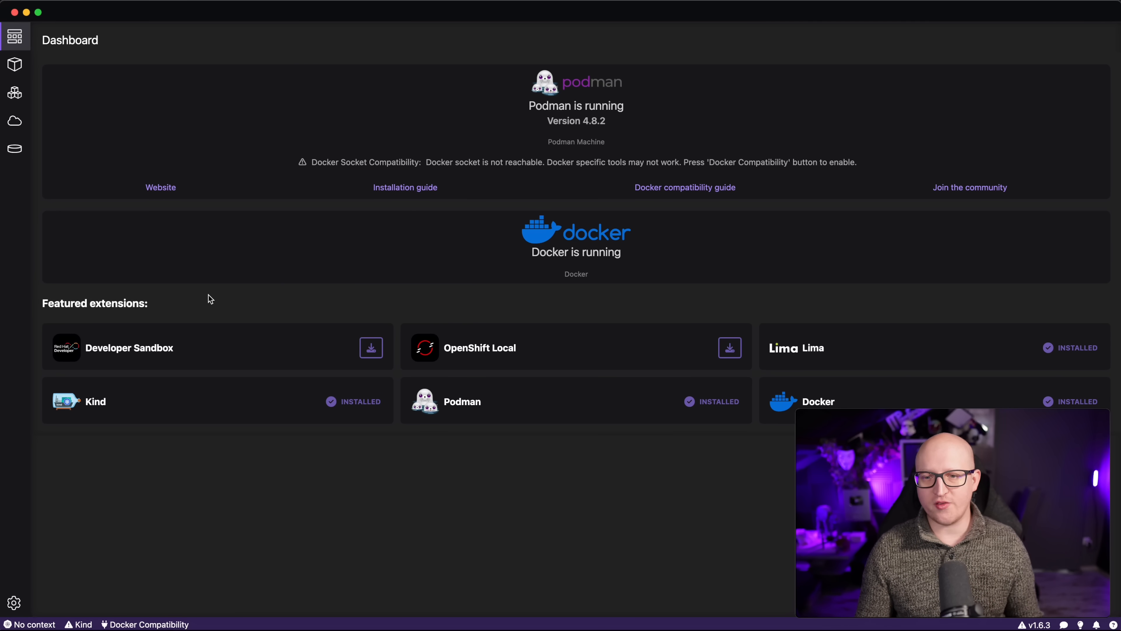
{"action": "mouse_move", "coordinate": [481, 319]}
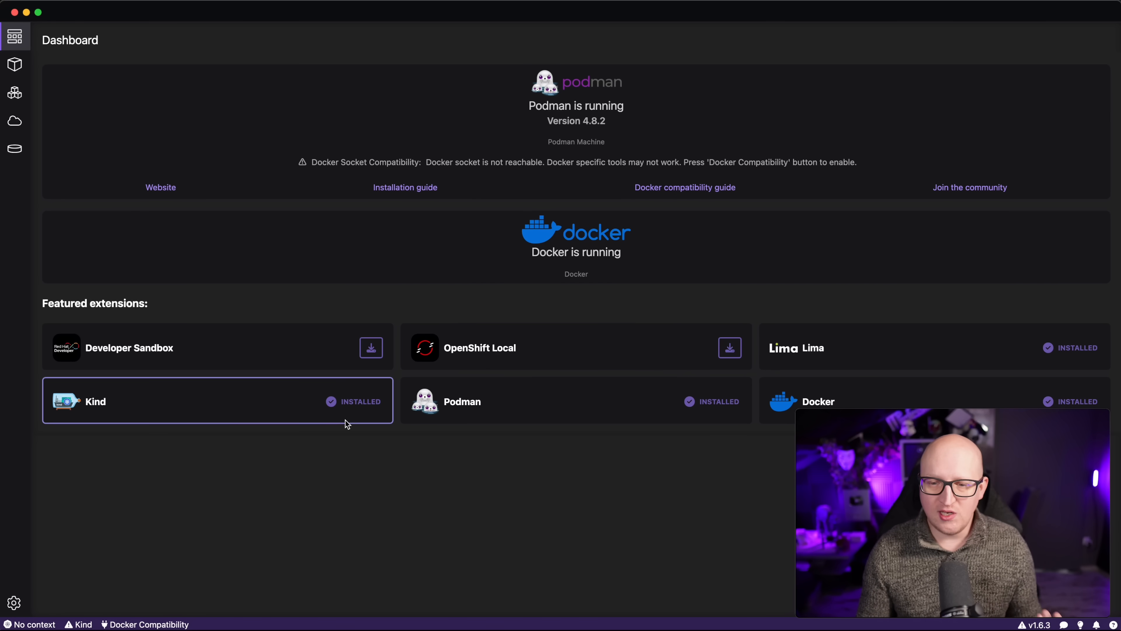
{"action": "mouse_move", "coordinate": [239, 418]}
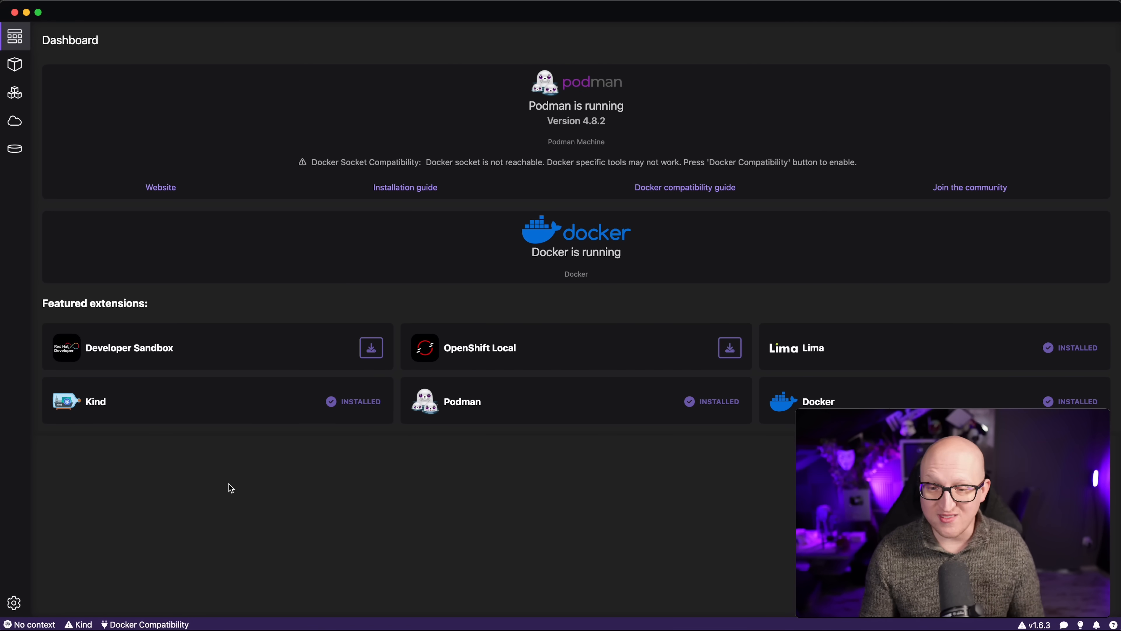
{"action": "mouse_move", "coordinate": [139, 95]}
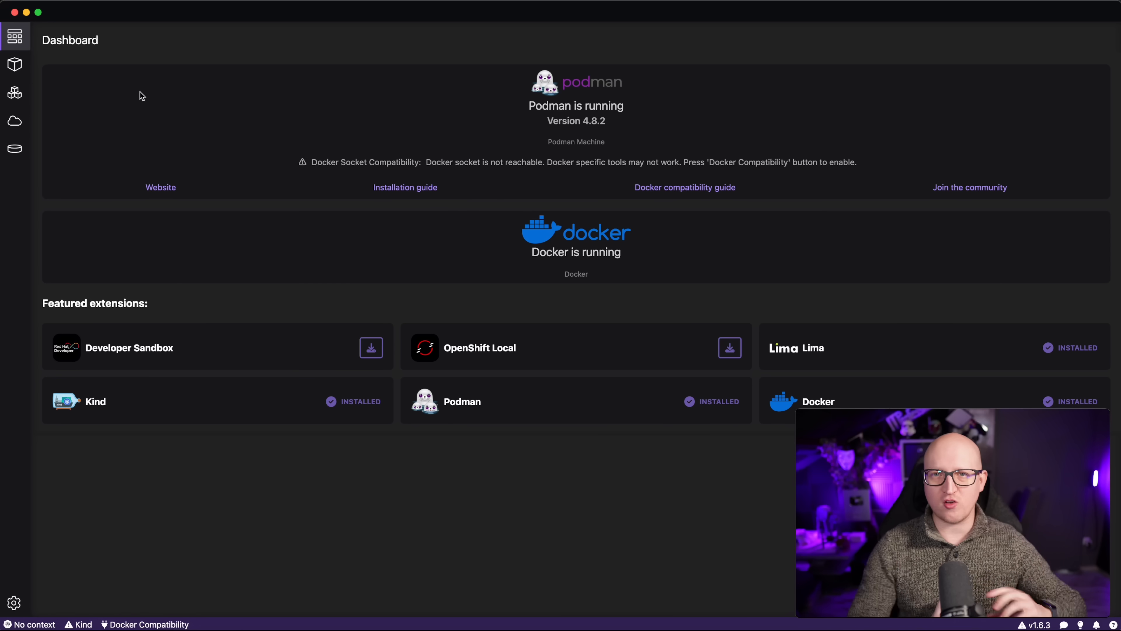
{"action": "mouse_move", "coordinate": [81, 83]}
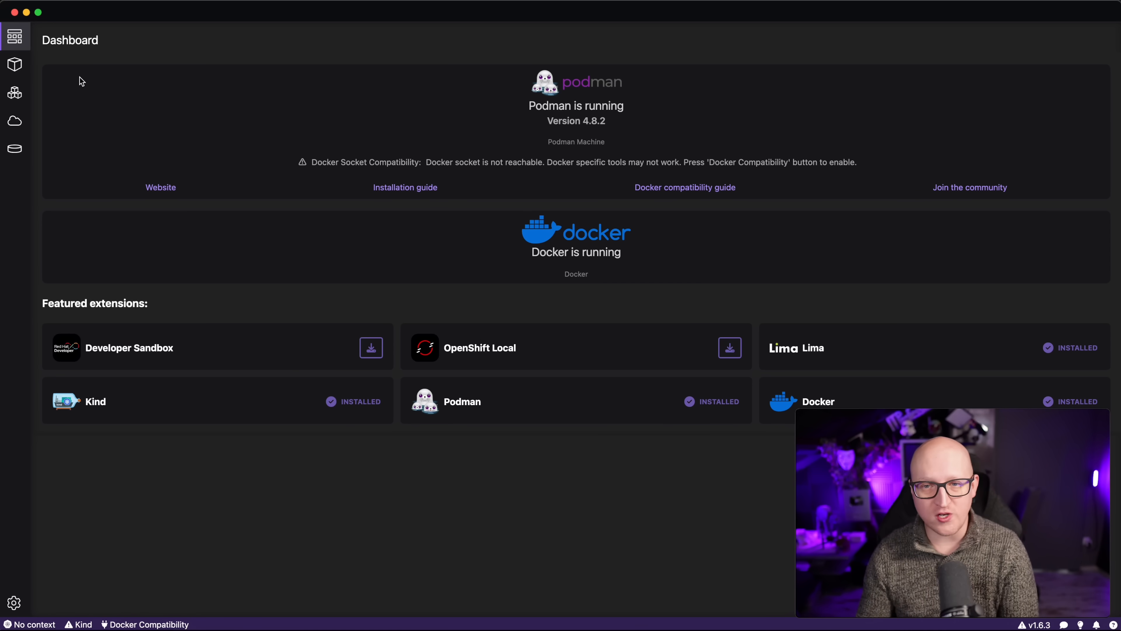
- View the containers list and the kestra-demo-1 compose stack details
{"action": "left_click", "coordinate": [14, 64]}
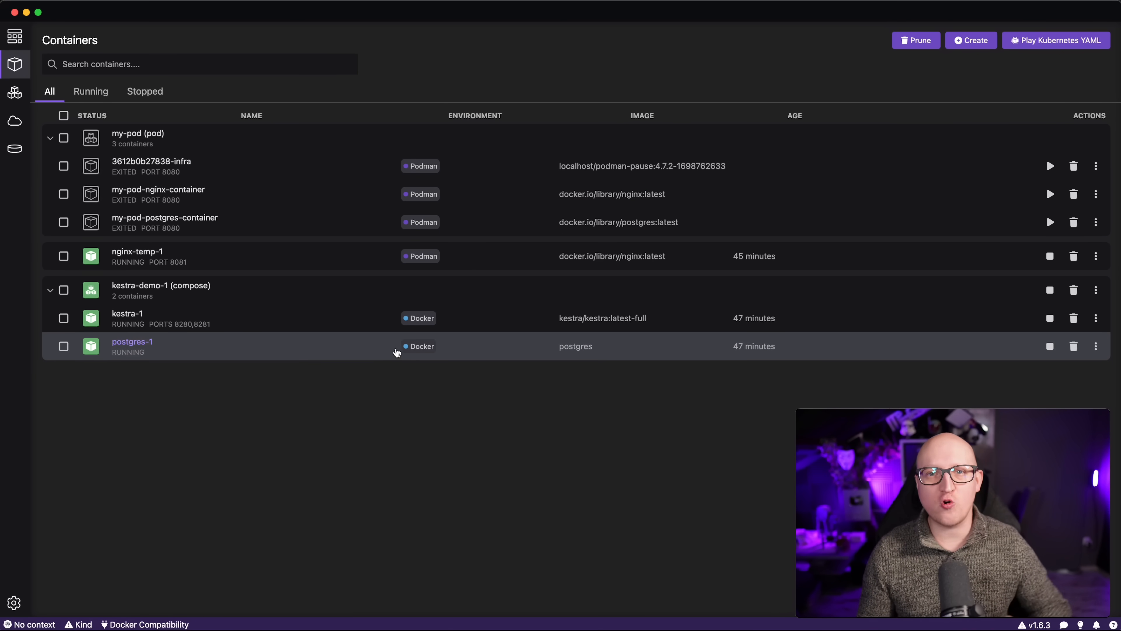
{"action": "mouse_move", "coordinate": [417, 308]}
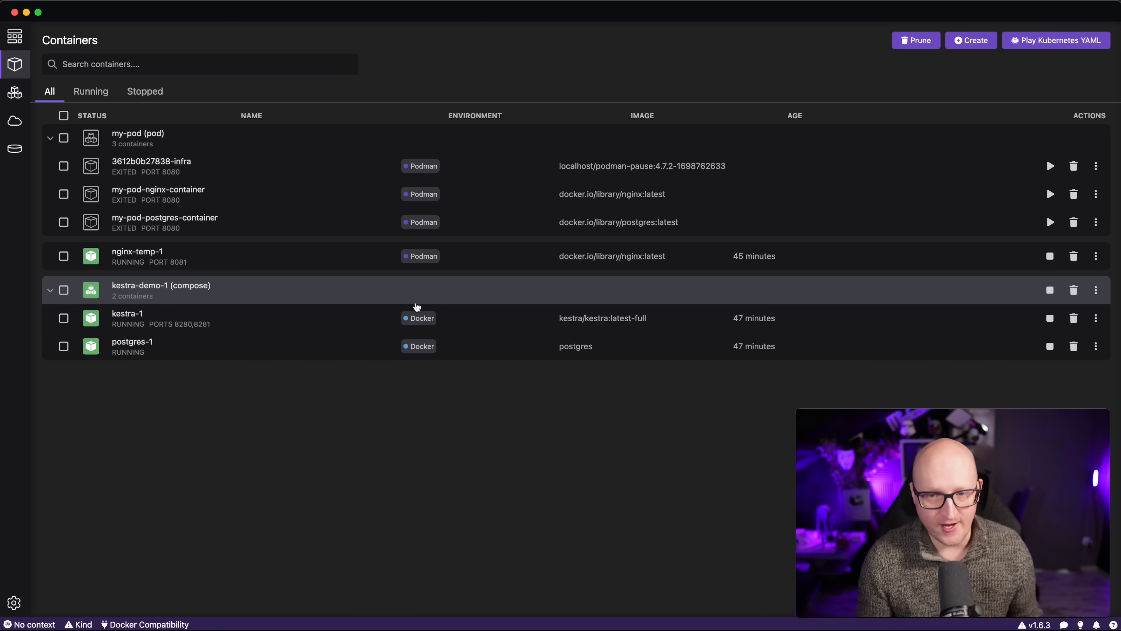
{"action": "mouse_move", "coordinate": [244, 296]}
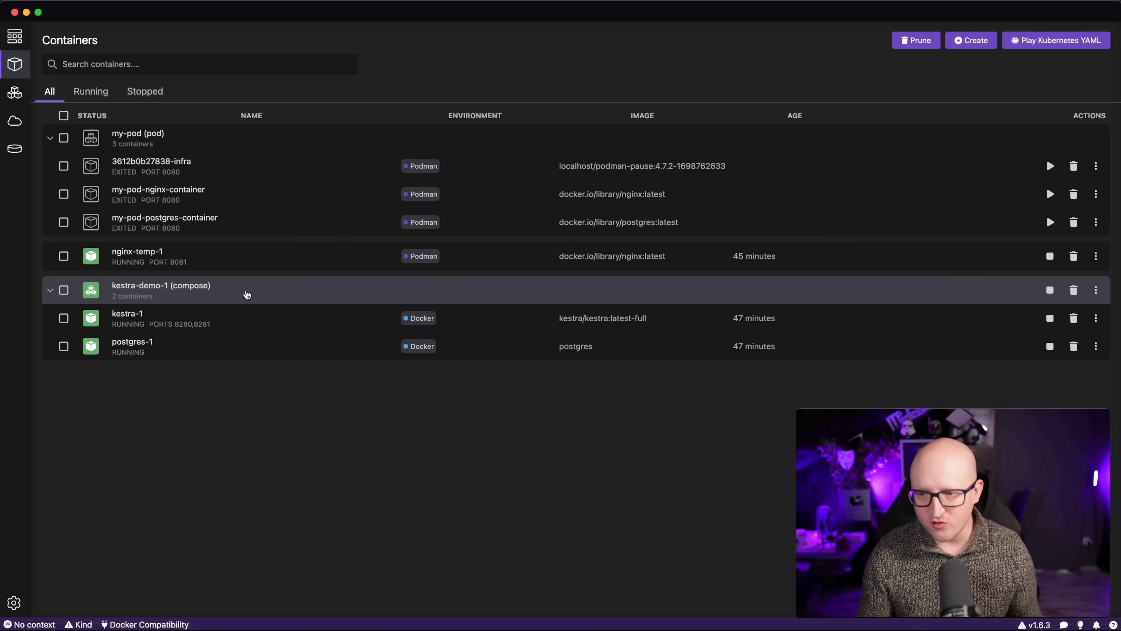
{"action": "mouse_move", "coordinate": [185, 292]}
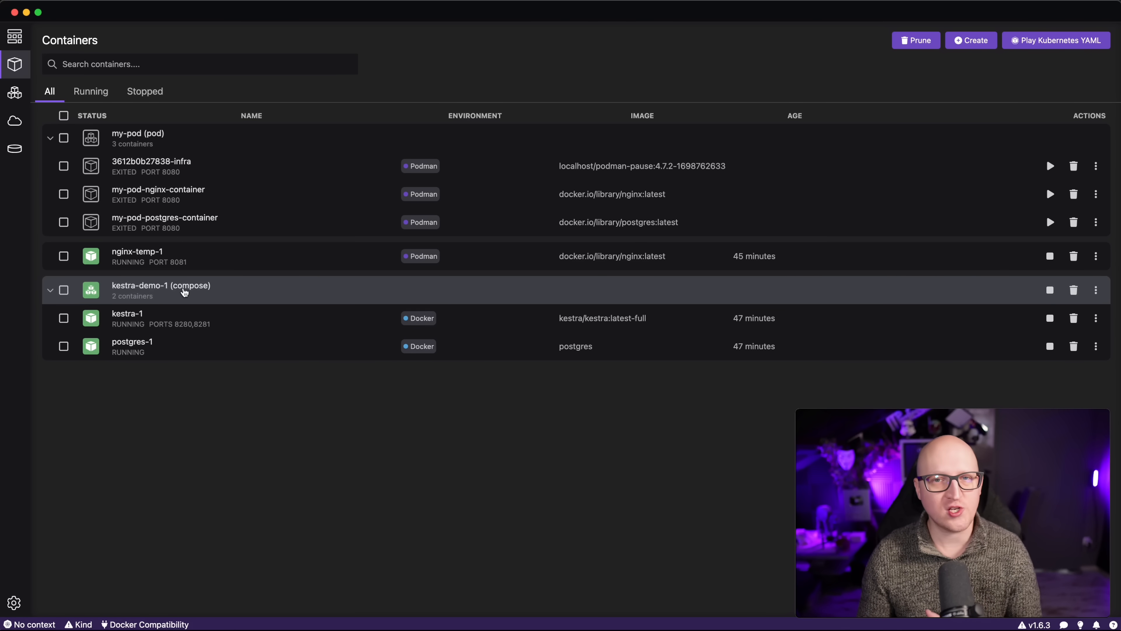
{"action": "mouse_move", "coordinate": [959, 341]}
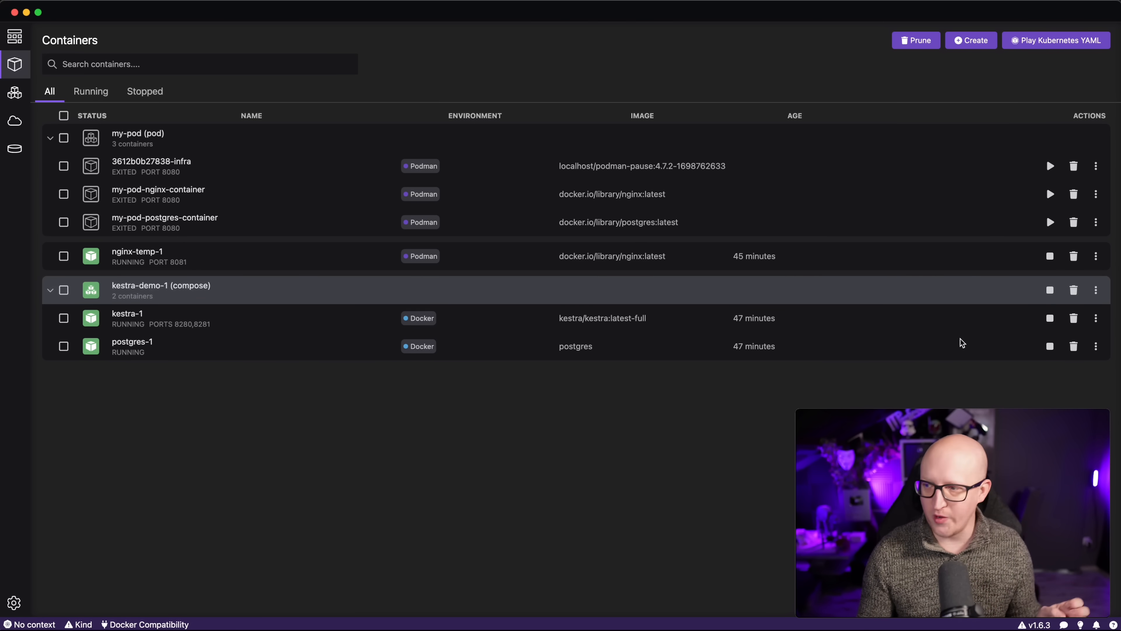
{"action": "left_click", "coordinate": [1095, 290]}
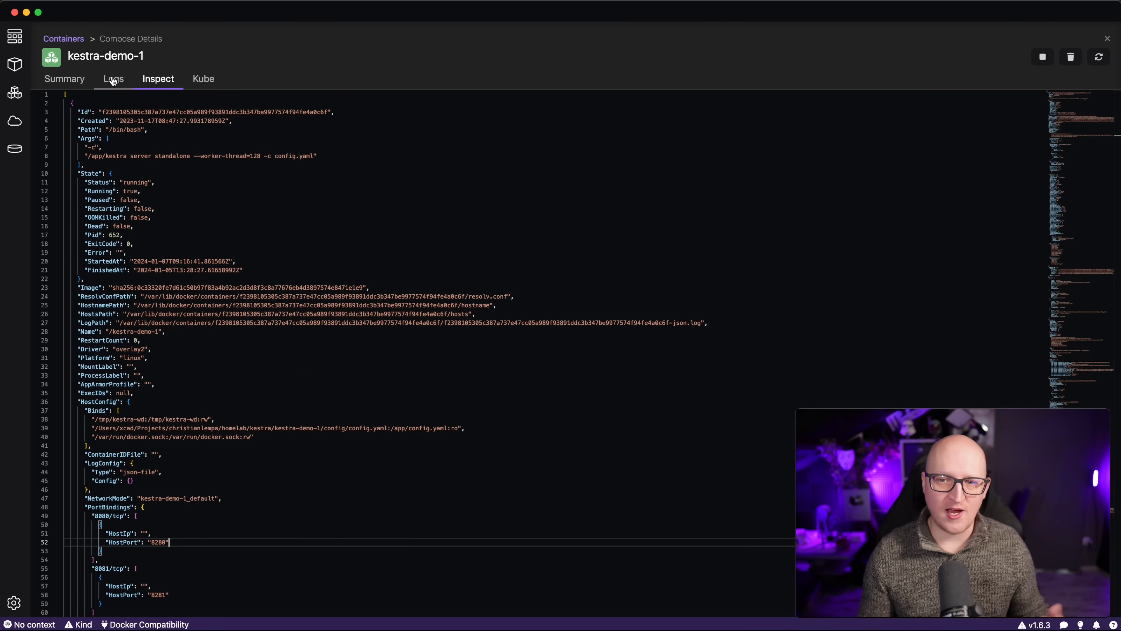
{"action": "left_click", "coordinate": [113, 79]}
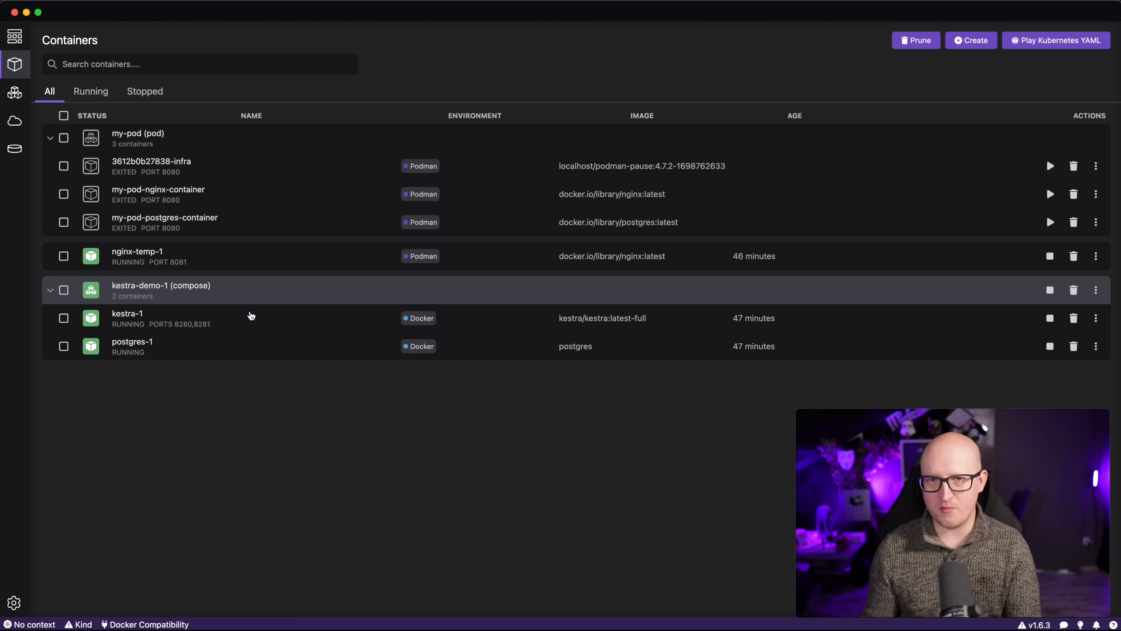
{"action": "mouse_move", "coordinate": [256, 469]}
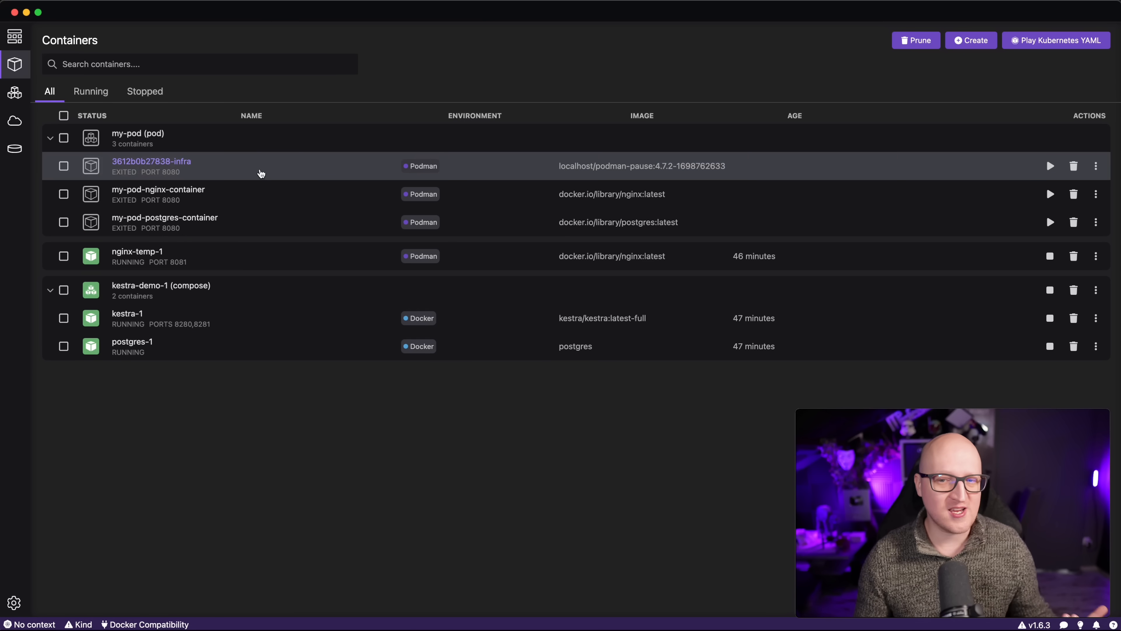
{"action": "mouse_move", "coordinate": [534, 178]}
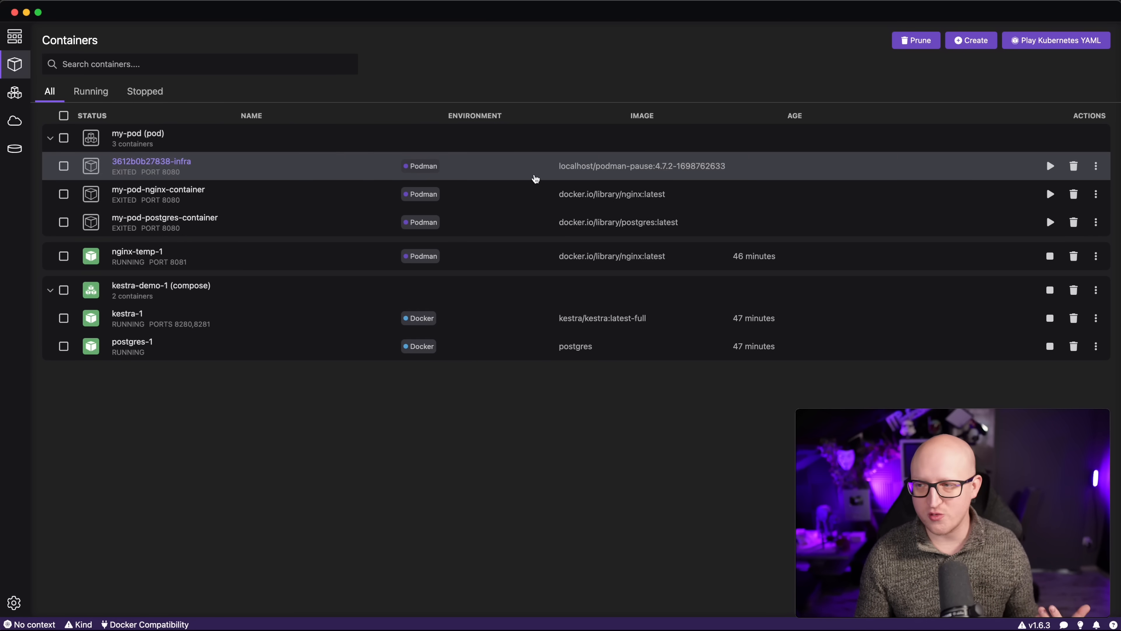
- Browse the images list, return to containers and go to the application settings
{"action": "left_click", "coordinate": [971, 40]}
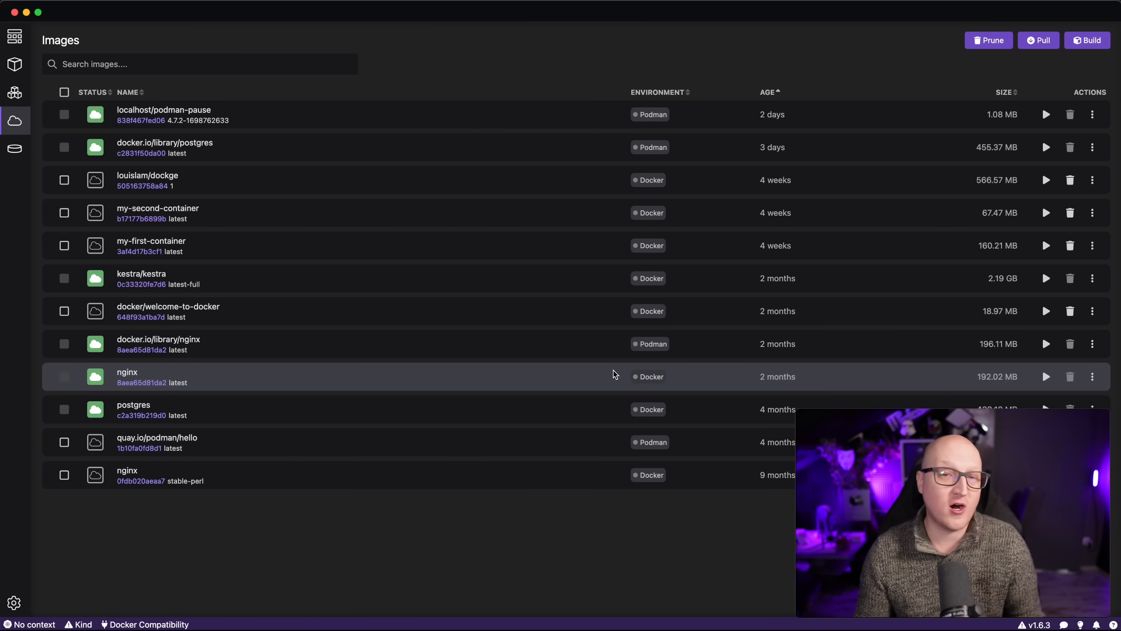
{"action": "mouse_move", "coordinate": [193, 164]}
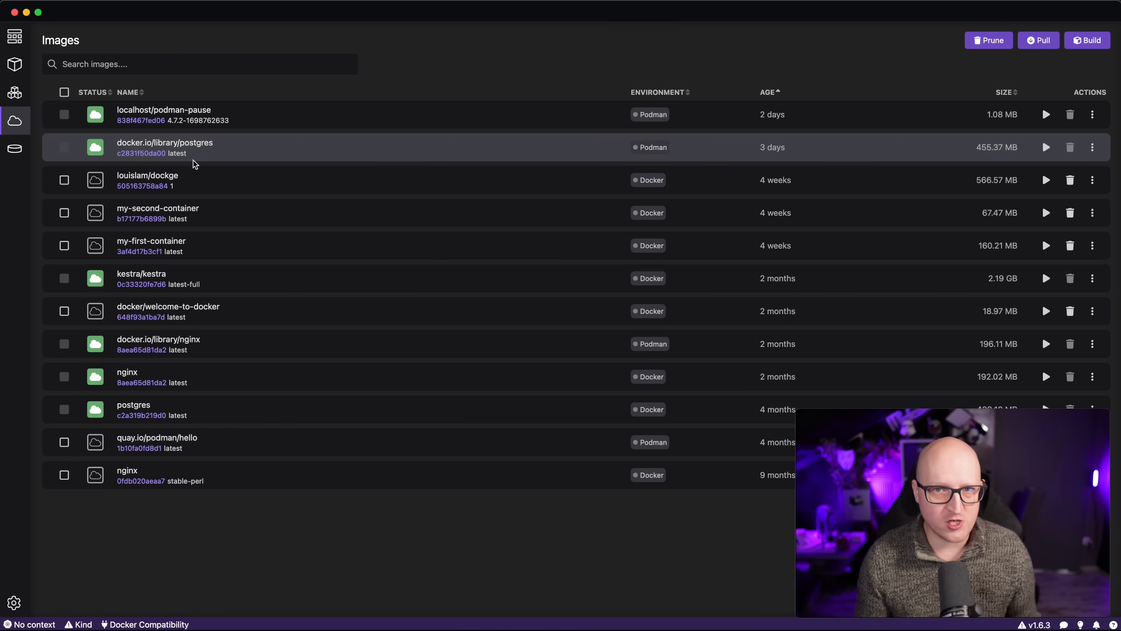
{"action": "mouse_move", "coordinate": [15, 65]}
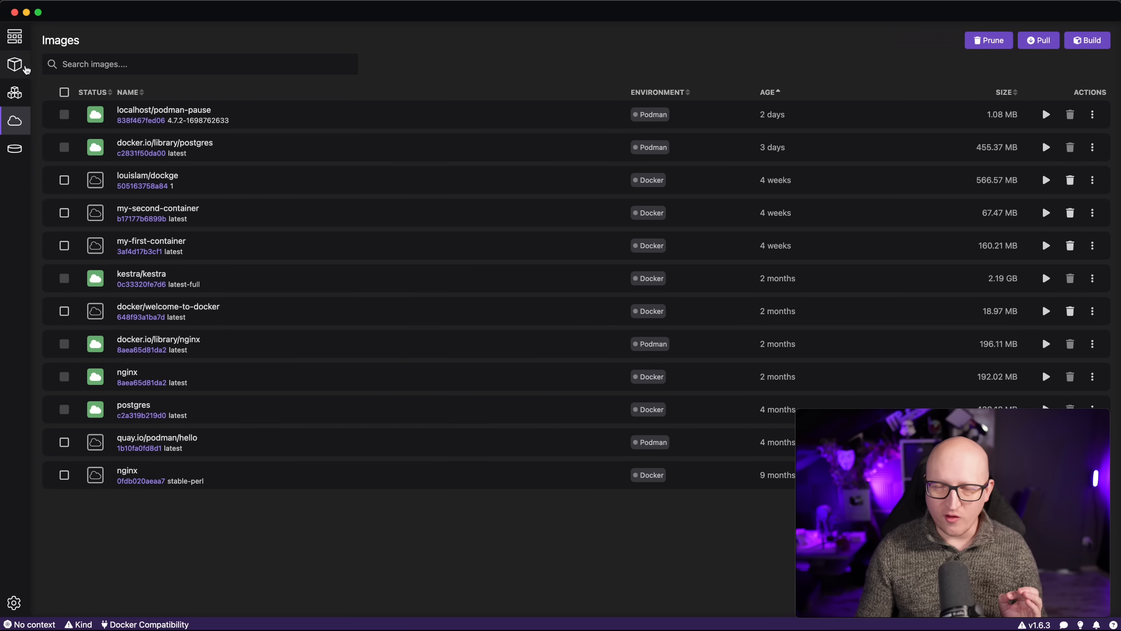
{"action": "left_click", "coordinate": [14, 65]}
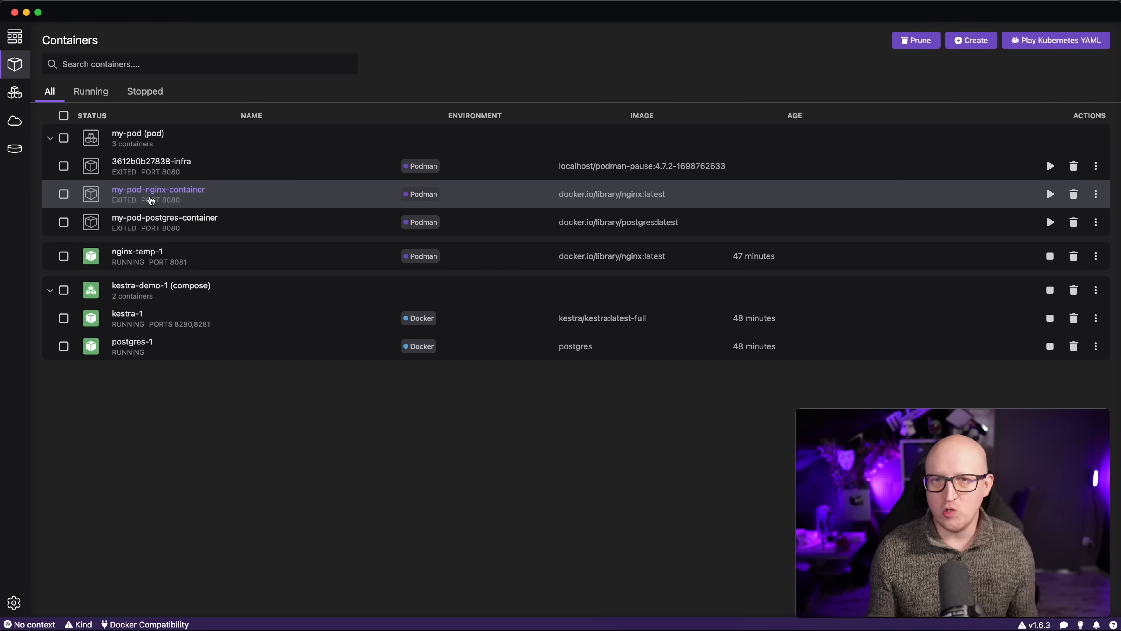
{"action": "left_click", "coordinate": [14, 603]}
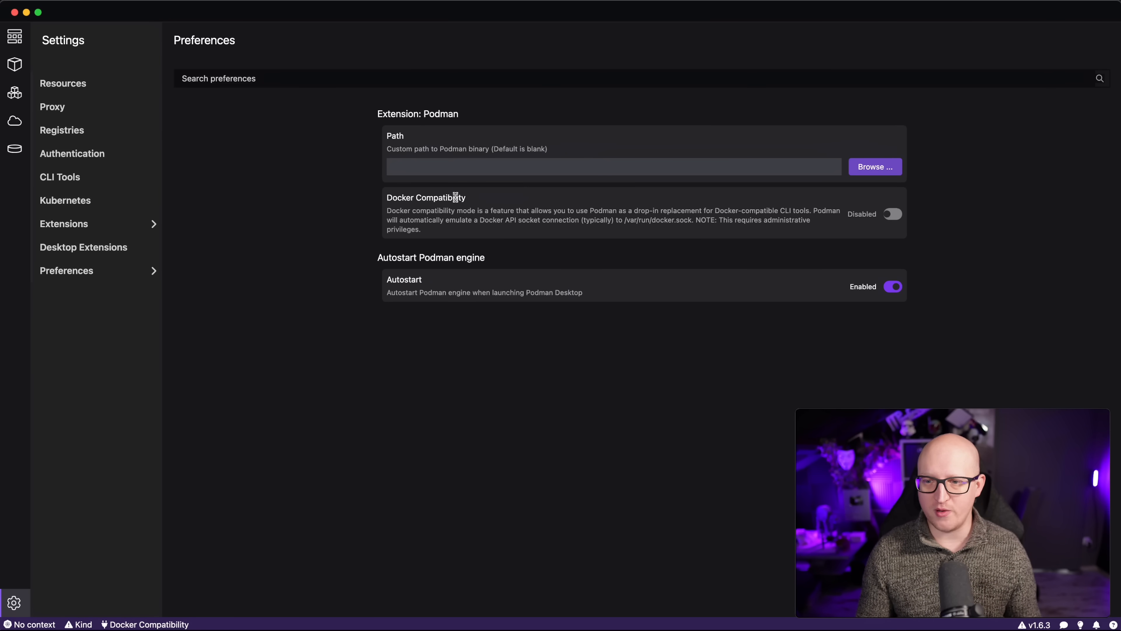
{"action": "mouse_move", "coordinate": [468, 233]}
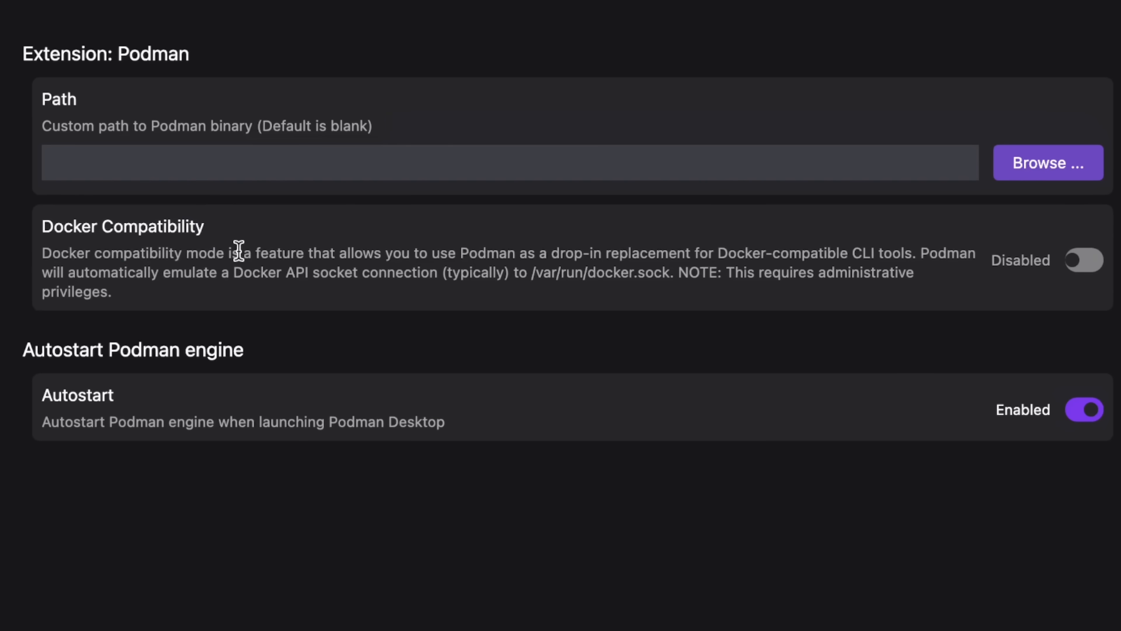
- Read the Docker Compatibility description, highlighting the Docker API socket and docker.sock path
{"action": "left_click_drag", "start_coordinate": [240, 253], "coordinate": [508, 252]}
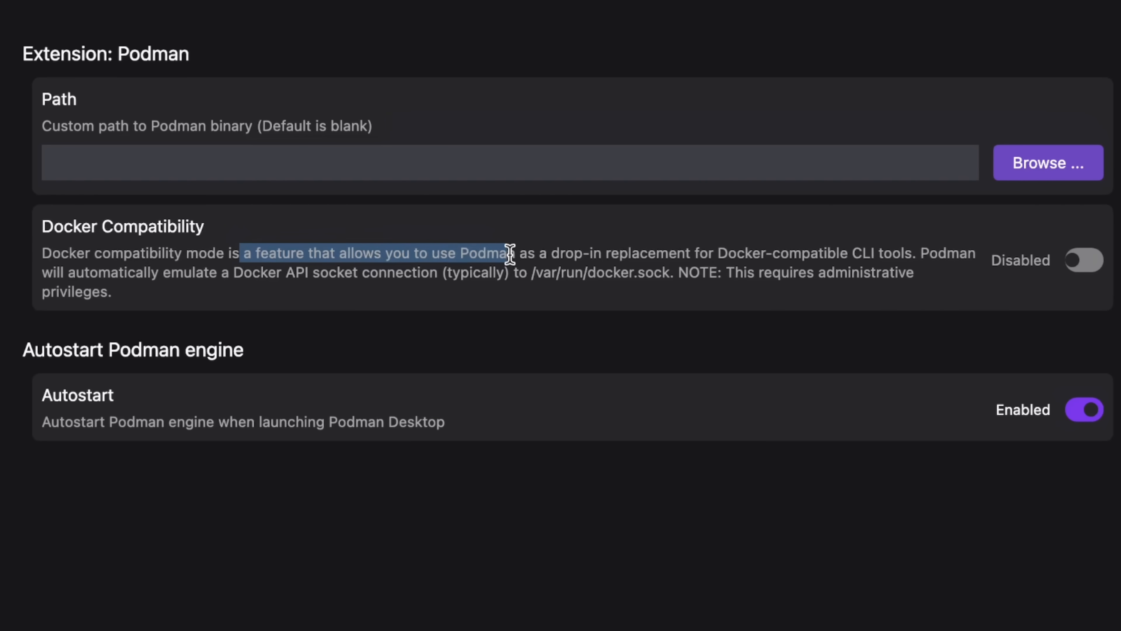
{"action": "left_click", "coordinate": [741, 276]}
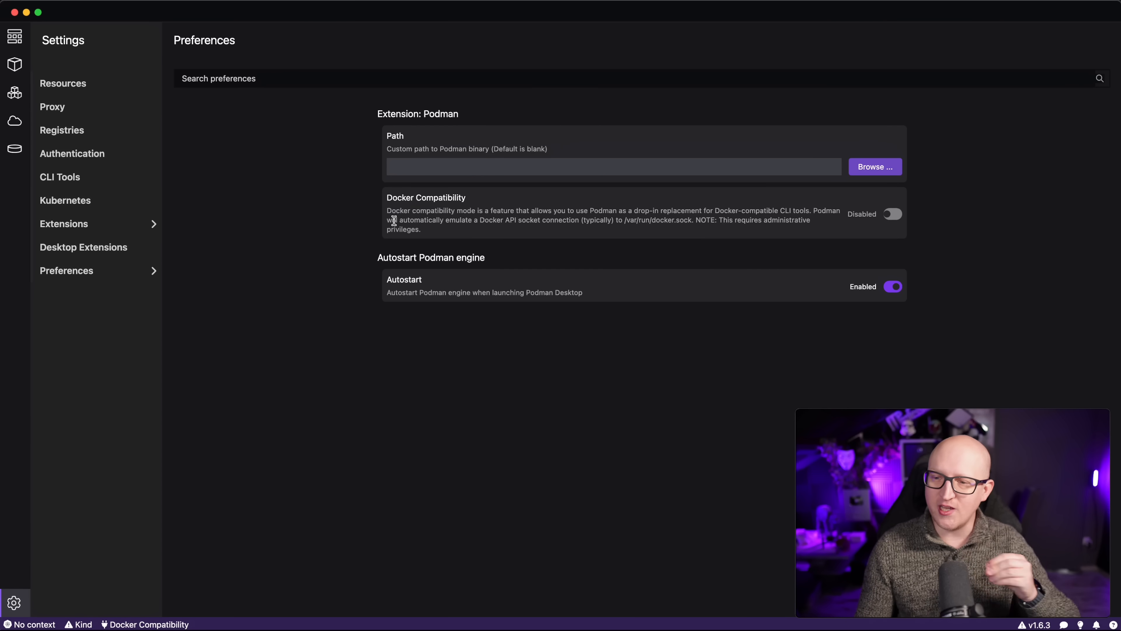
{"action": "left_click_drag", "start_coordinate": [386, 219], "coordinate": [515, 219]}
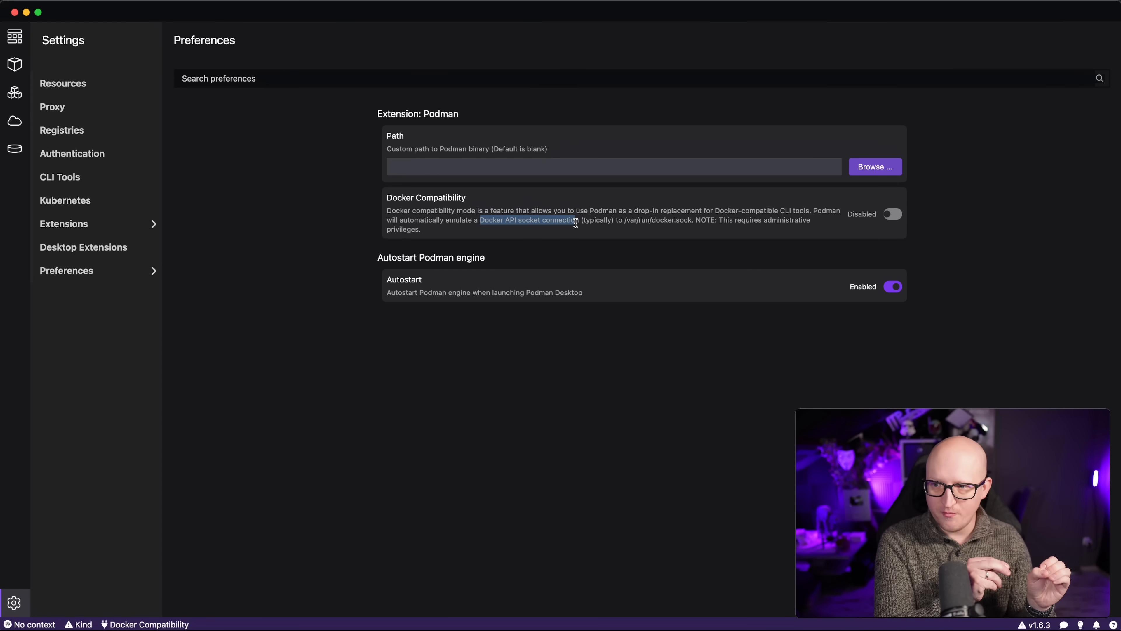
{"action": "left_click_drag", "start_coordinate": [579, 219], "coordinate": [686, 220]}
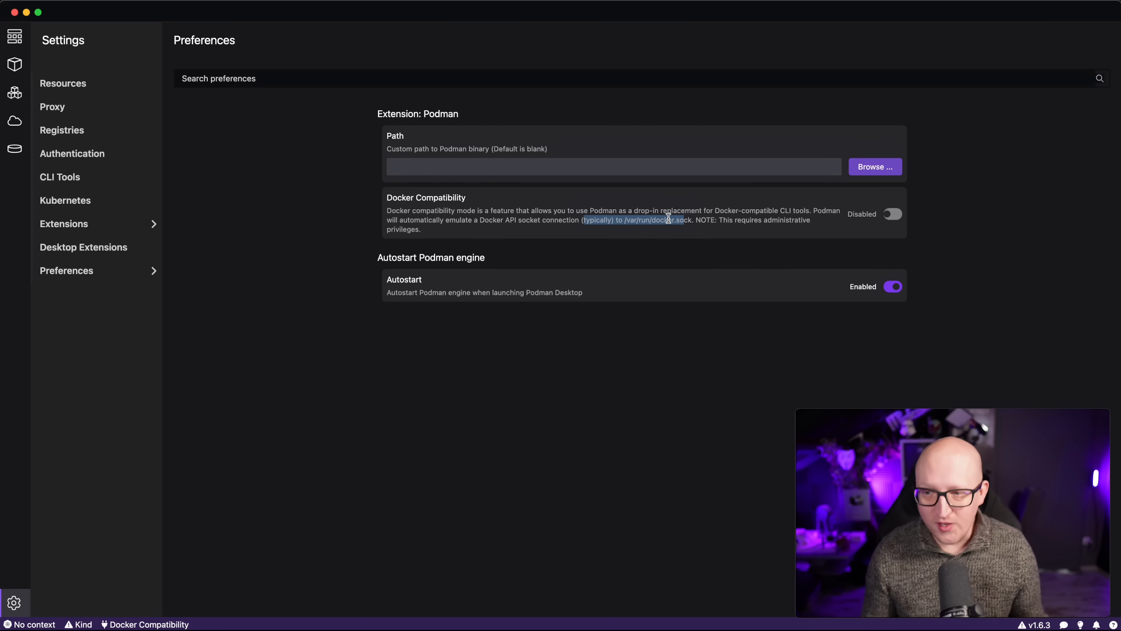
{"action": "left_click", "coordinate": [631, 244]}
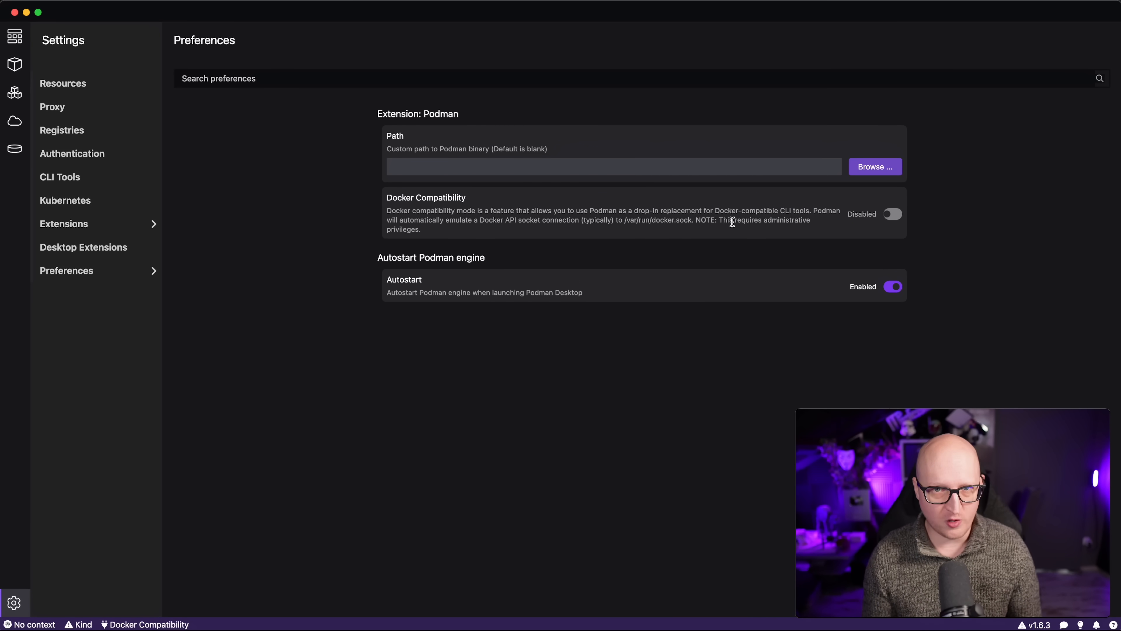
{"action": "left_click", "coordinate": [15, 37]}
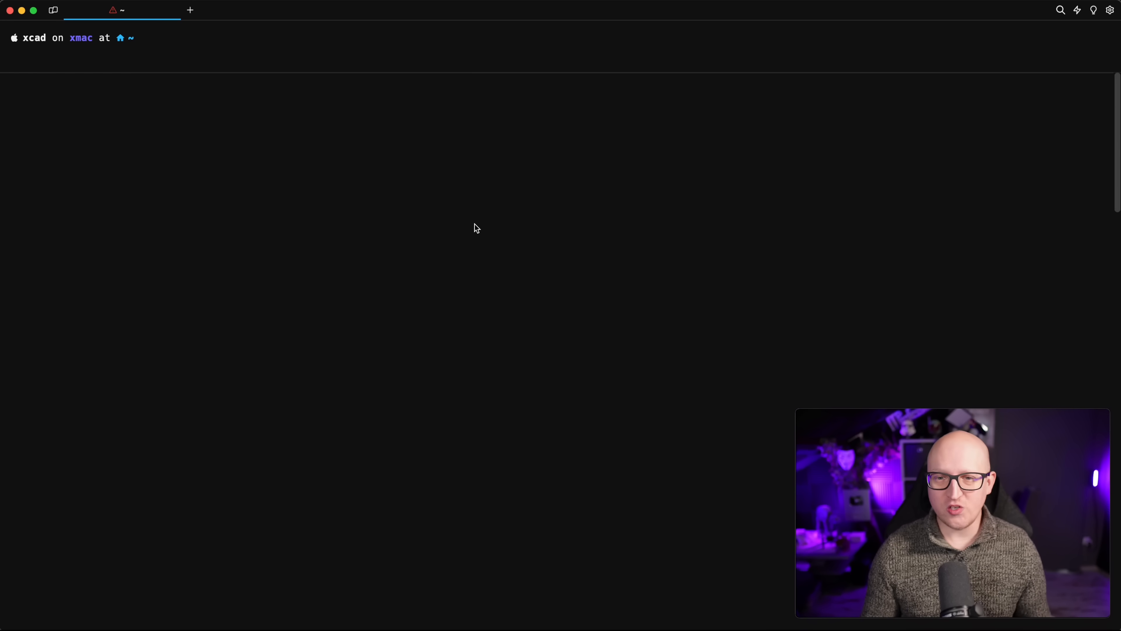
- Run podman pod to list its subcommands such as create, inspect and logs
{"action": "type", "text": "podman pod"}
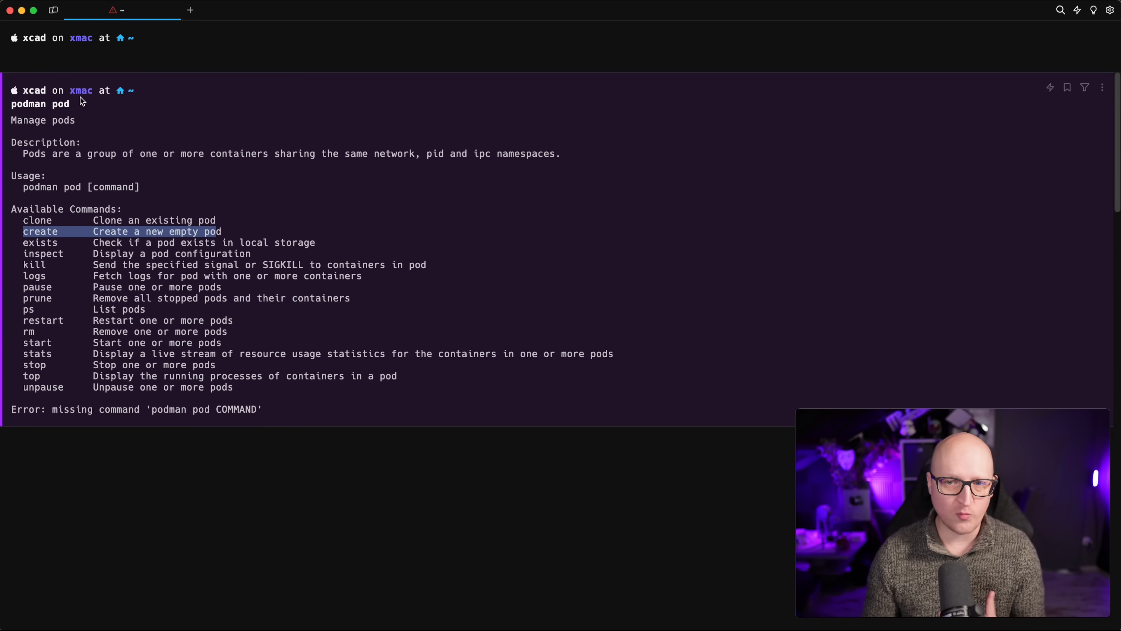
{"action": "mouse_move", "coordinate": [139, 181]}
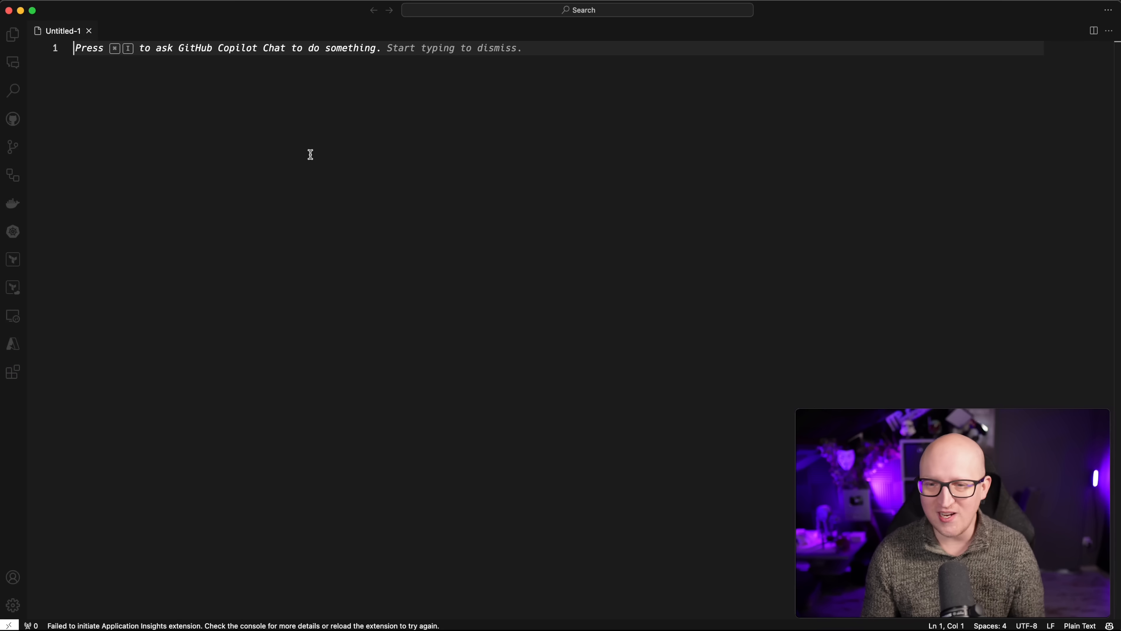
- Write apiVersion: v1, kind: Pod and metadata name pod-test-1
{"action": "type", "text": "apiVers"}
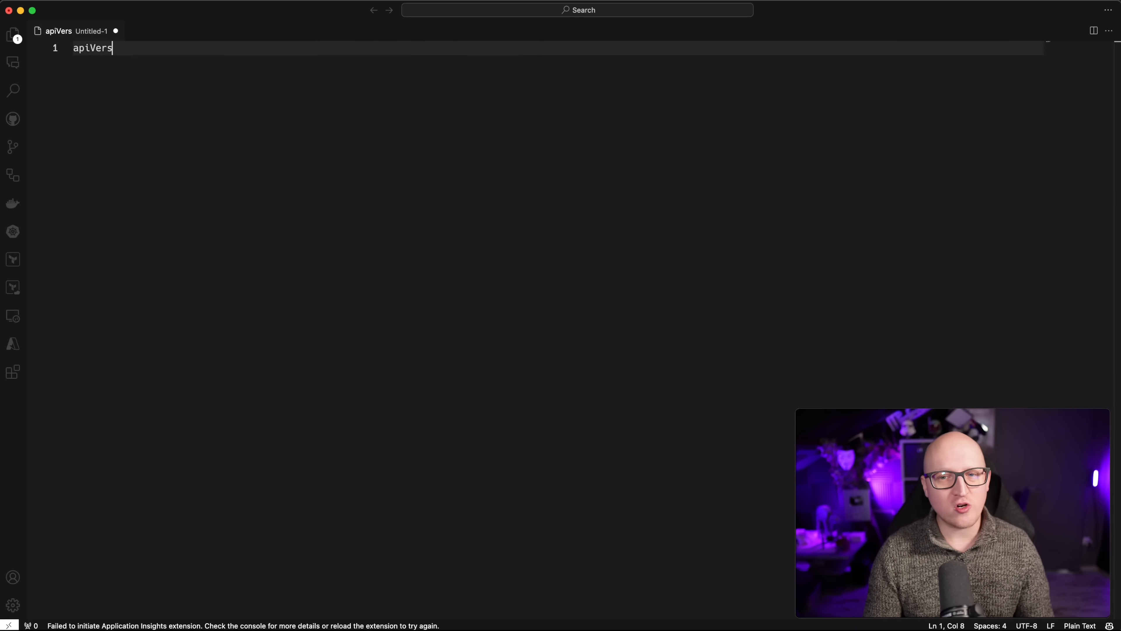
{"action": "type", "text": "ion: v1"}
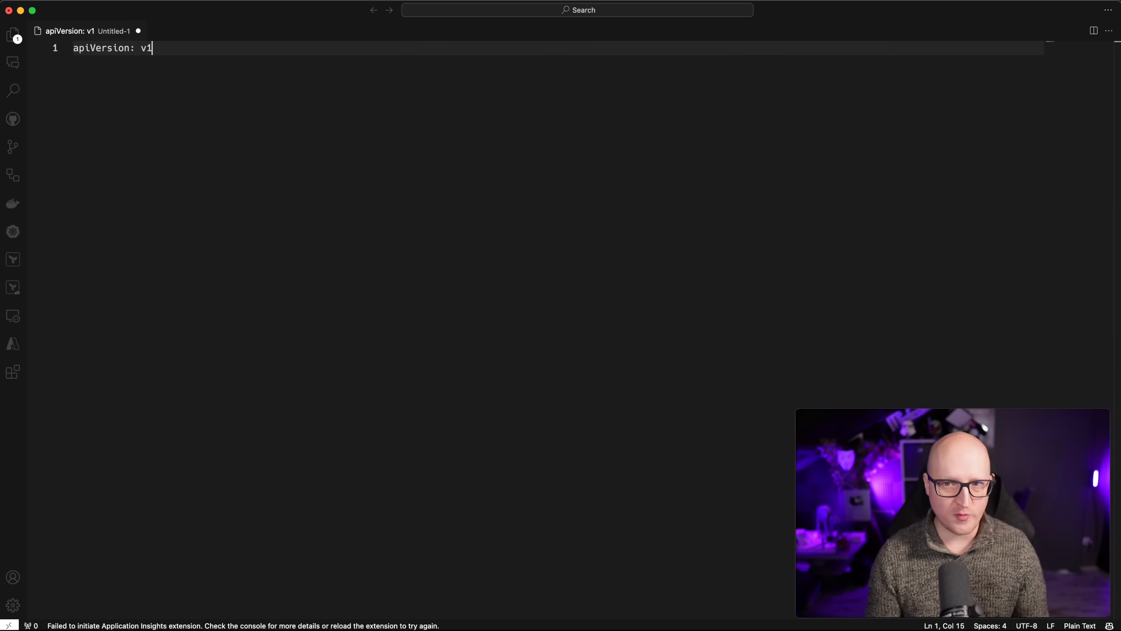
{"action": "key", "text": "Enter"}
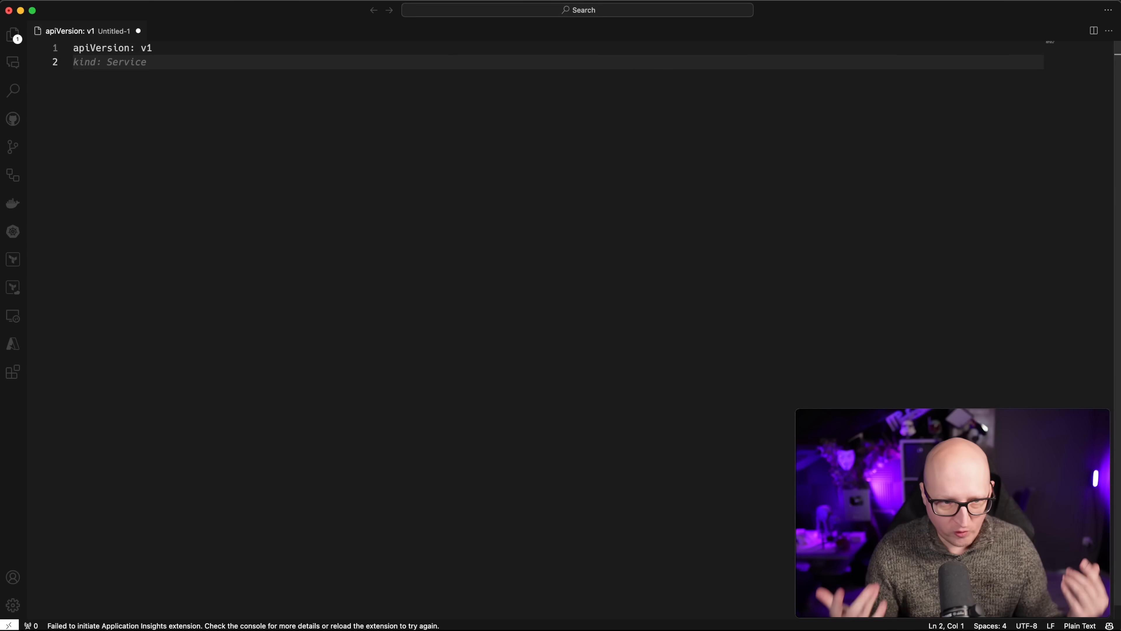
{"action": "type", "text": "Pod"}
{"action": "type", "text": "metadata:"}
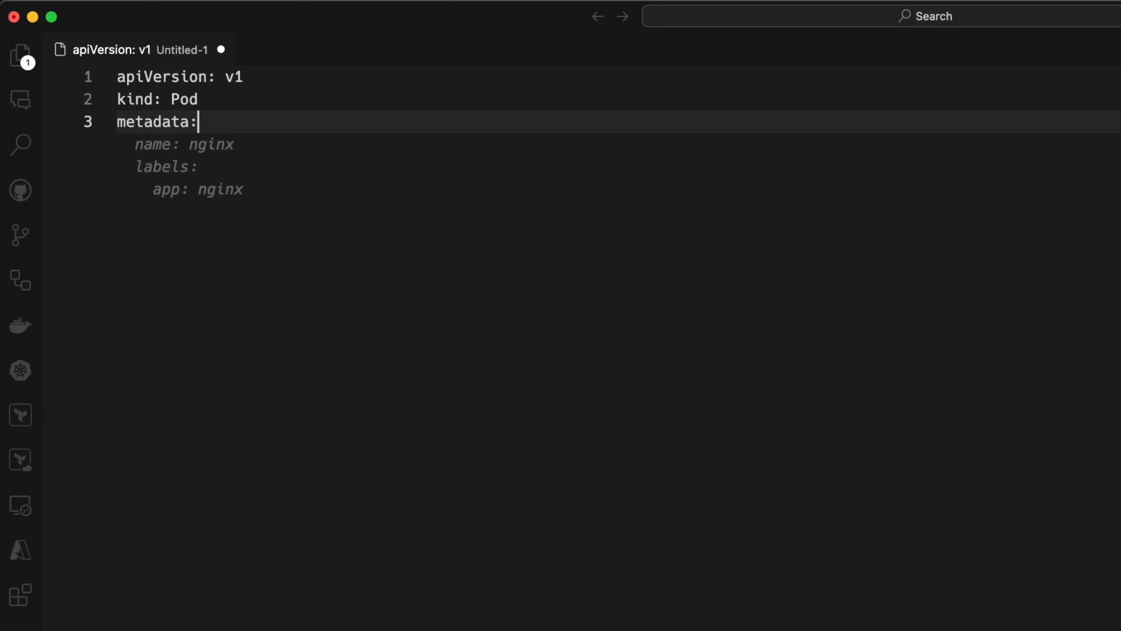
{"action": "key", "text": "Enter"}
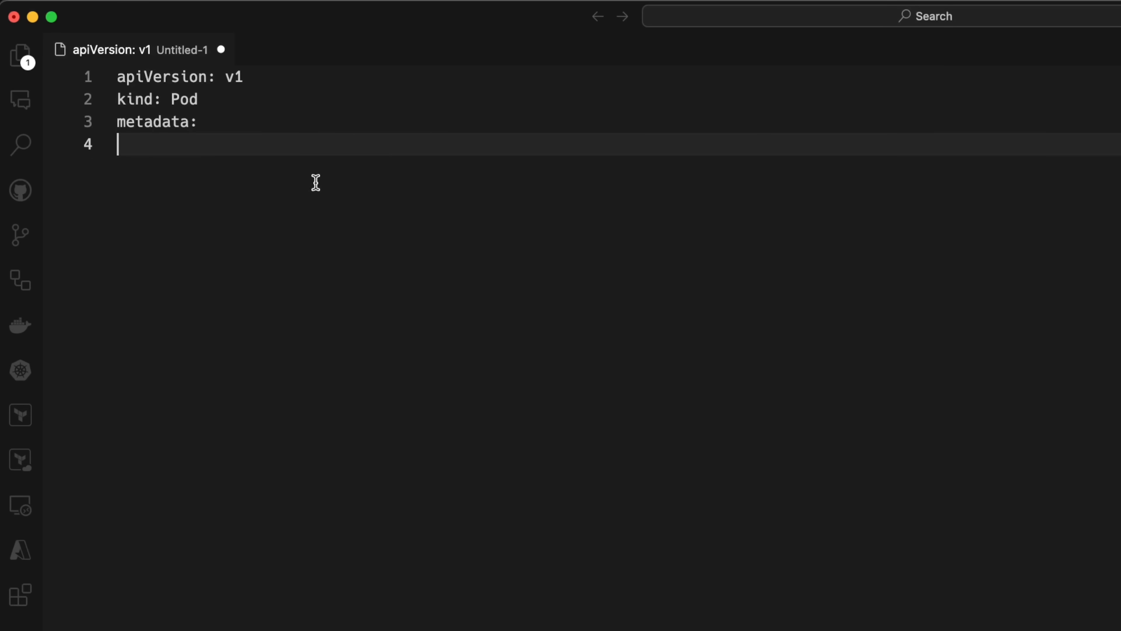
{"action": "type", "text": "name:"}
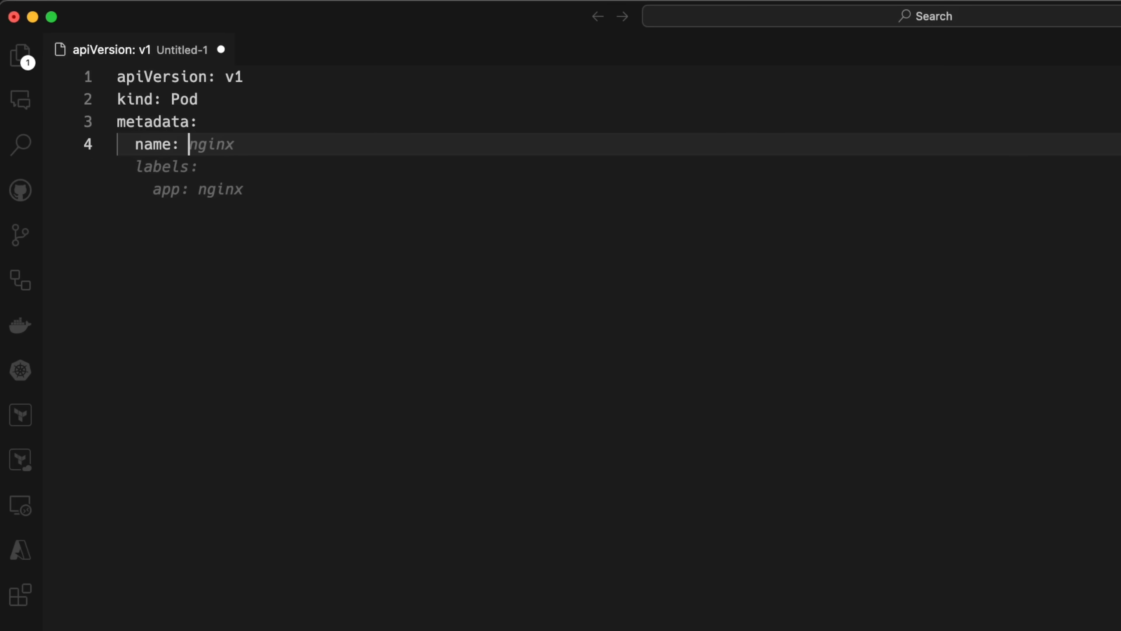
{"action": "type", "text": "pod"}
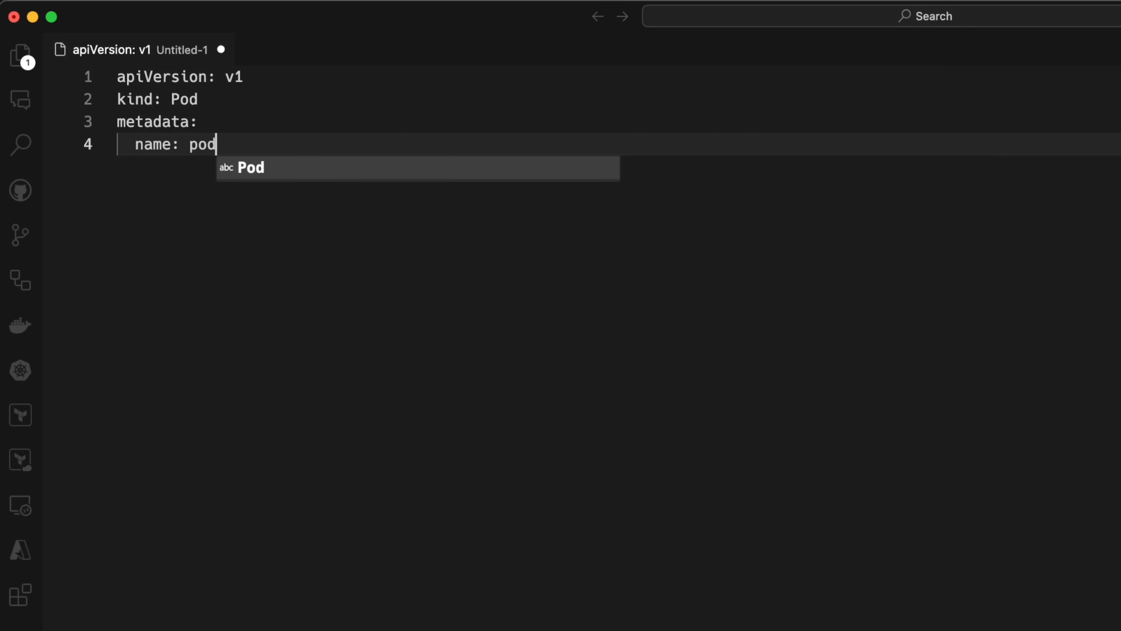
{"action": "type", "text": "-test-1"}
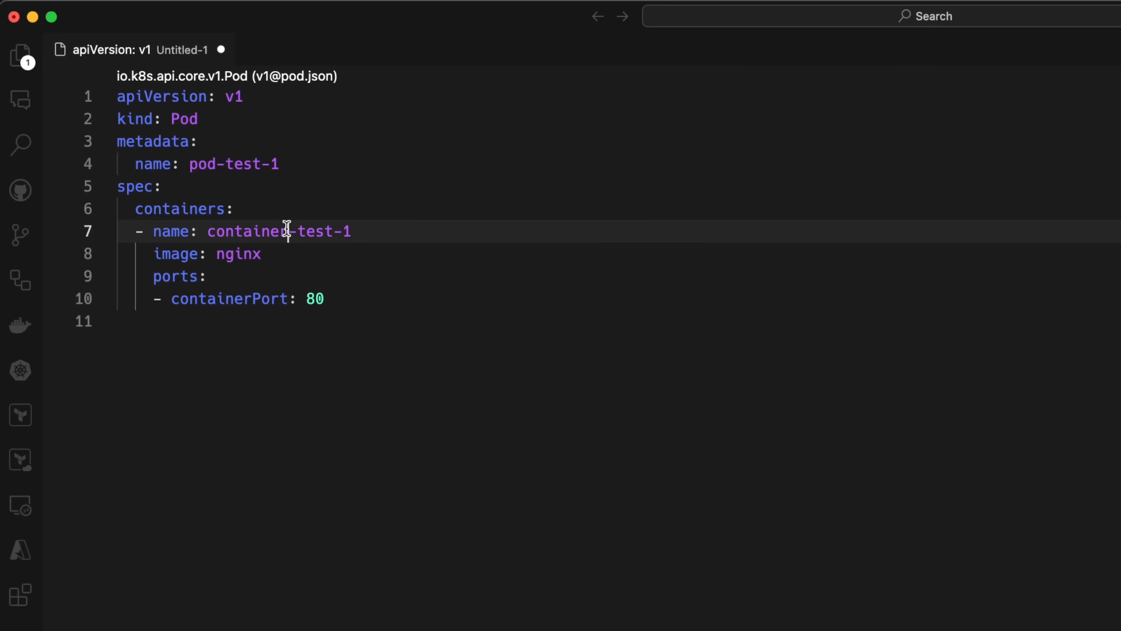
- Add the container spec using image nginx:latest
{"action": "type", "text": ":latest"}
{"action": "type", "text": "h"}
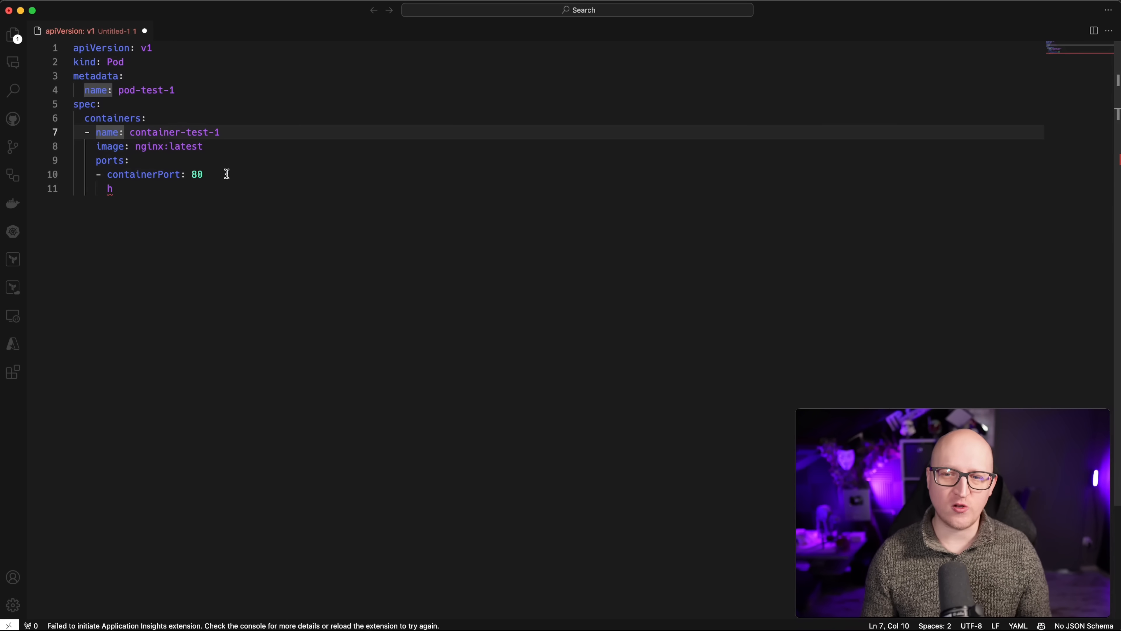
{"action": "double_click", "coordinate": [197, 174]}
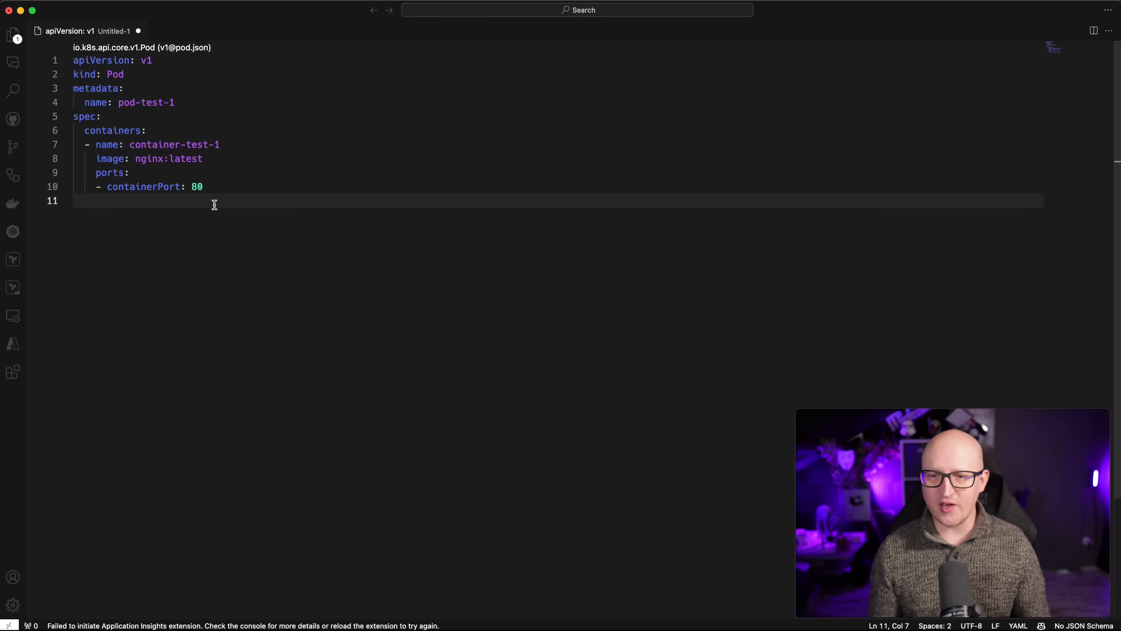
- Add the hostPort mapping and a second container running postgres:latest with env vars
{"action": "type", "text": "host"}
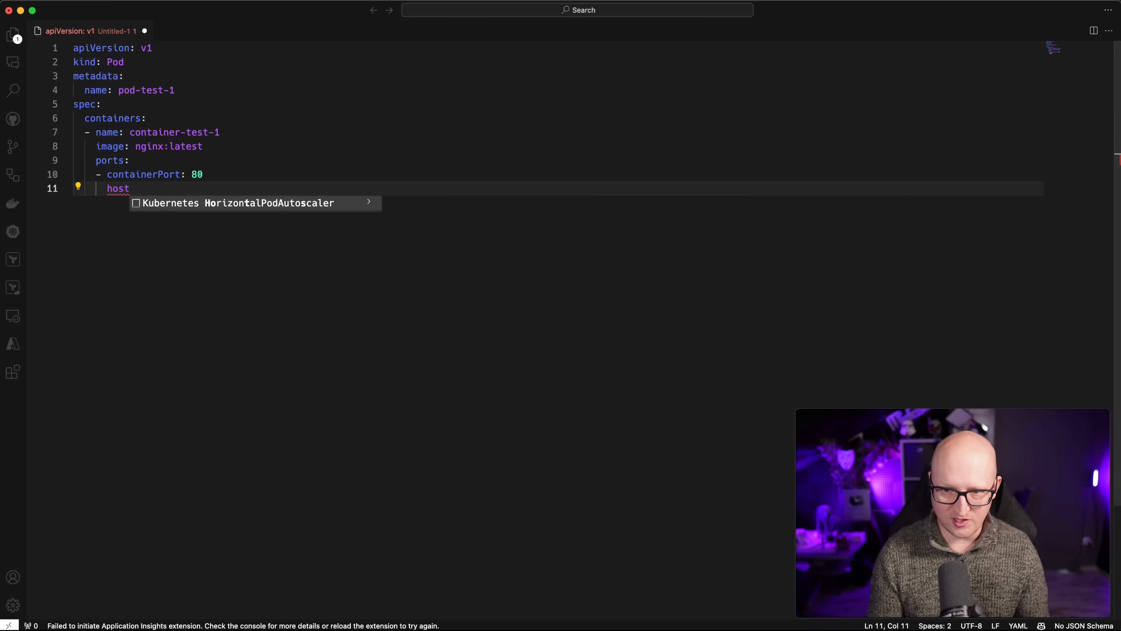
{"action": "type", "text": "Port: 8080"}
{"action": "type", "text": "-"}
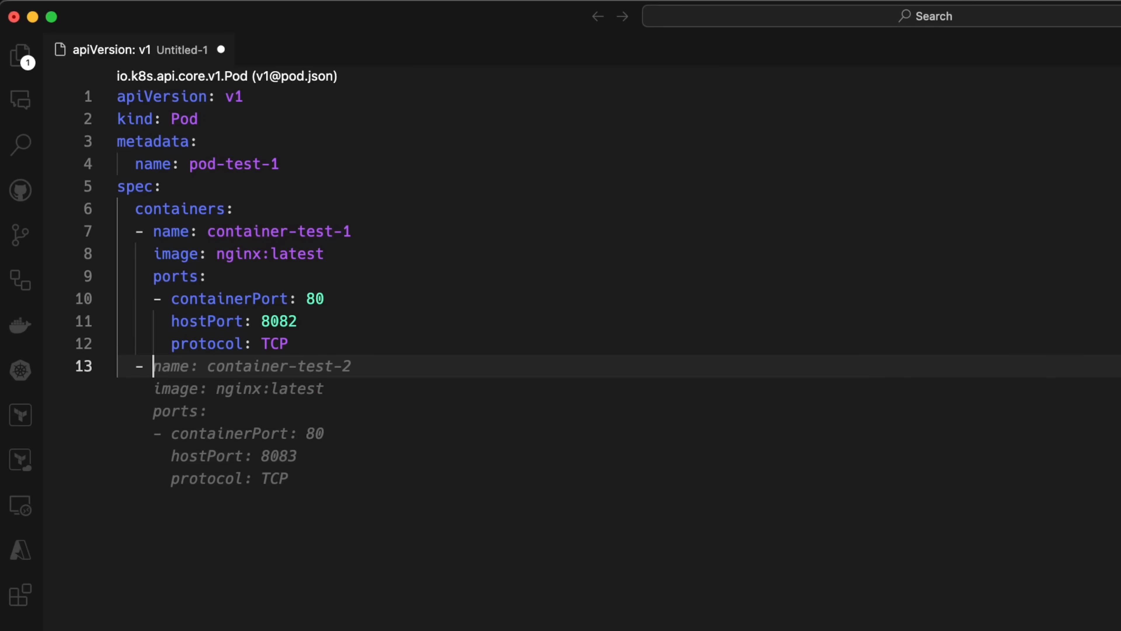
{"action": "key", "text": "Tab"}
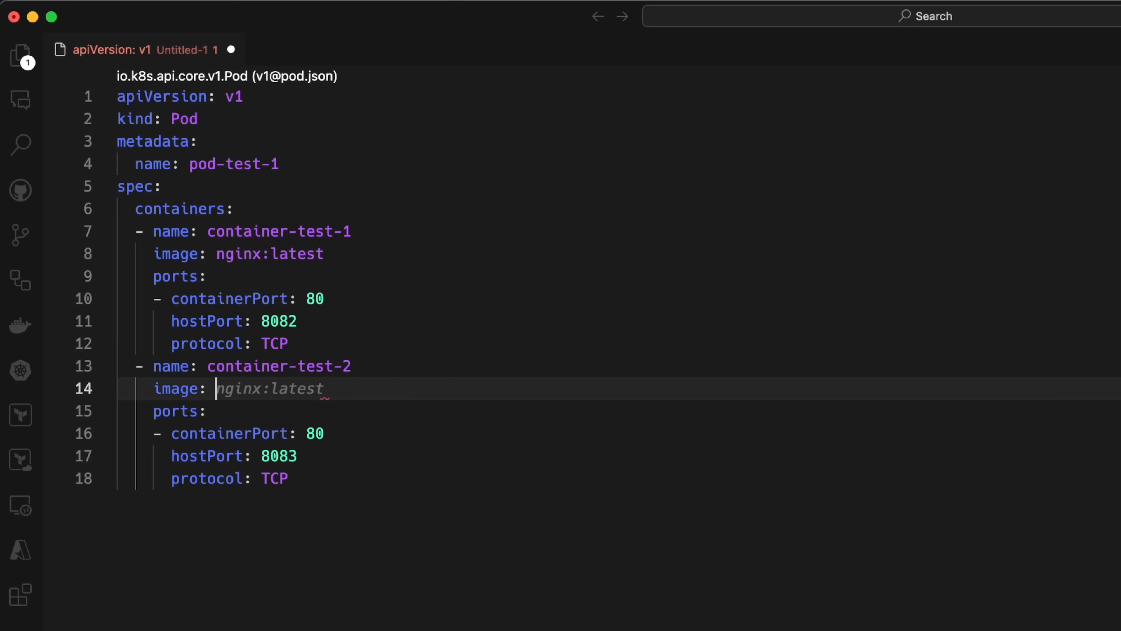
{"action": "type", "text": "postgres:latest"}
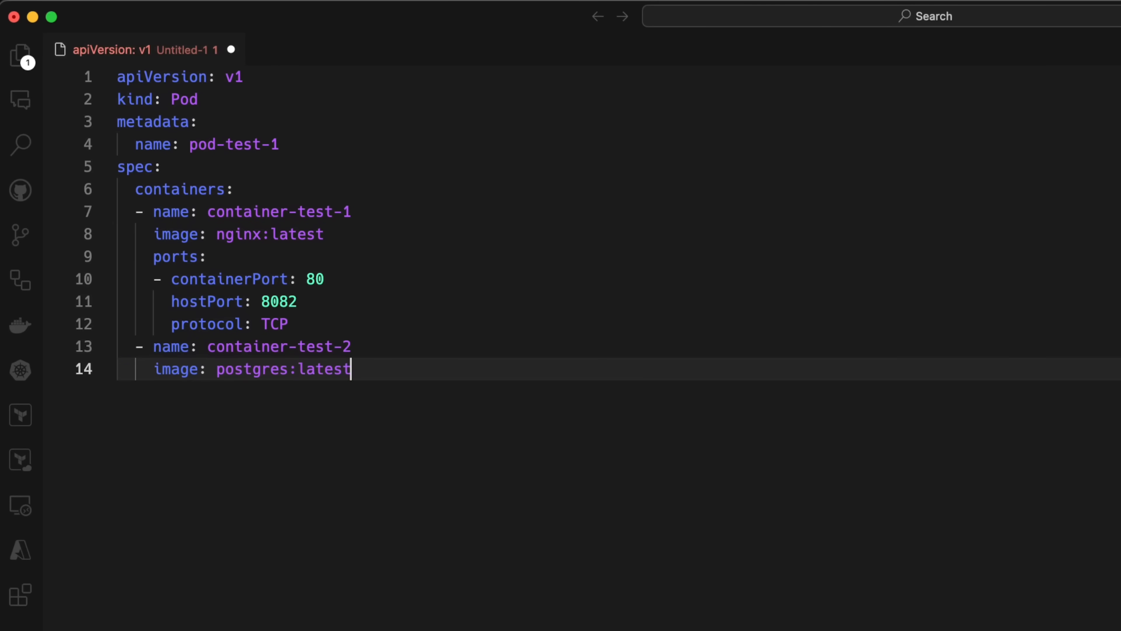
{"action": "key", "text": "Enter"}
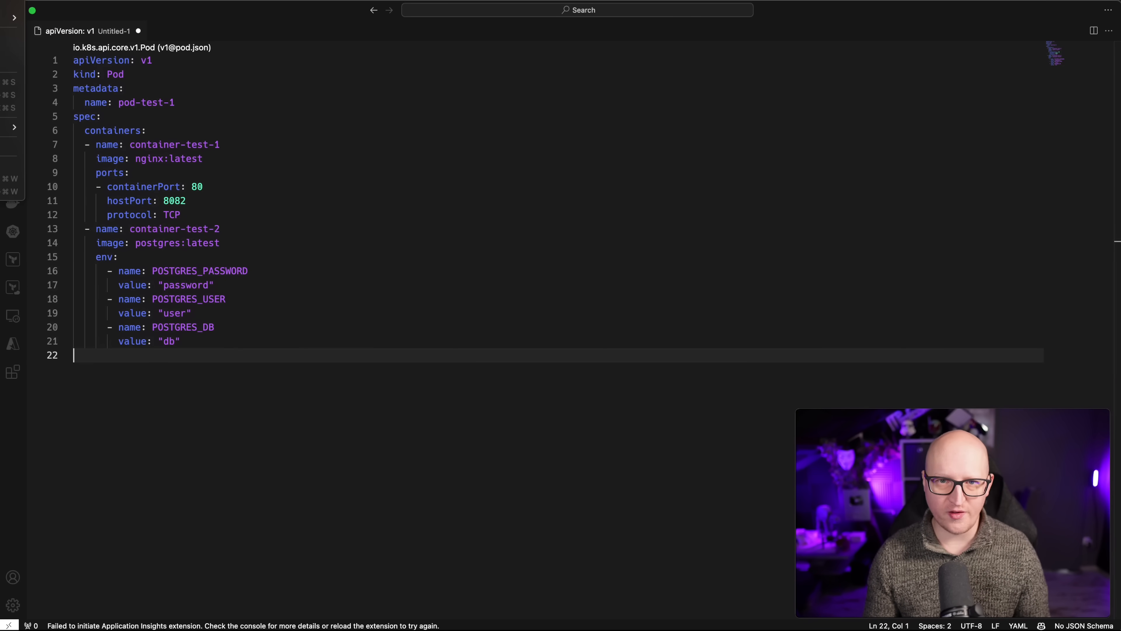
- Save the manifest as pod-test-1.yaml
{"action": "key", "text": "Cmd+s"}
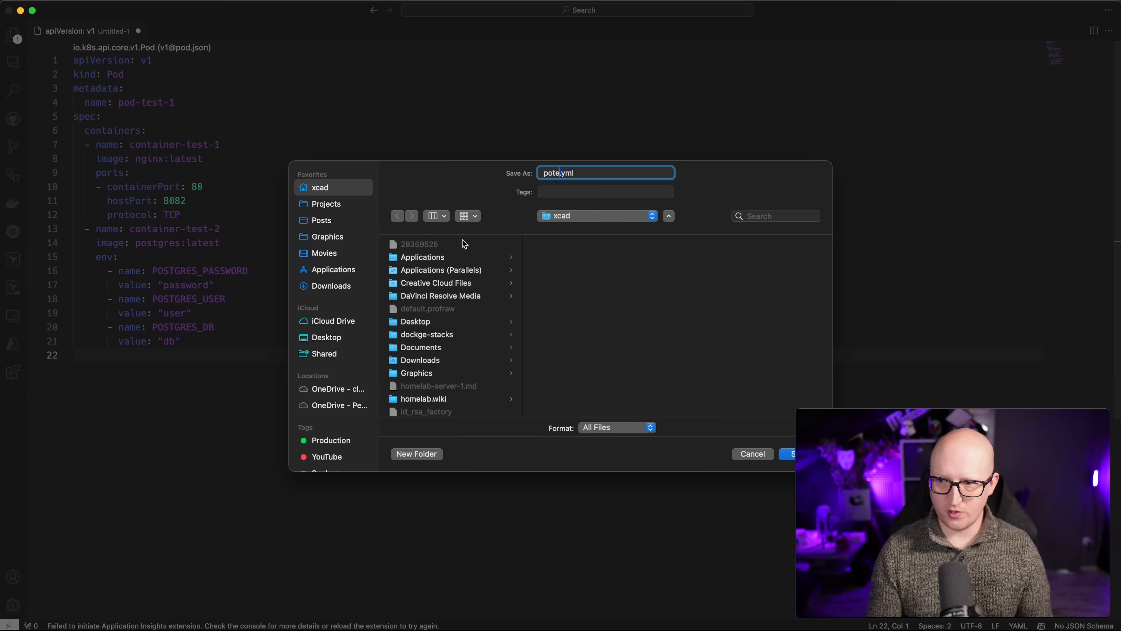
{"action": "type", "text": "pod-test-1.yaml"}
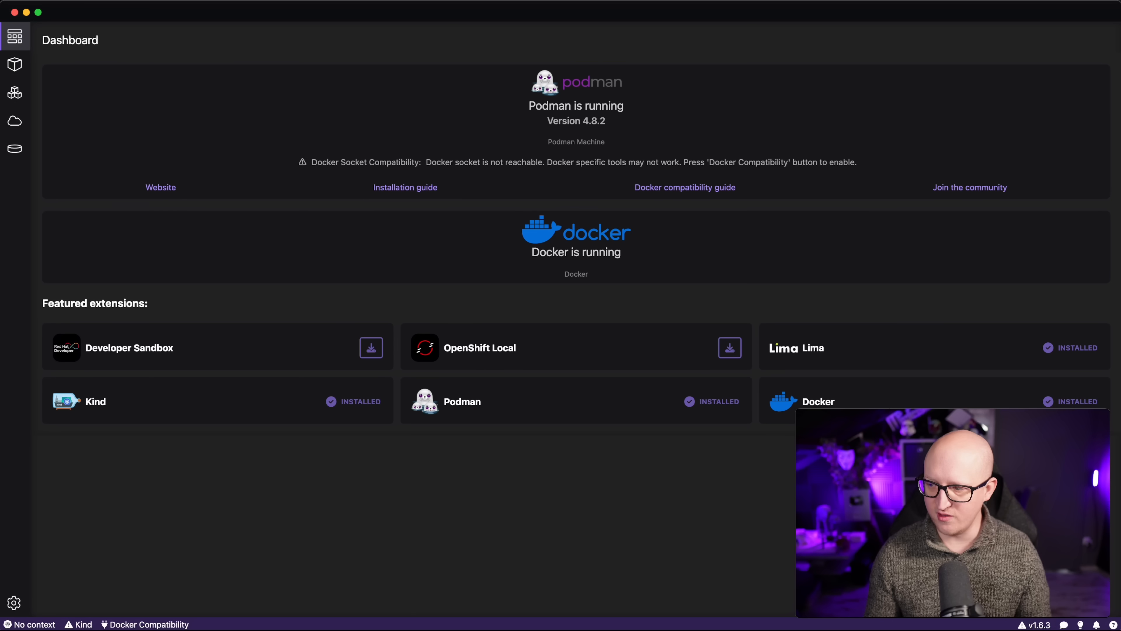
- From the containers list, start Play Kubernetes YAML to deploy a pod
{"action": "left_click", "coordinate": [14, 64]}
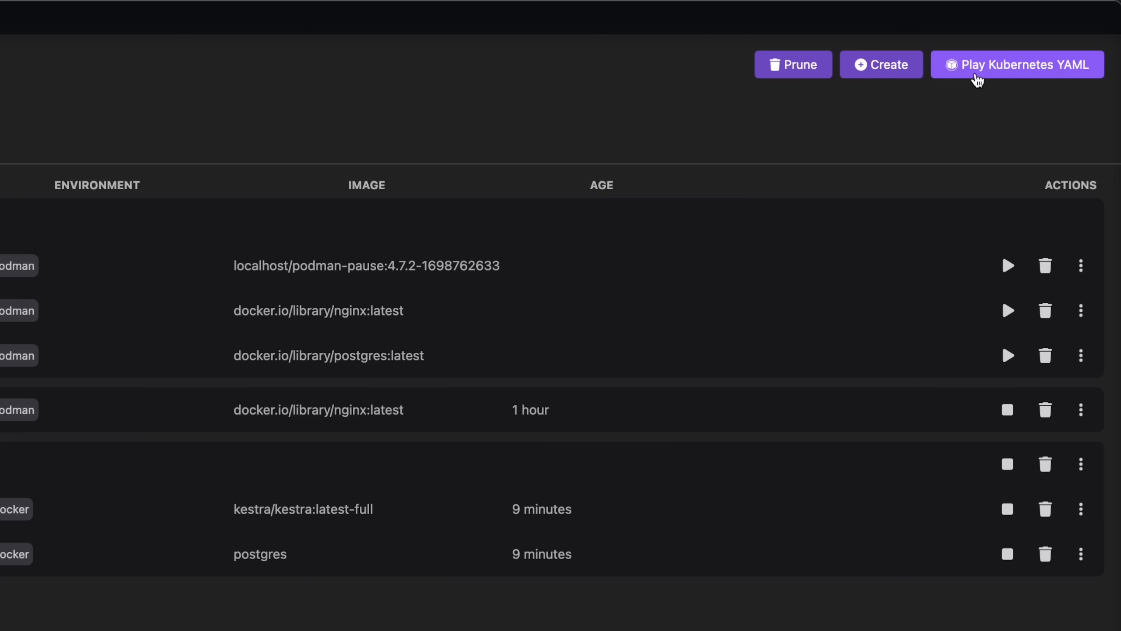
{"action": "left_click", "coordinate": [1017, 65]}
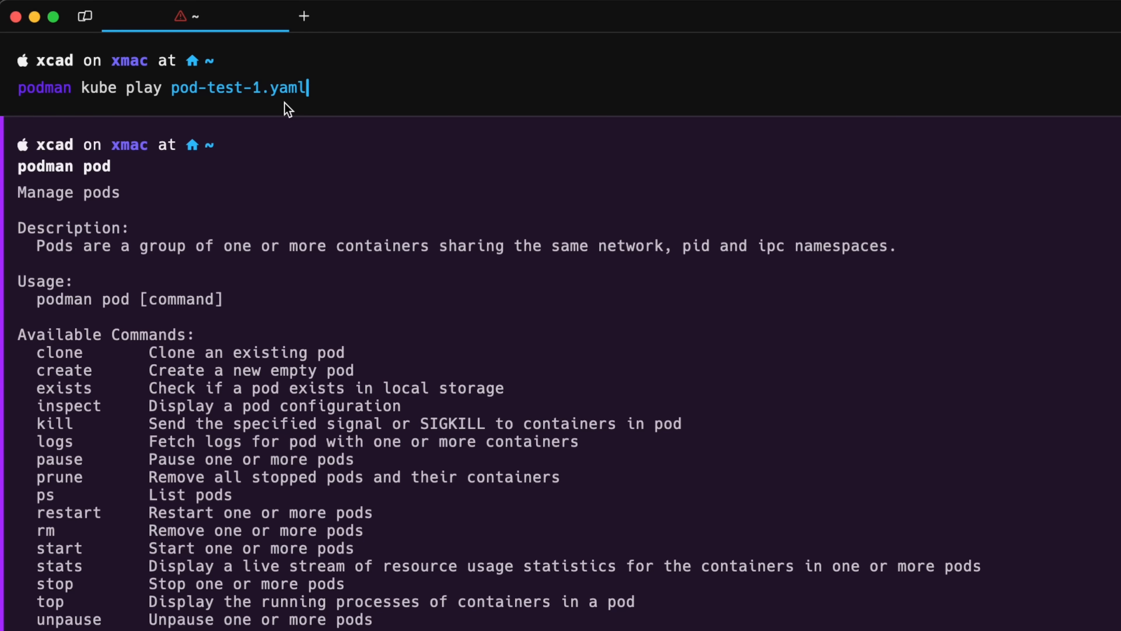
- Run podman kube play pod-test-1.yaml, then list all containers with podman ps --all
{"action": "key", "text": "Return"}
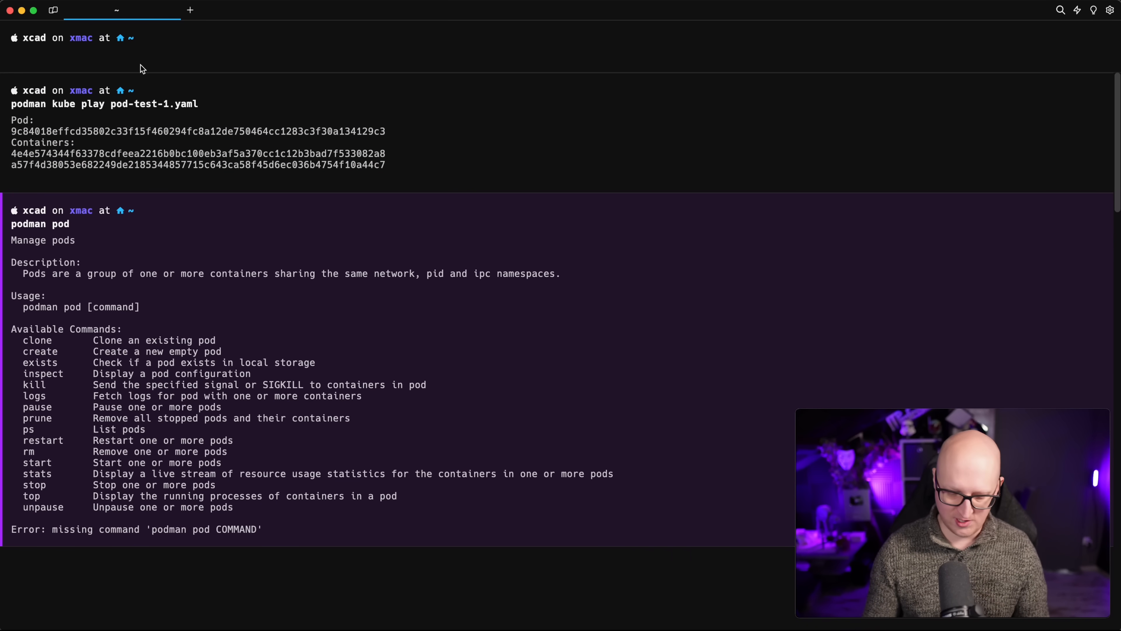
{"action": "type", "text": "podman ps --all"}
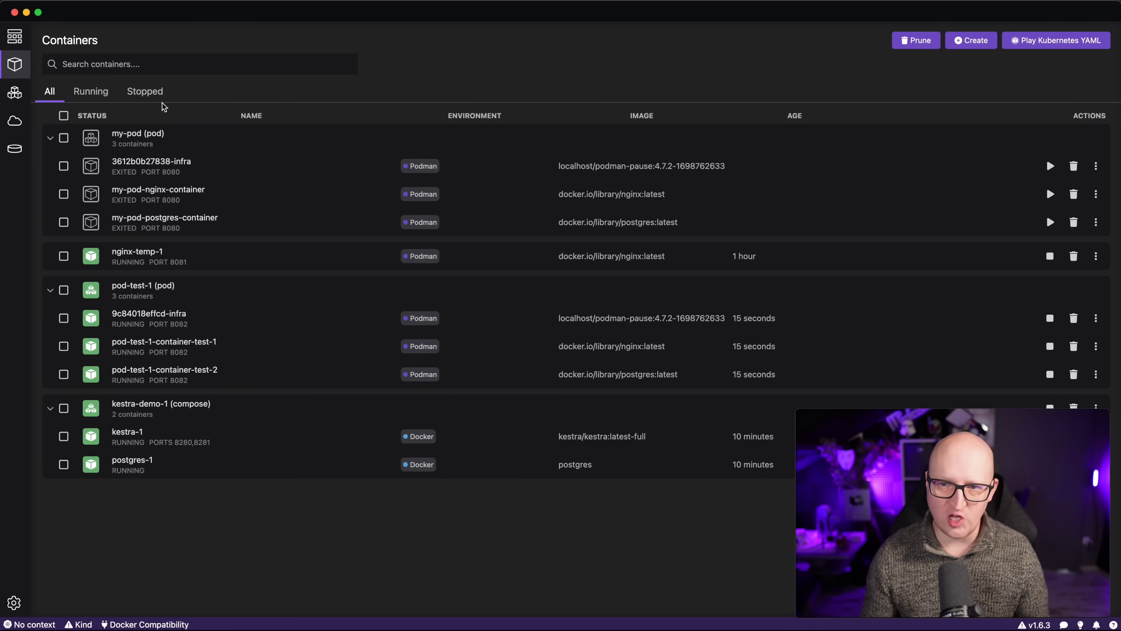
{"action": "mouse_move", "coordinate": [195, 297]}
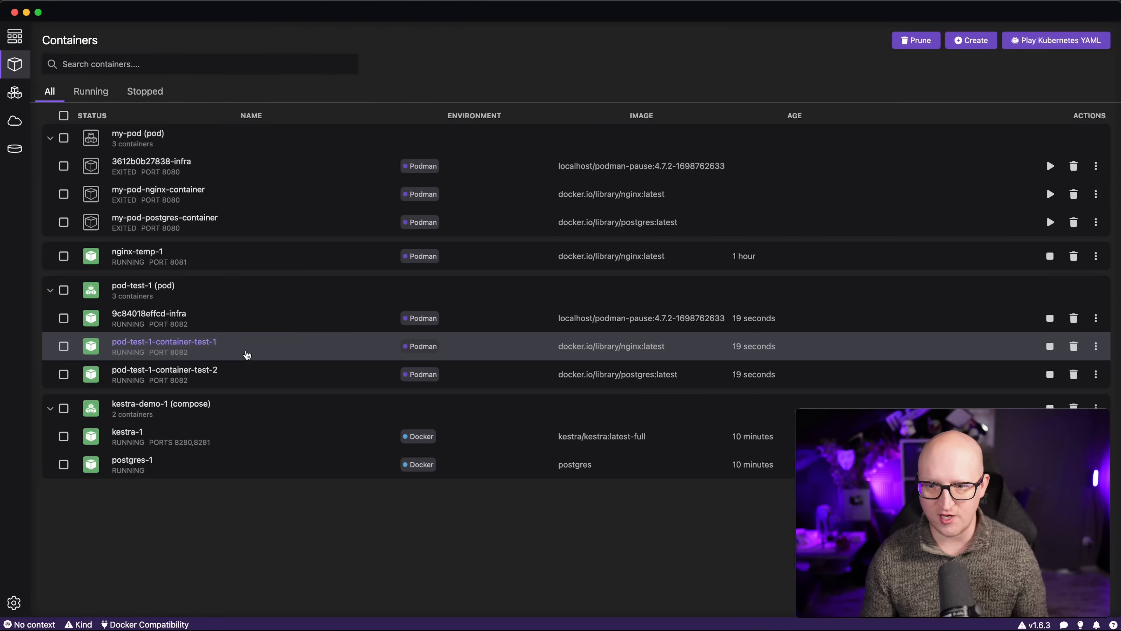
- View the nginx container pod-test-1-container-test-1 inside the new pod-test-1 group
{"action": "left_click", "coordinate": [163, 342]}
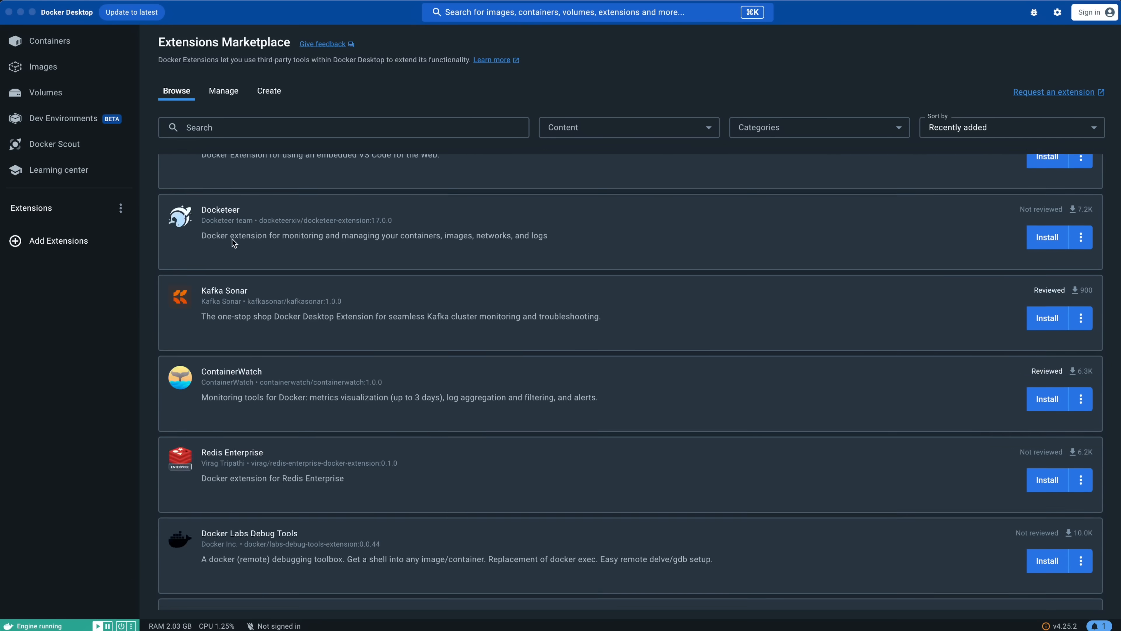
- Scroll the Marketplace Browse list past extensions like Docketeer, Kafka Sonar and ContainerWatch
{"action": "scroll", "scroll_direction": "down", "scroll_amount": 3}
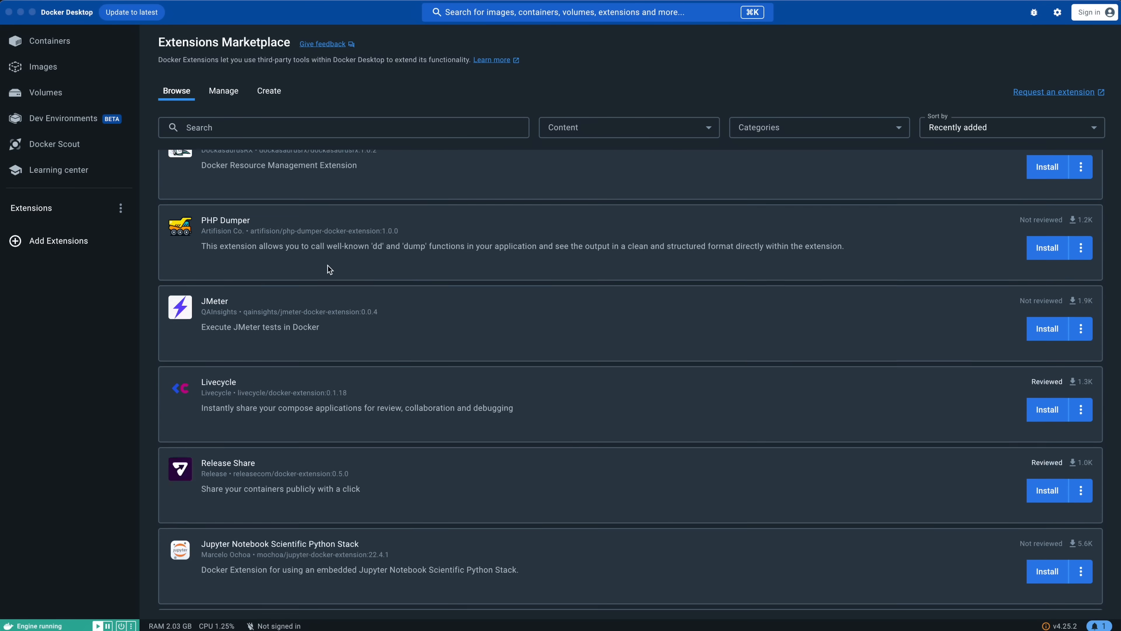
{"action": "scroll", "scroll_direction": "down", "scroll_amount": 3}
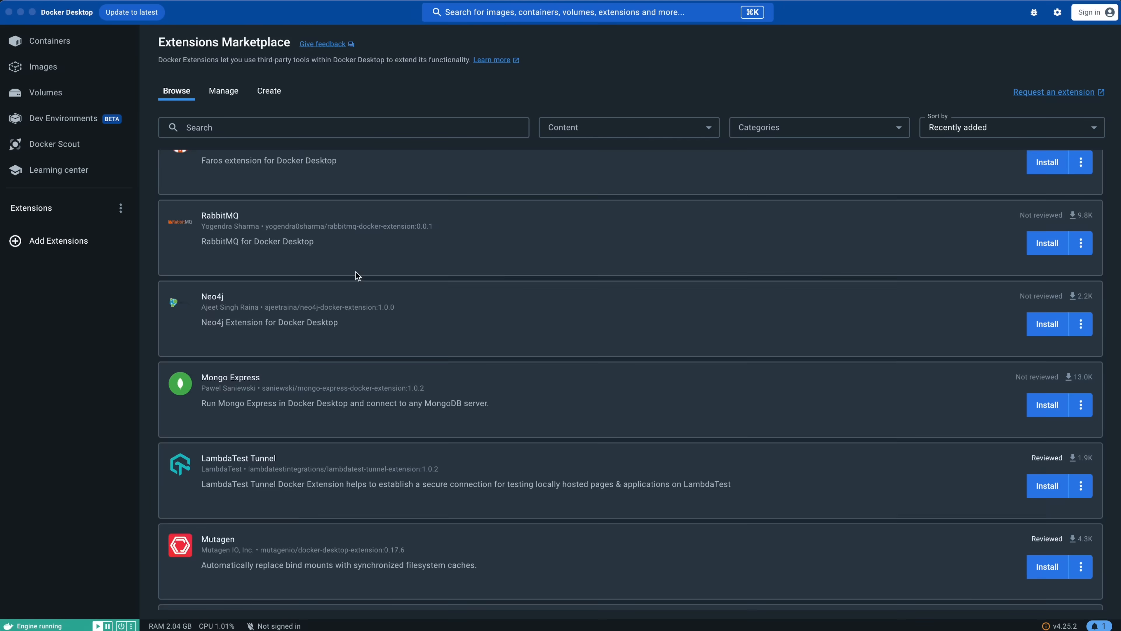
{"action": "scroll", "scroll_direction": "down", "scroll_amount": 3}
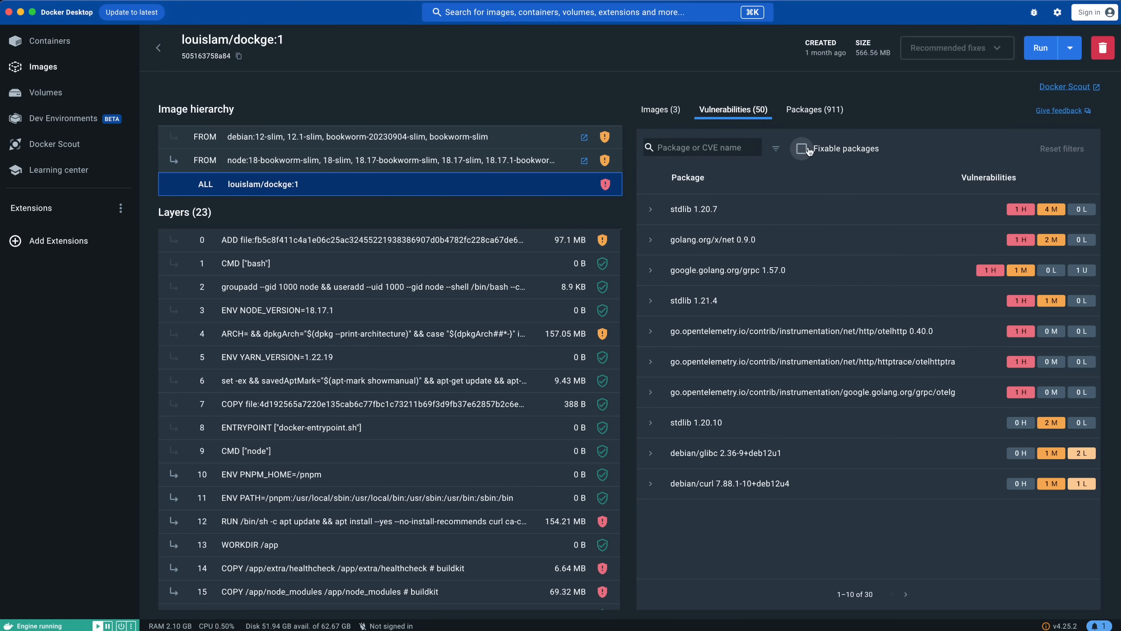
- Filter louislam/dockge:1 vulnerabilities to fixable packages only, reducing 30 results to 17
{"action": "left_click", "coordinate": [801, 149]}
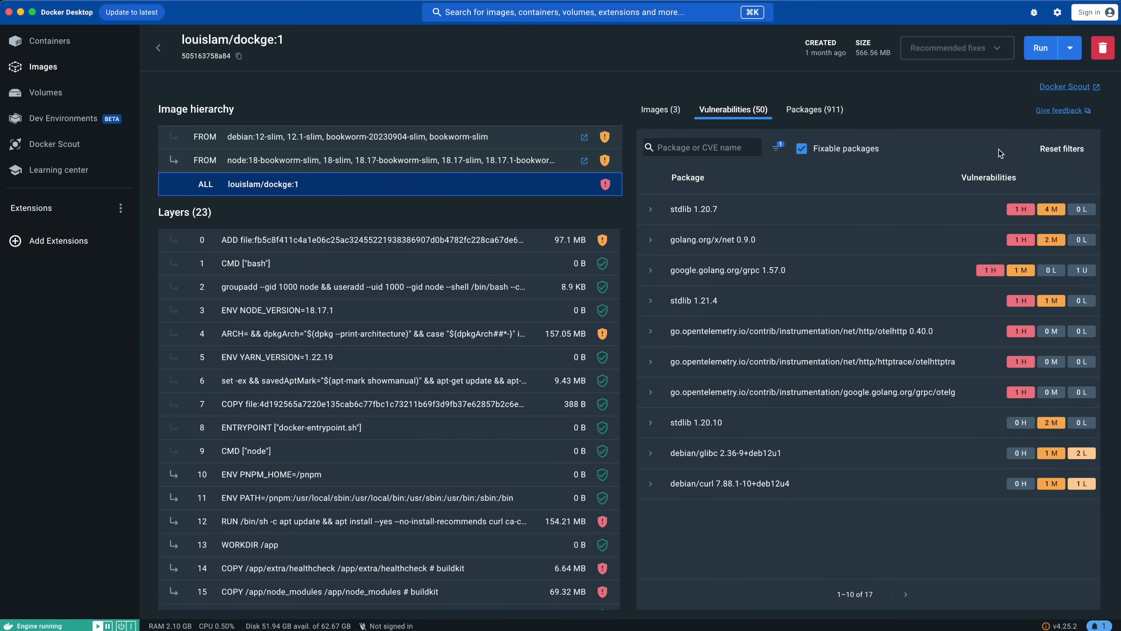
{"action": "mouse_move", "coordinate": [988, 272]}
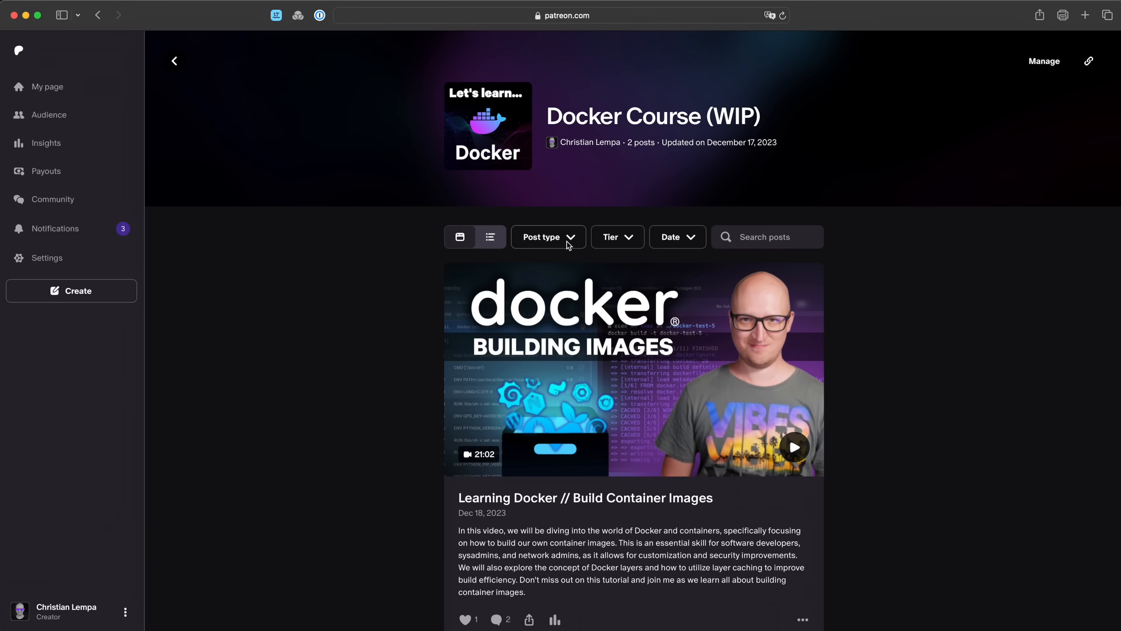
- Scroll the Docker Course (WIP) collection down to its Build Container Images post
{"action": "scroll", "scroll_direction": "down", "scroll_amount": 3}
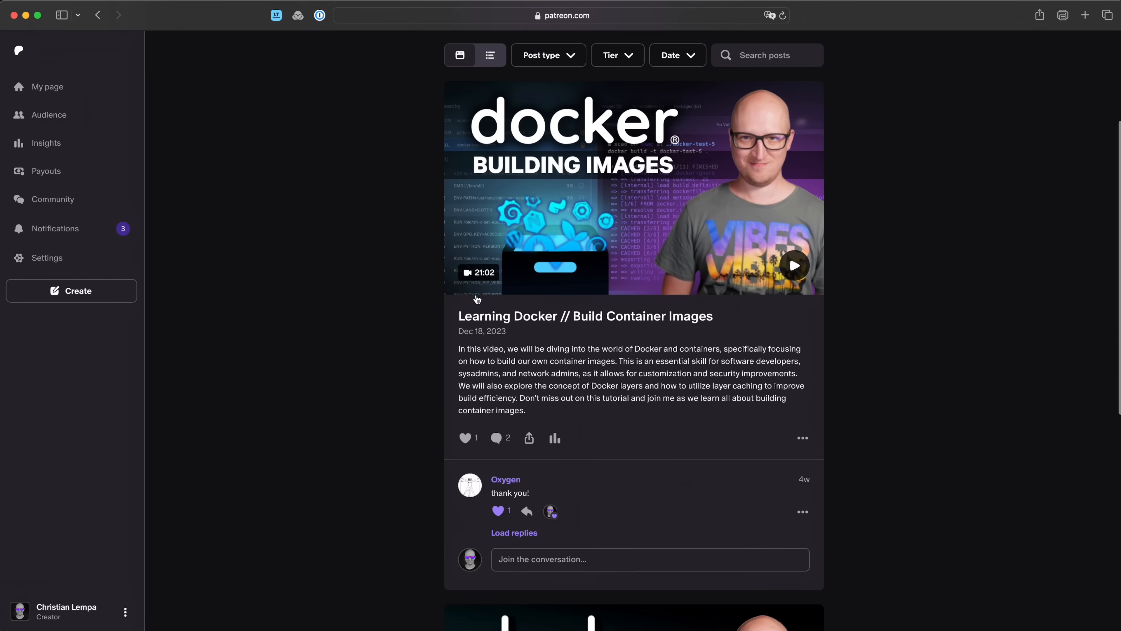
{"action": "scroll", "scroll_direction": "down", "scroll_amount": 3}
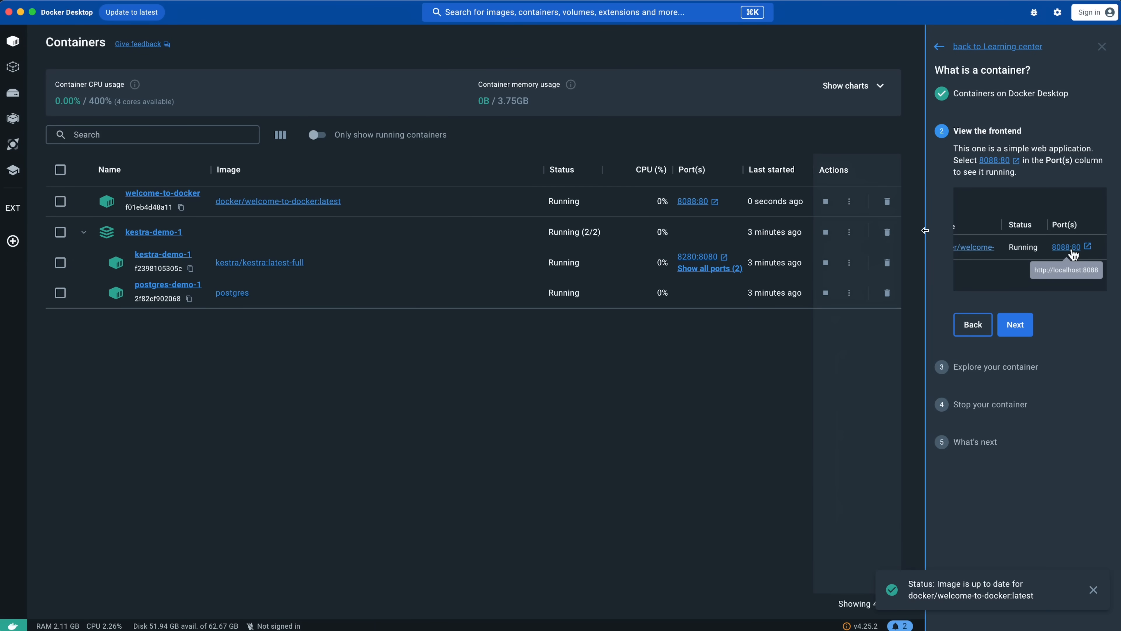
- Open the welcome-to-docker frontend via the 8088:80 link, completing View the frontend
{"action": "left_click", "coordinate": [1015, 324]}
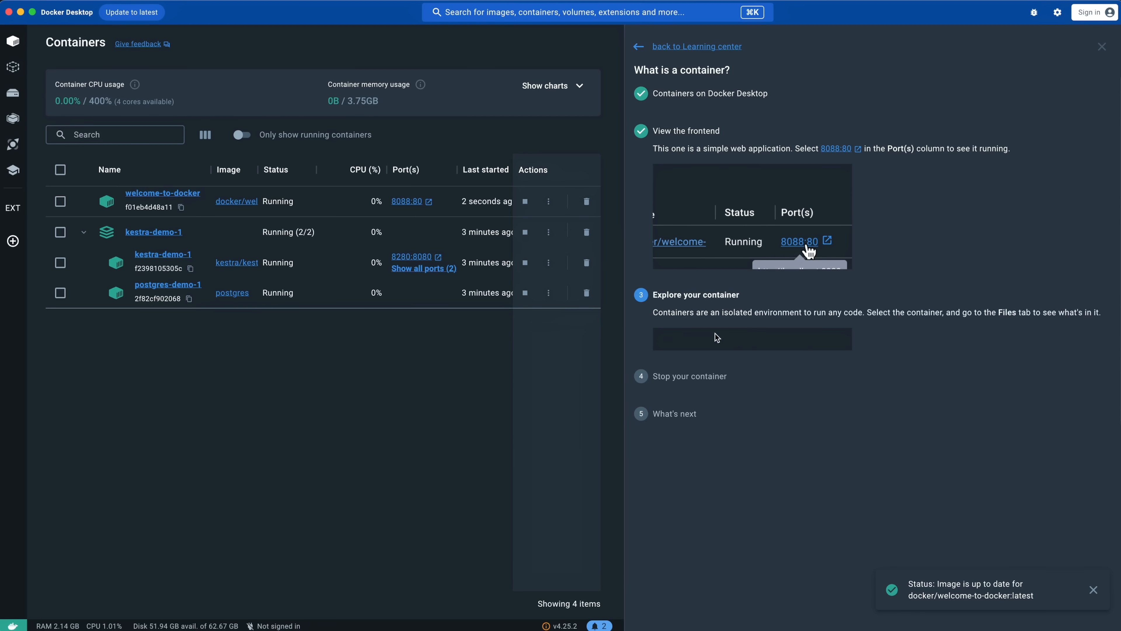